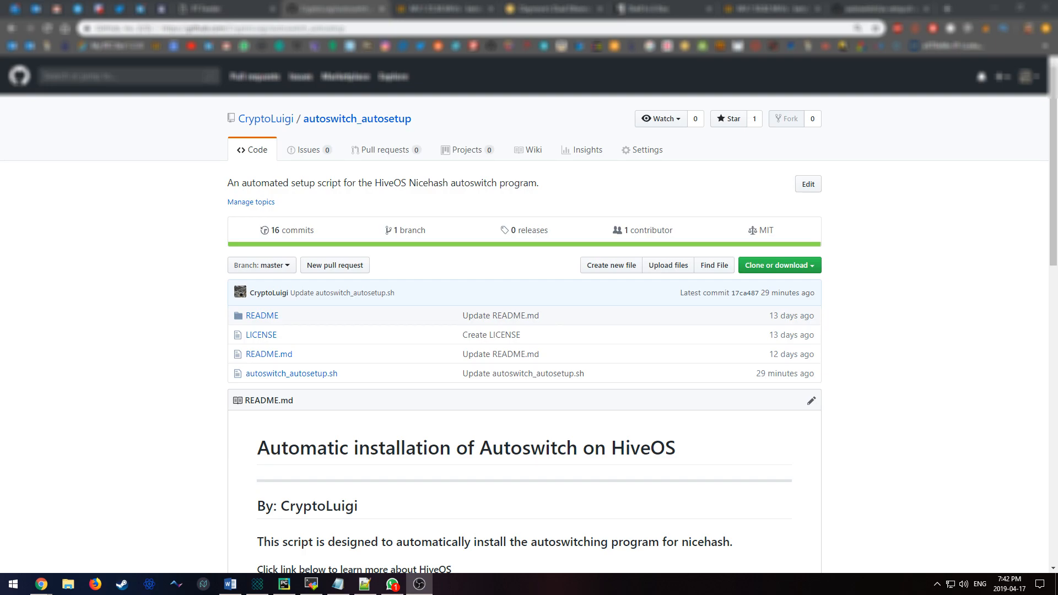
pyautogui.moveTo(718, 361)
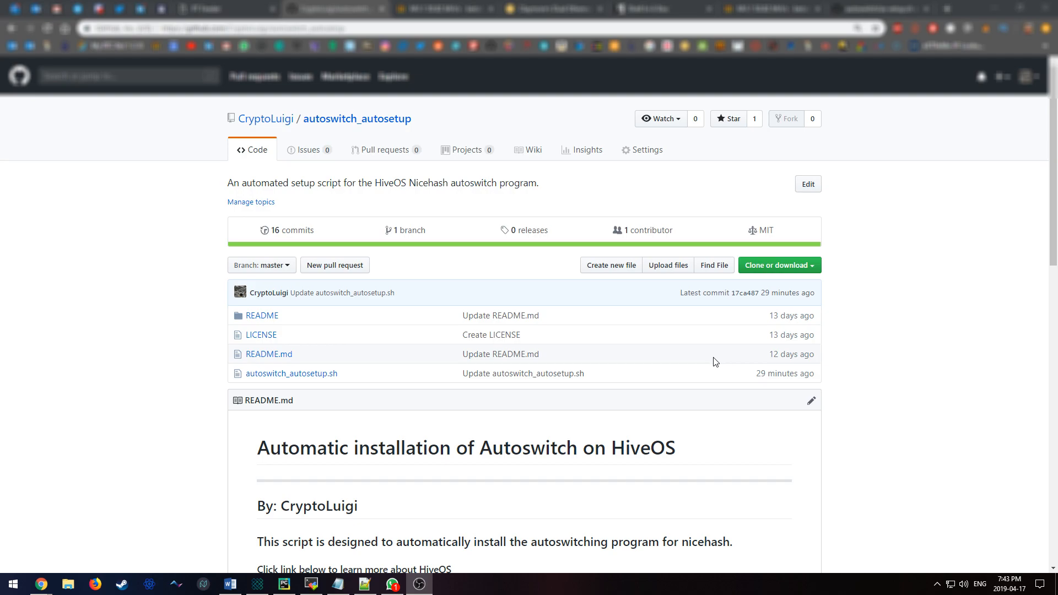
pyautogui.moveTo(648, 230)
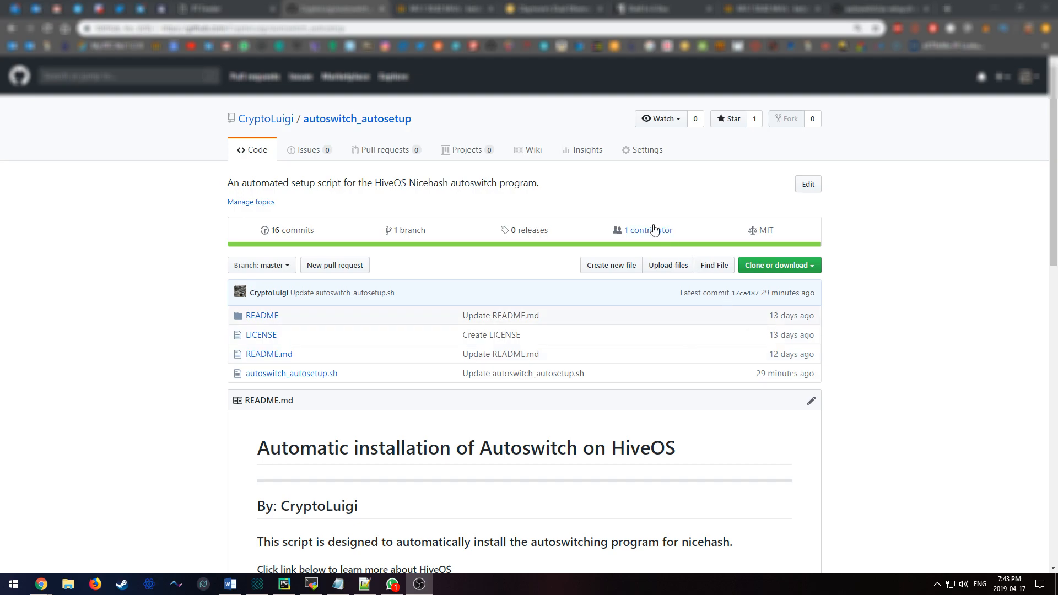
pyautogui.moveTo(649, 230)
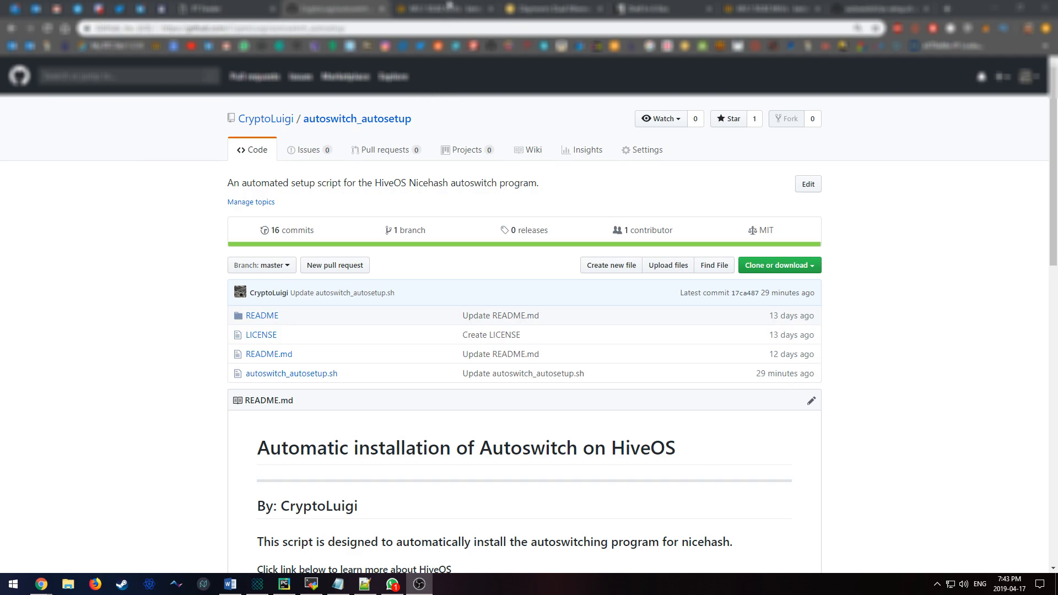
# Step: Close the Claymore Dual dialog and open the farm overview listing workers MV.1 and MV.2
pyautogui.click(445, 9)
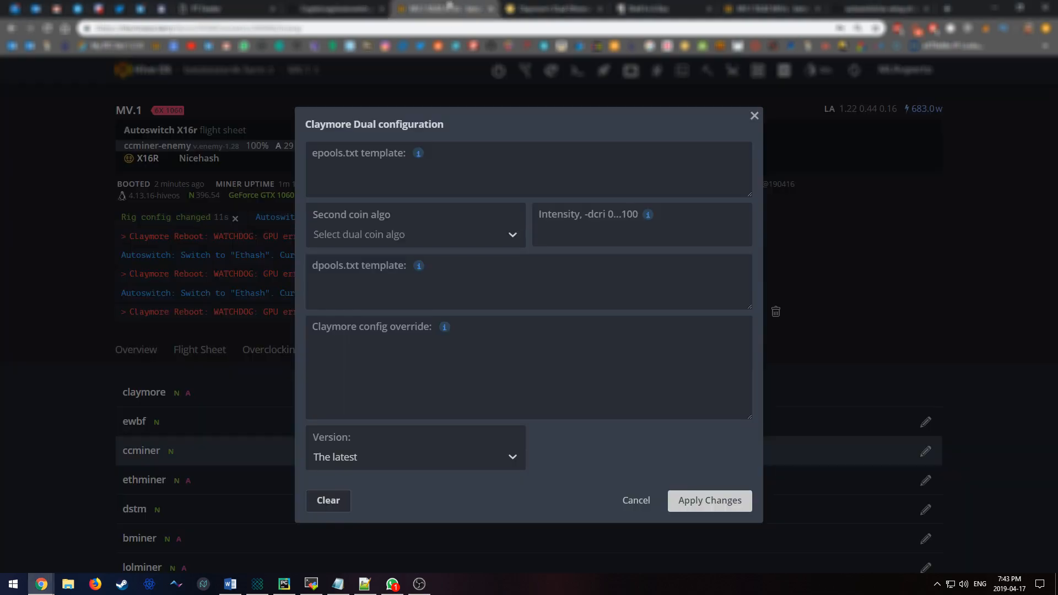
pyautogui.click(635, 500)
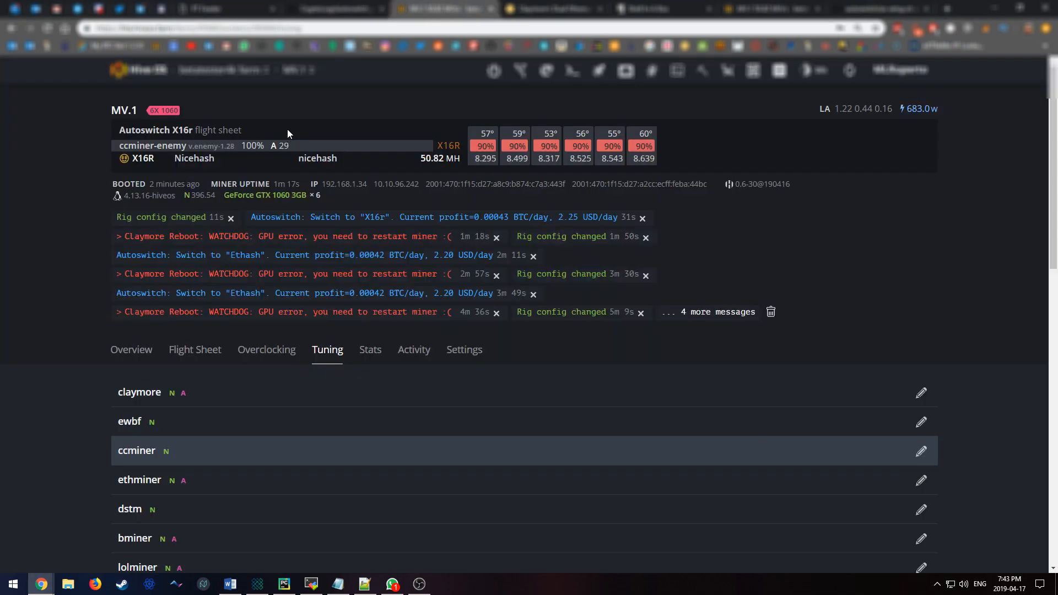
pyautogui.click(223, 70)
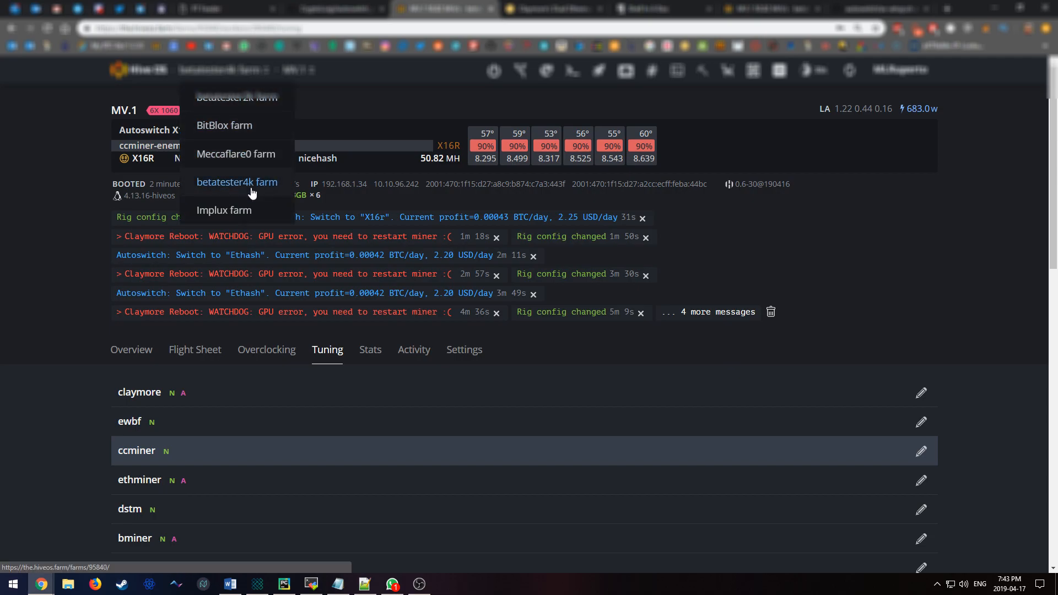
pyautogui.click(237, 181)
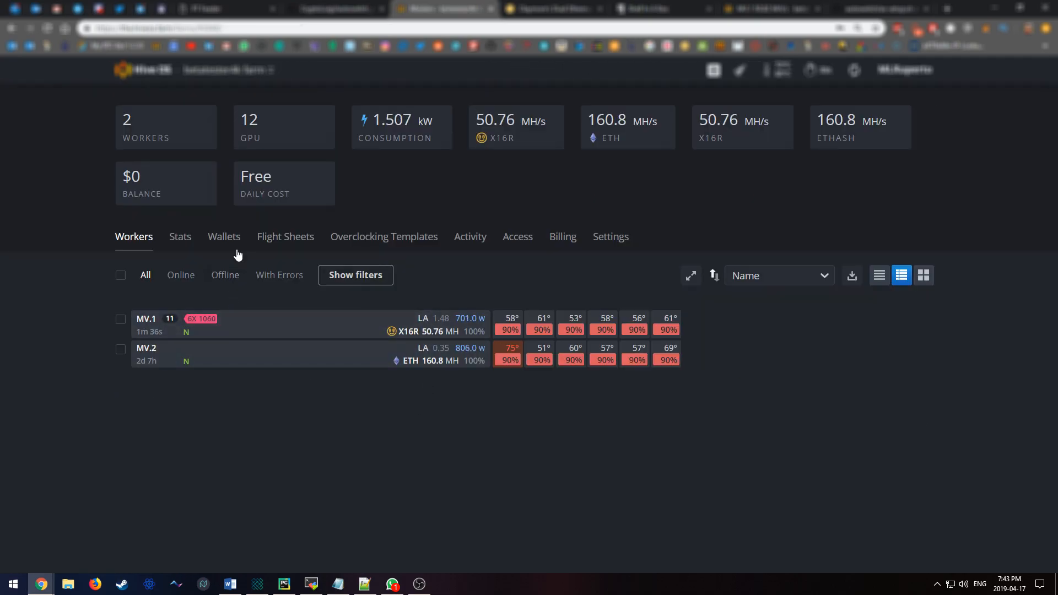
# Step: Browse the farm's flight sheets and open Autoswitch CryptoNightR for editing
pyautogui.click(285, 236)
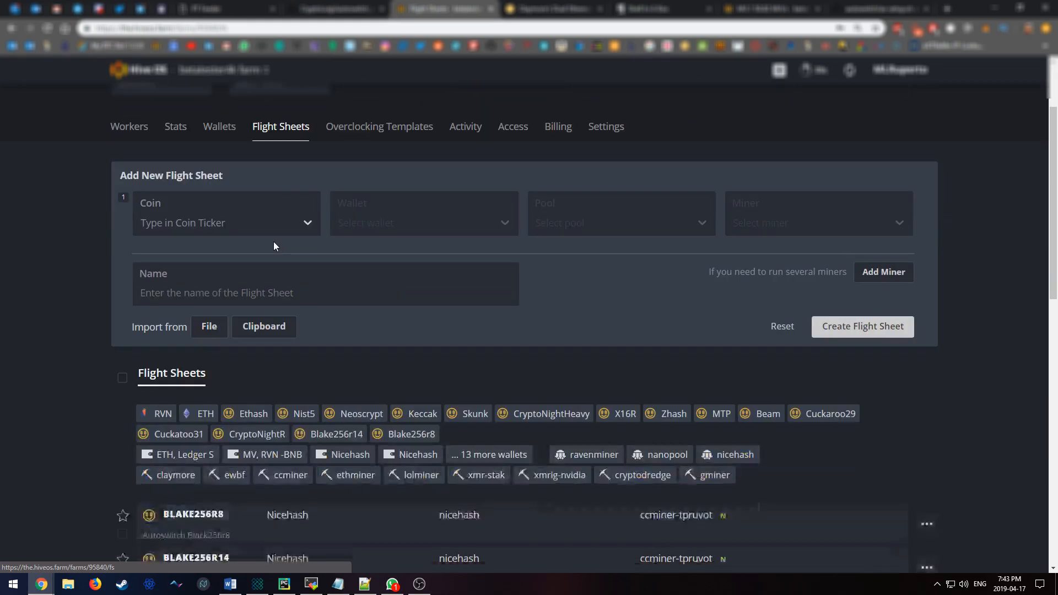
pyautogui.scroll(-3)
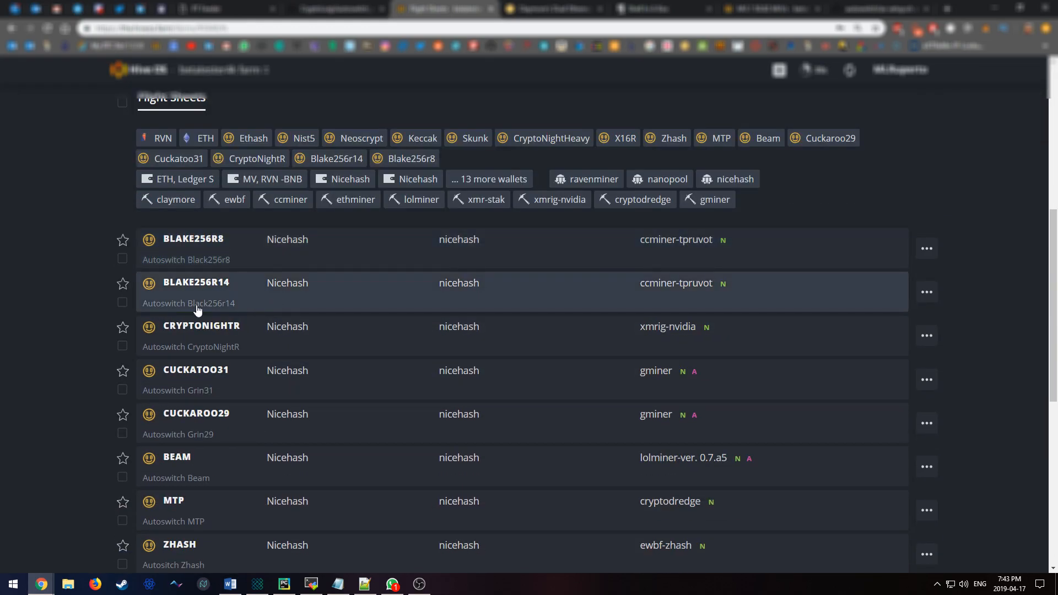
pyautogui.moveTo(182, 238)
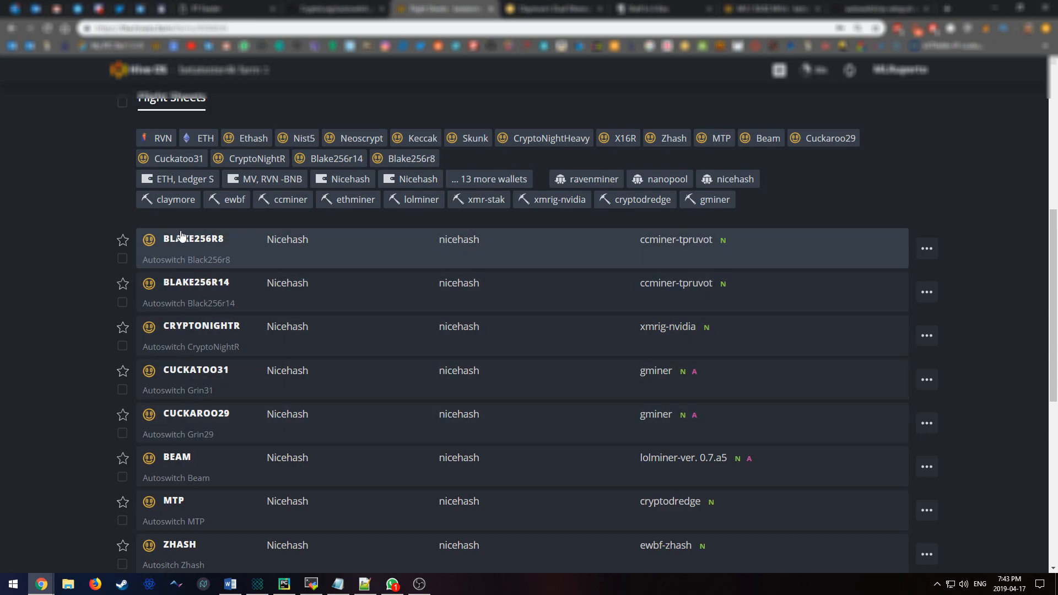
pyautogui.scroll(-3)
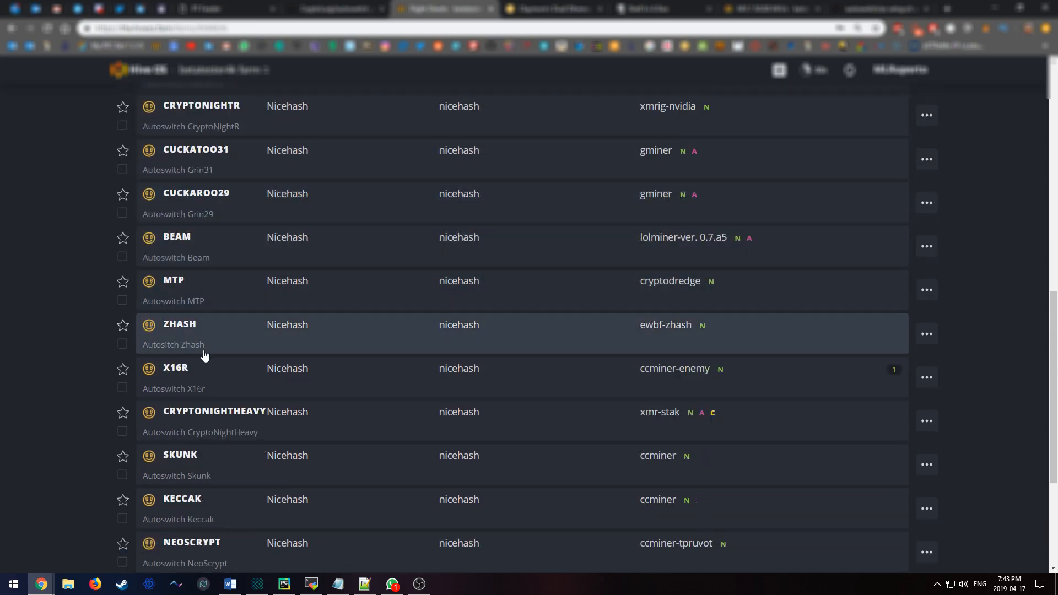
pyautogui.moveTo(233, 403)
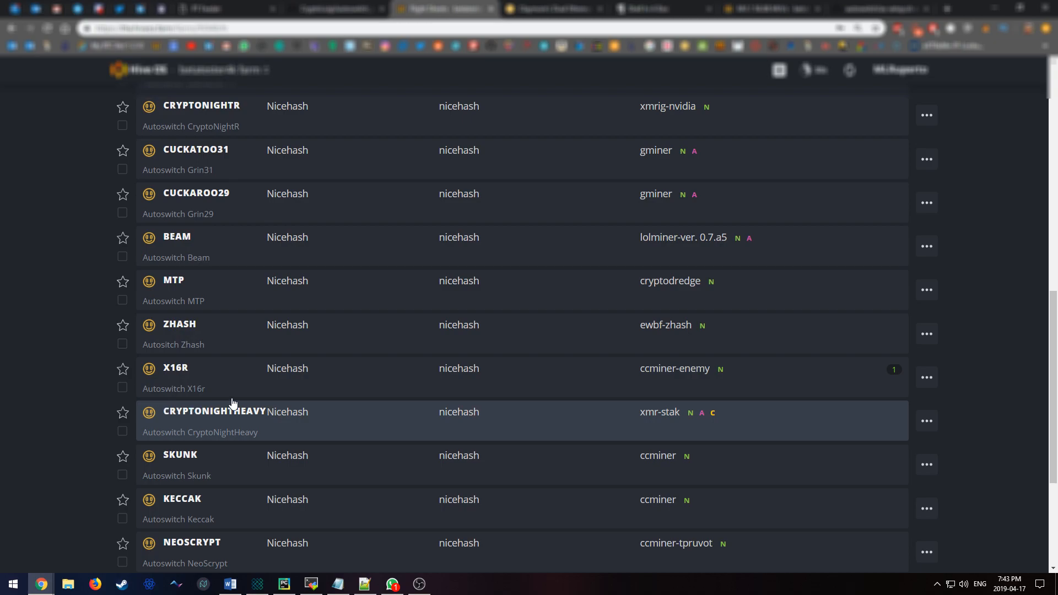
pyautogui.scroll(3)
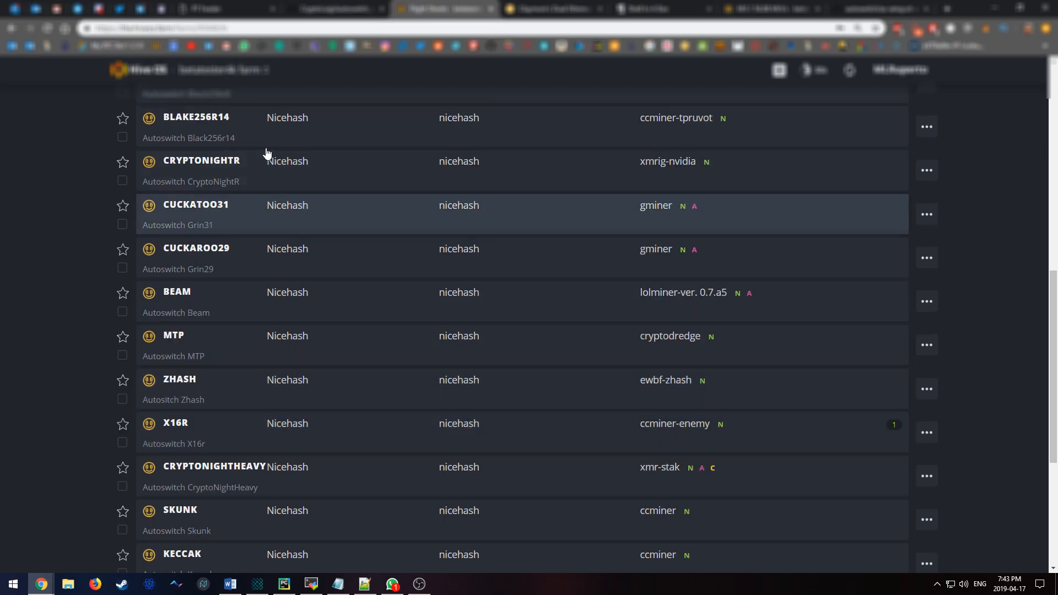
pyautogui.click(201, 160)
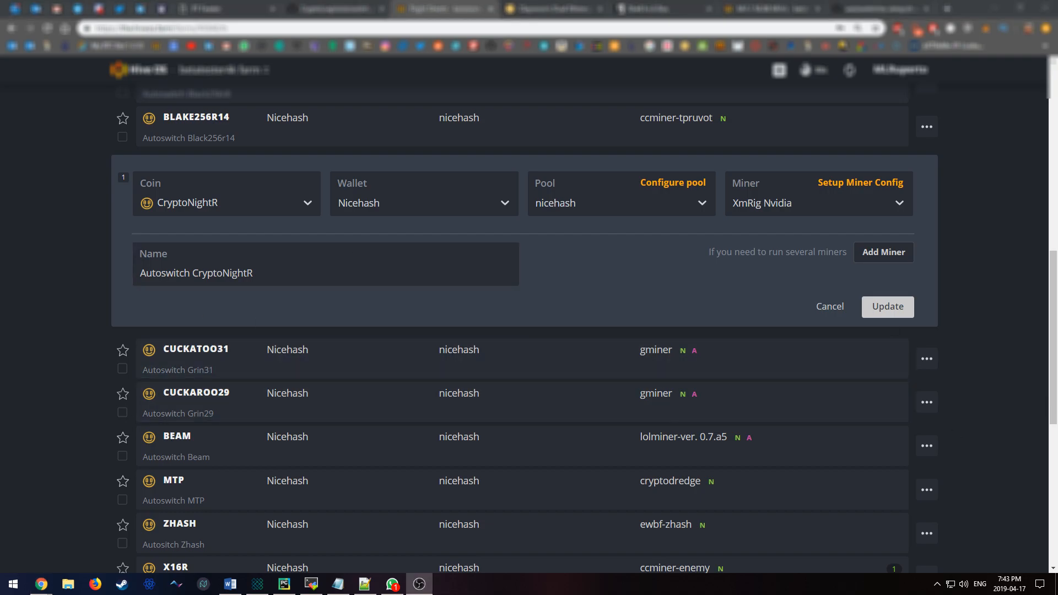
pyautogui.click(227, 202)
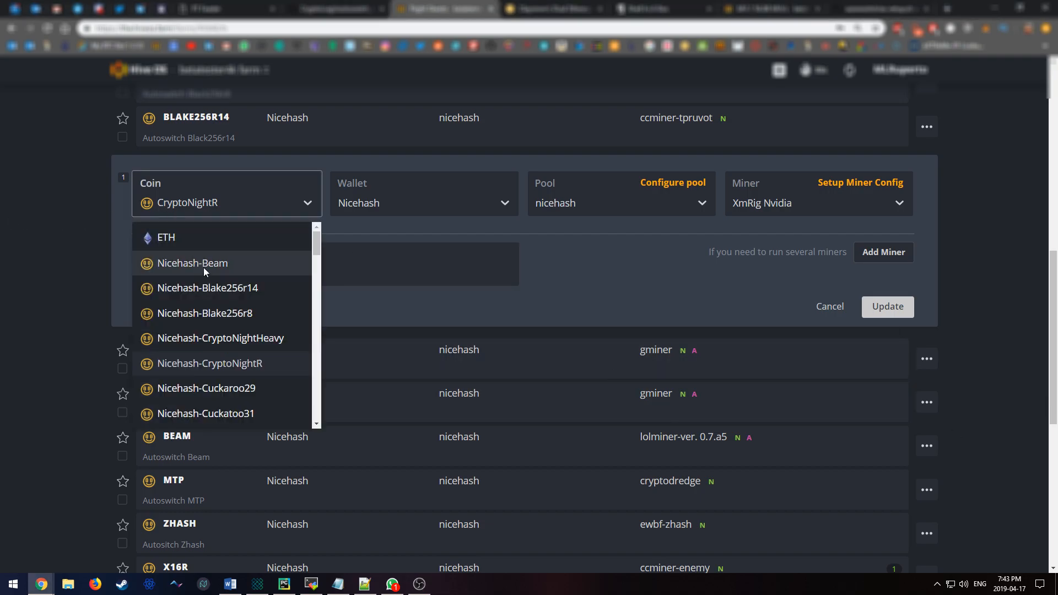
pyautogui.moveTo(207, 278)
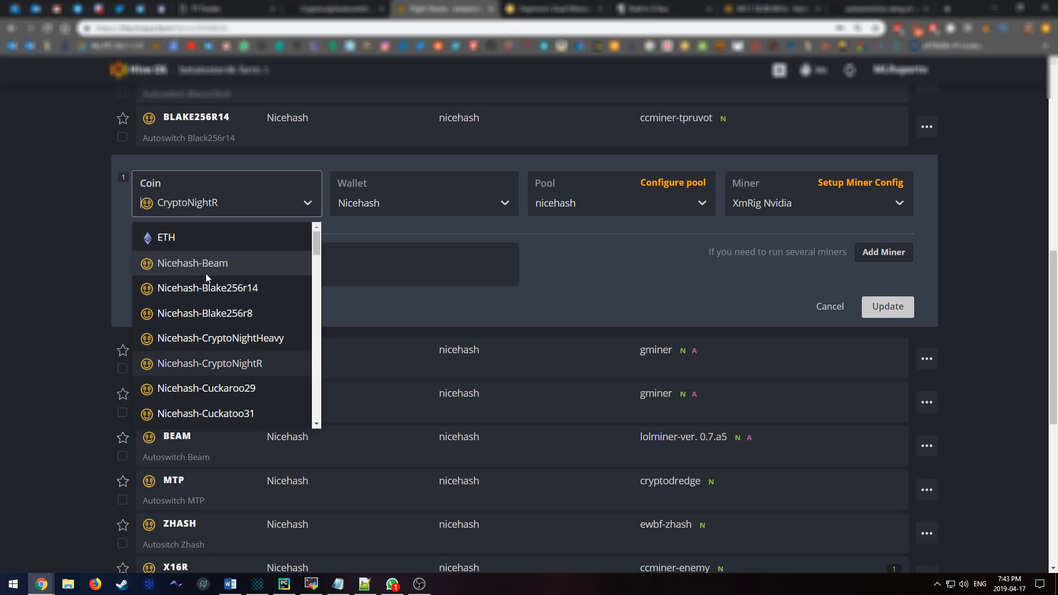
pyautogui.moveTo(227, 274)
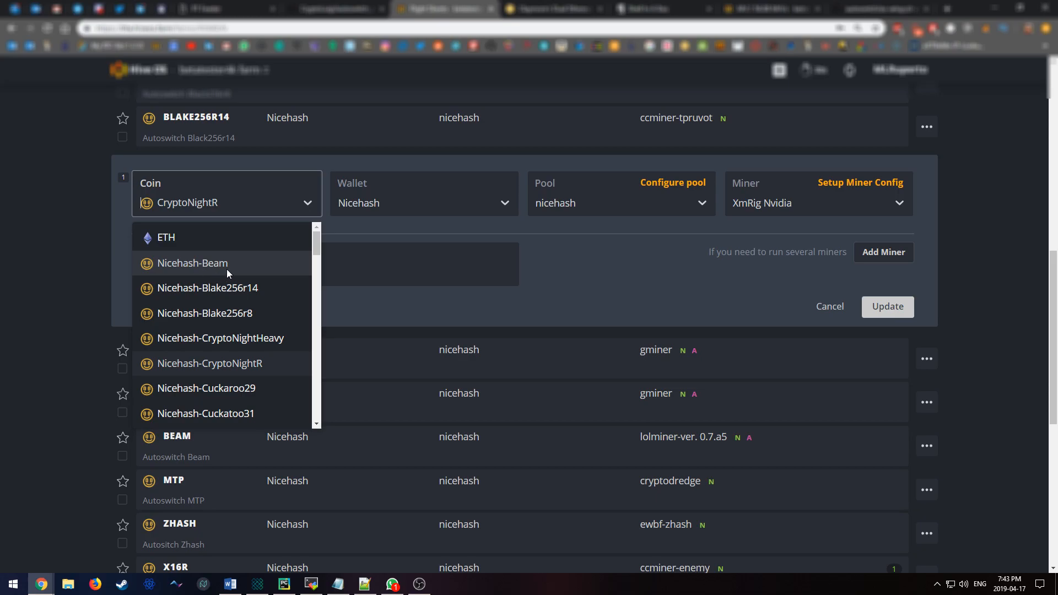
pyautogui.moveTo(214, 265)
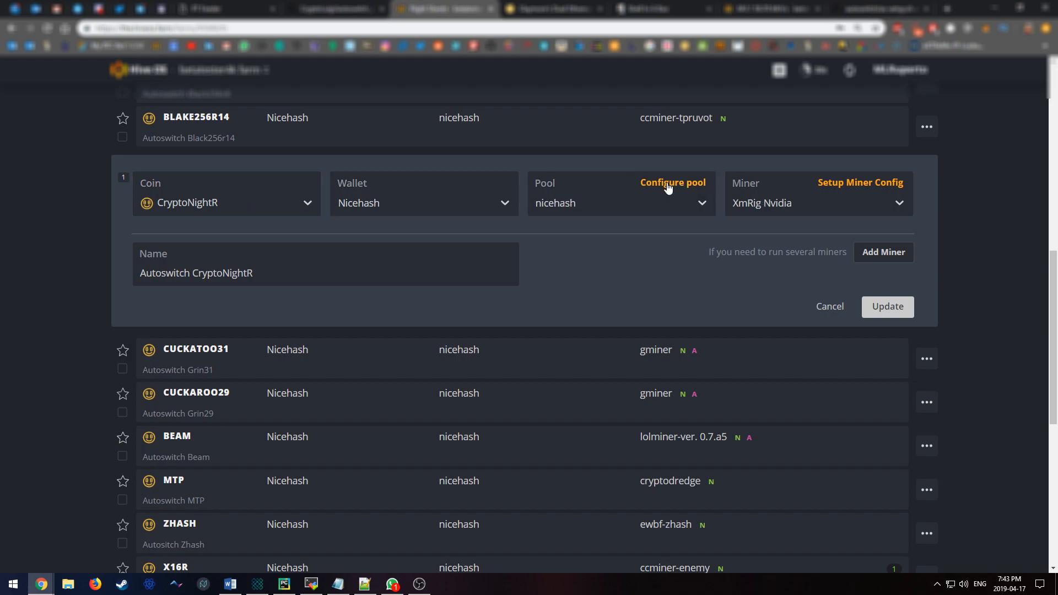
pyautogui.moveTo(177, 222)
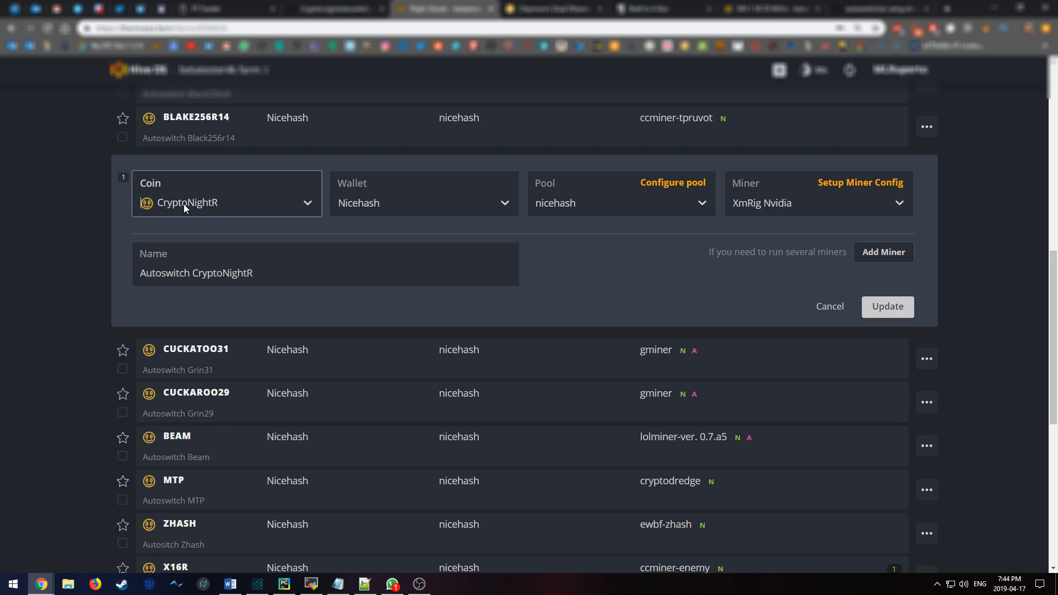
pyautogui.click(226, 203)
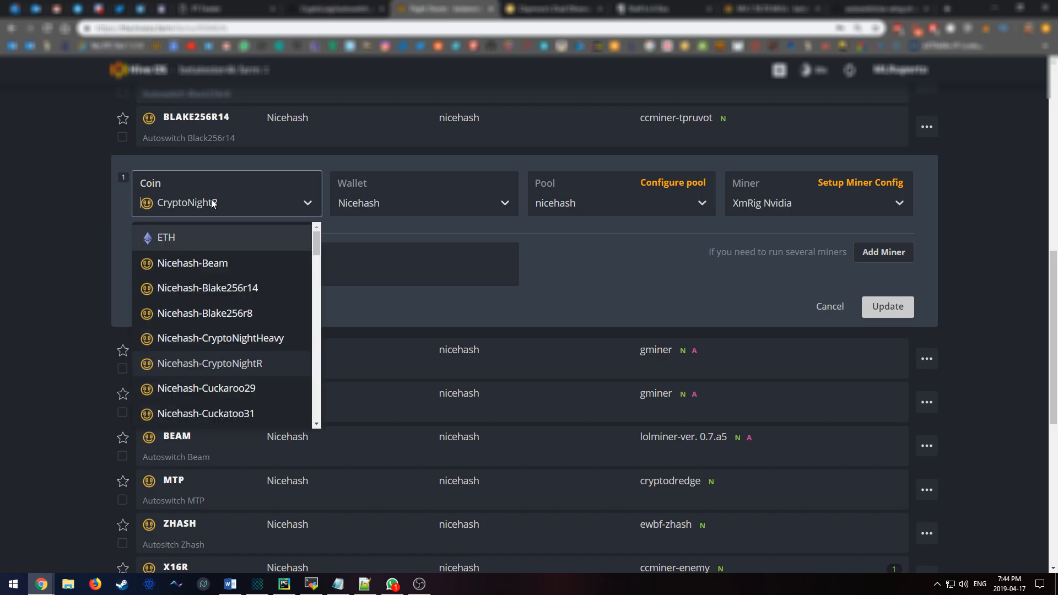
pyautogui.write('nich')
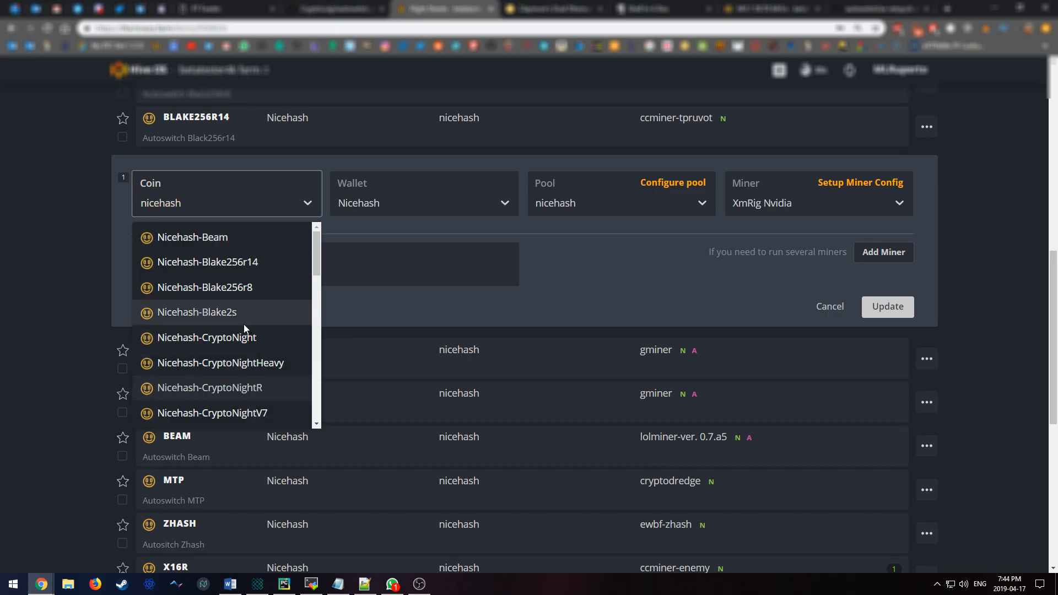
pyautogui.scroll(-3)
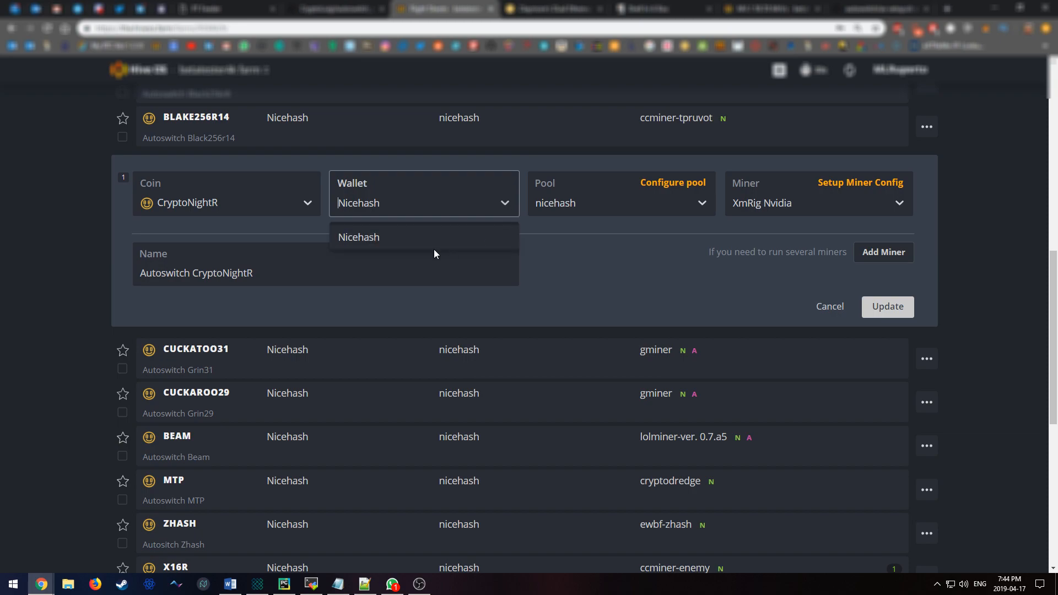
pyautogui.moveTo(385, 242)
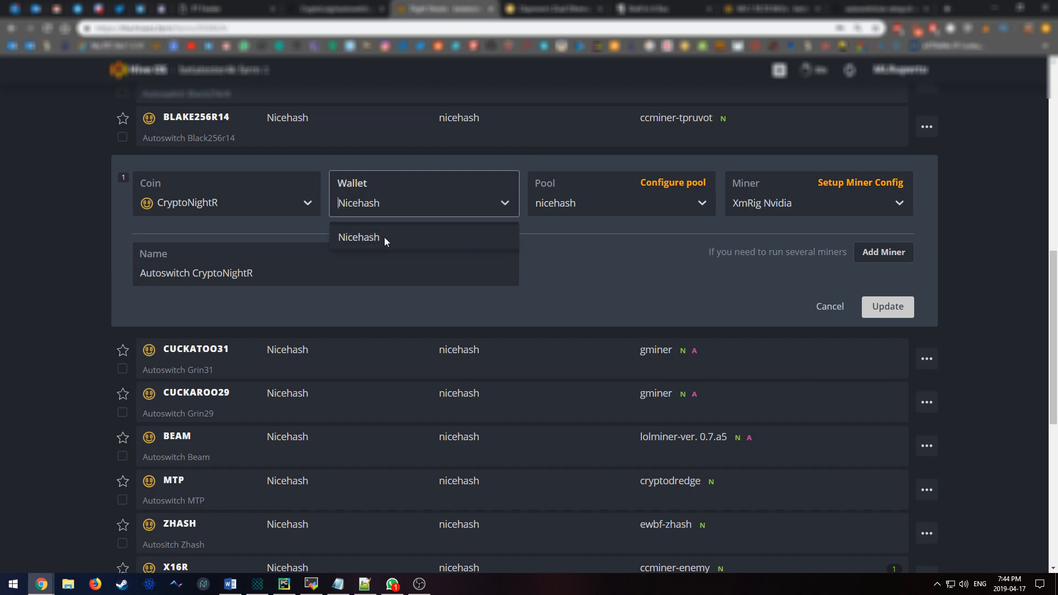
pyautogui.moveTo(483, 233)
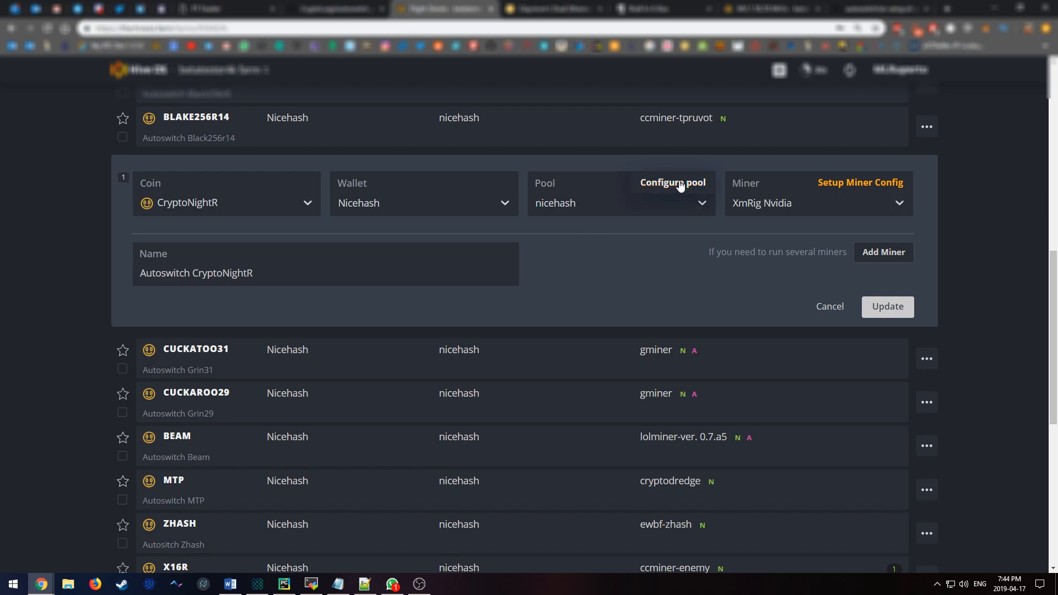
pyautogui.click(671, 183)
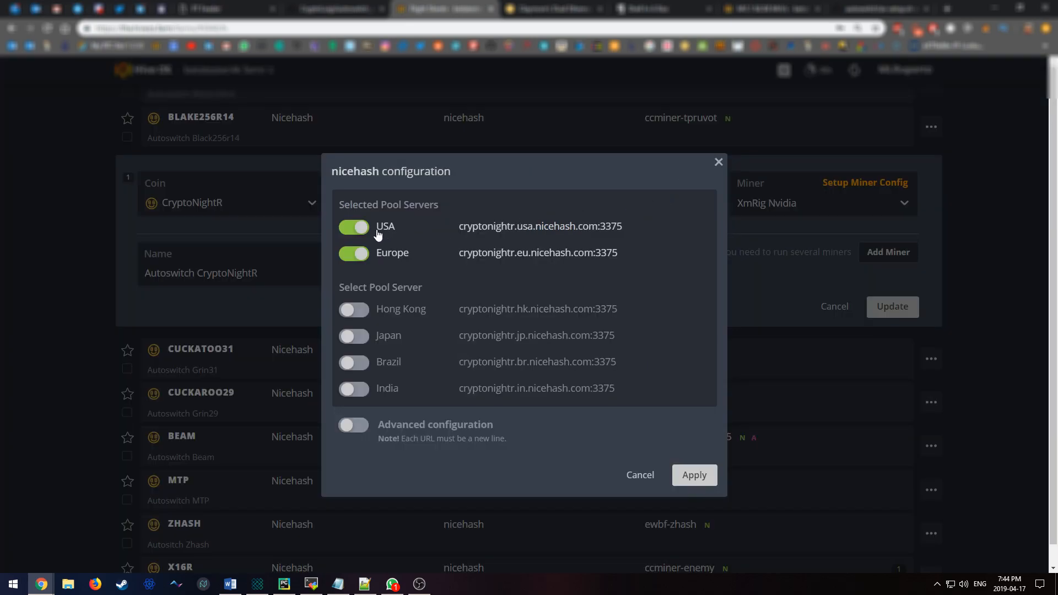
pyautogui.moveTo(394, 240)
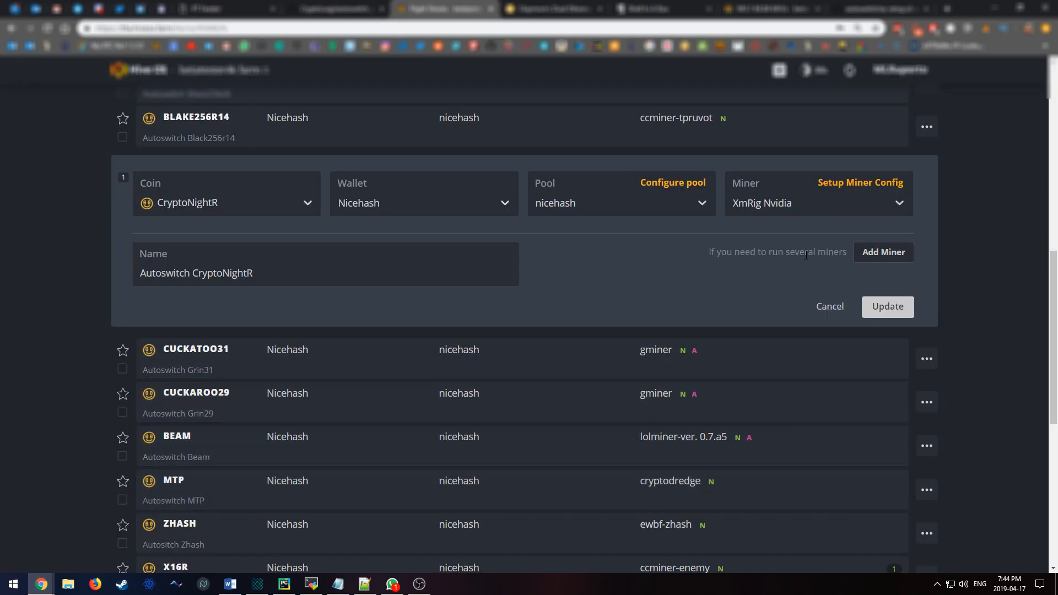
# Step: Set the CryptoNightR flight sheet's miner to XmRig Nvidia
pyautogui.click(817, 202)
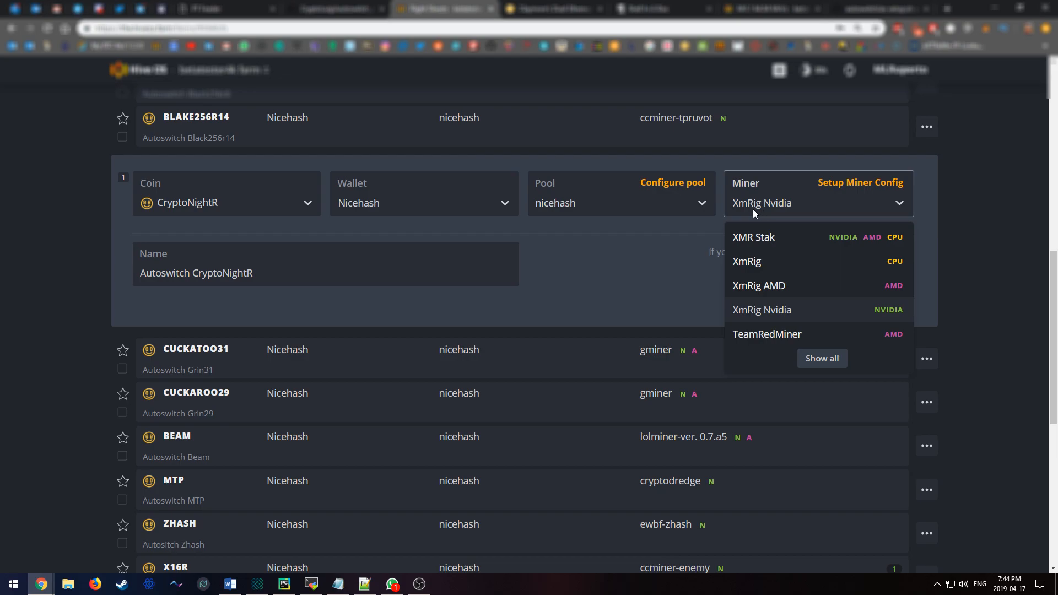
pyautogui.moveTo(828, 325)
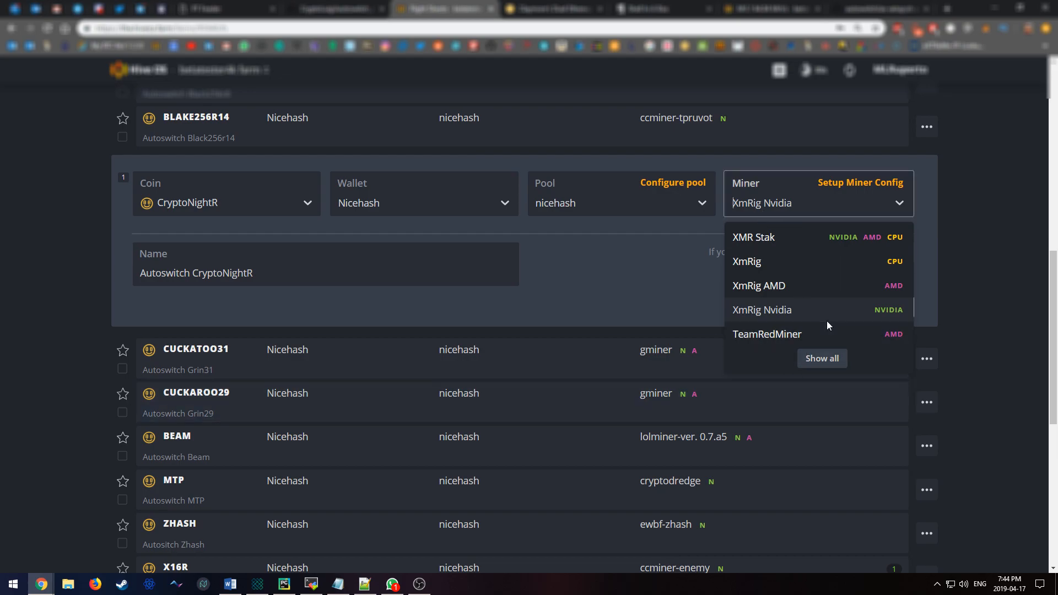
pyautogui.moveTo(770, 322)
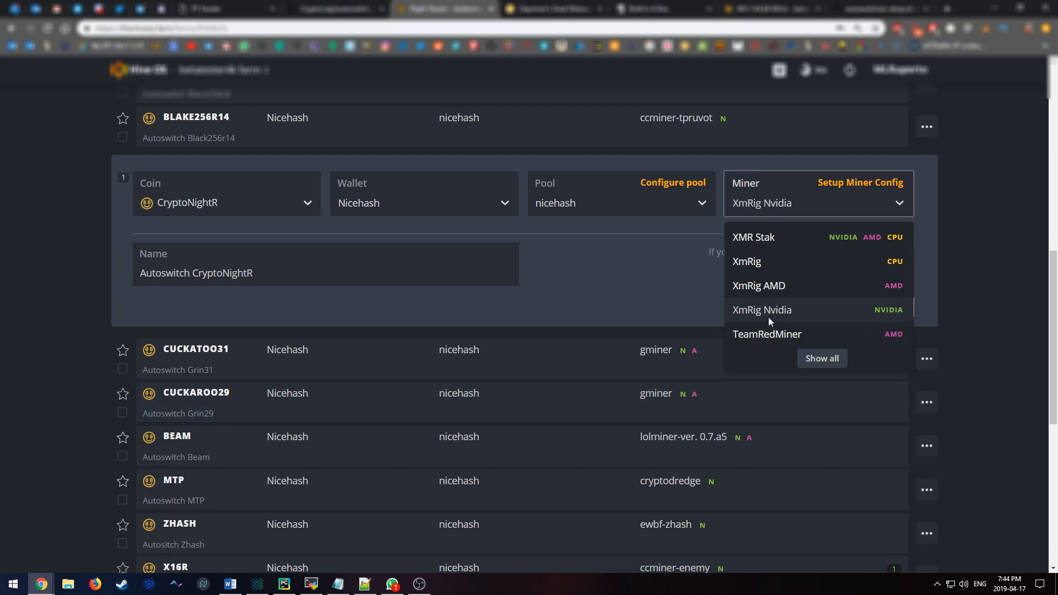
pyautogui.moveTo(820, 322)
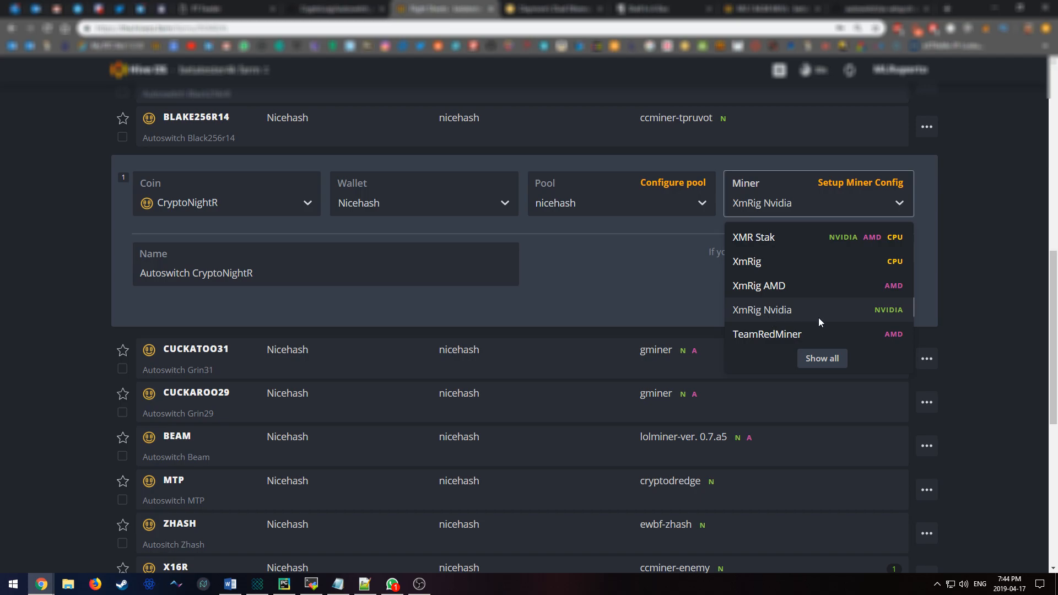
pyautogui.moveTo(884, 321)
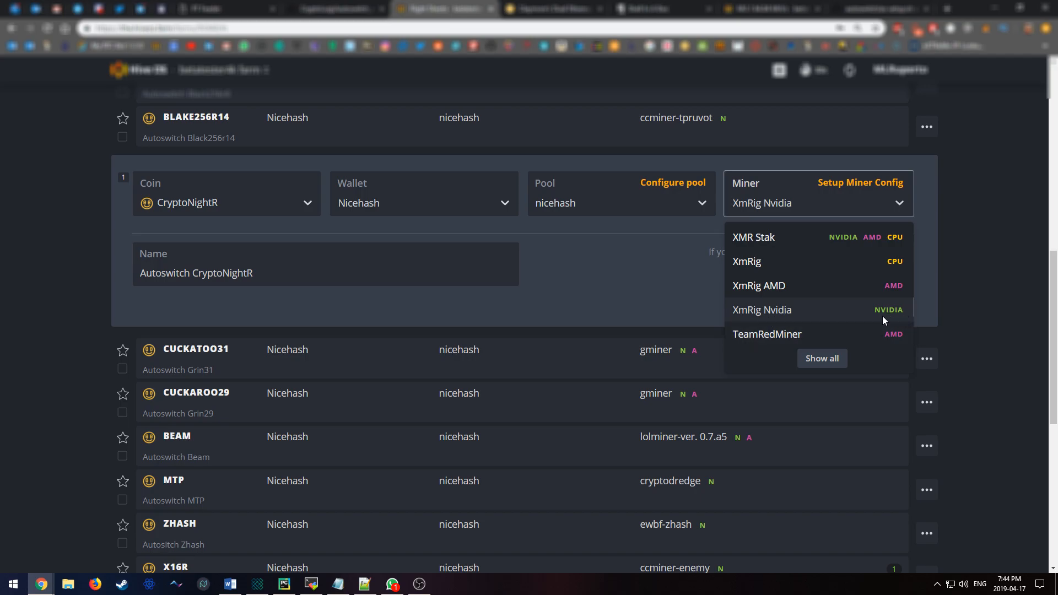
pyautogui.moveTo(860, 309)
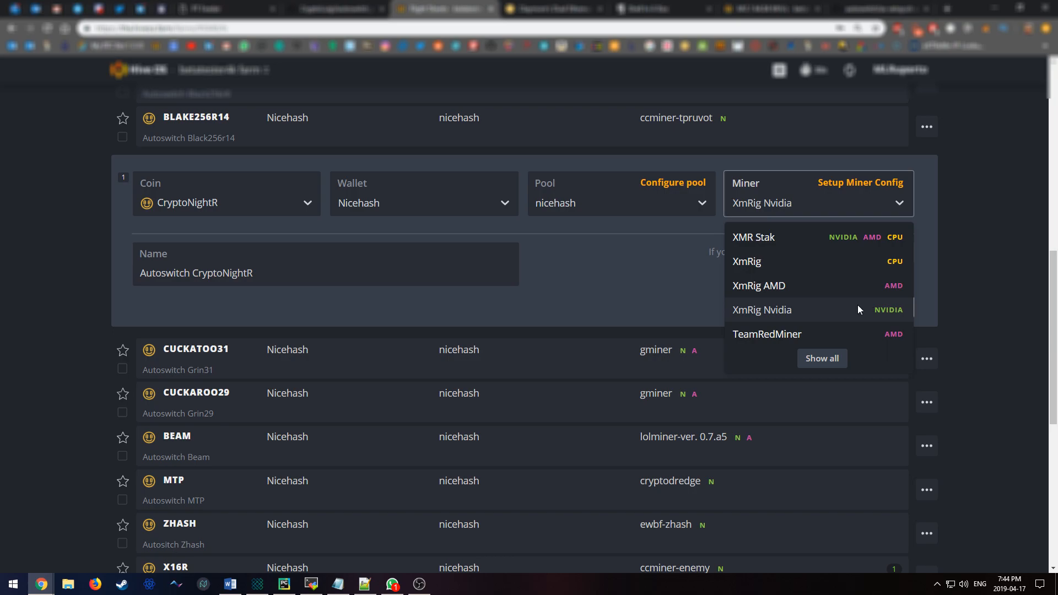
pyautogui.moveTo(744, 323)
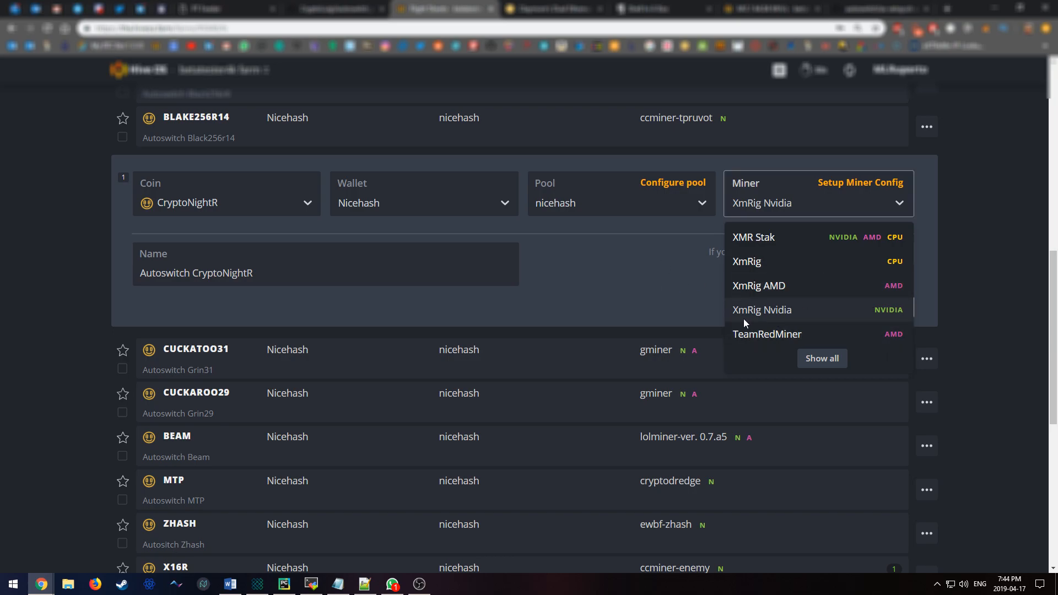
pyautogui.moveTo(795, 310)
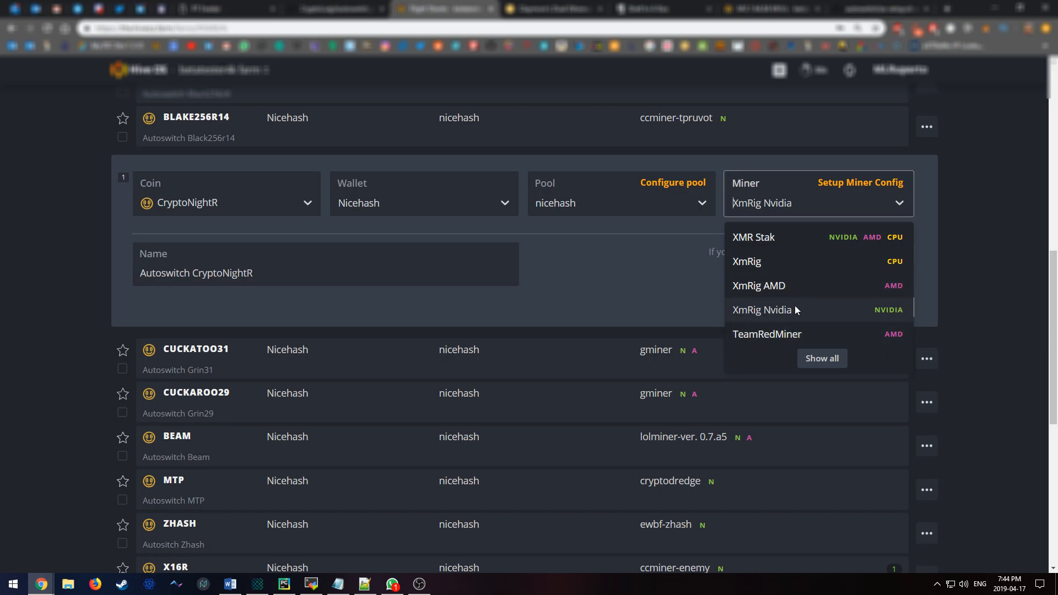
pyautogui.click(761, 309)
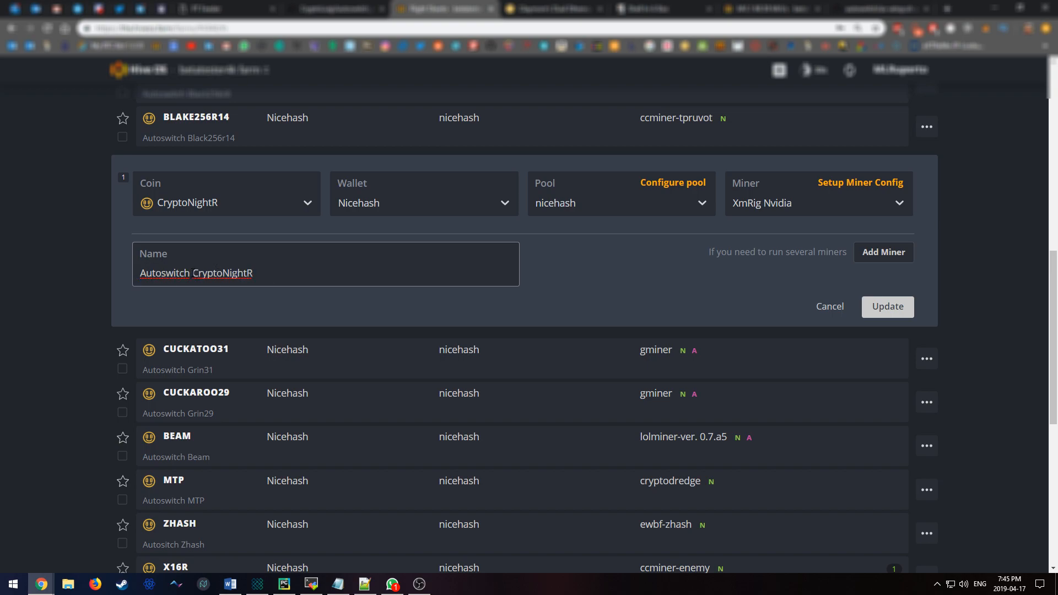
# Step: Update the Autoswitch CryptoNightR flight sheet and scroll through the flight sheet list
pyautogui.doubleClick(222, 273)
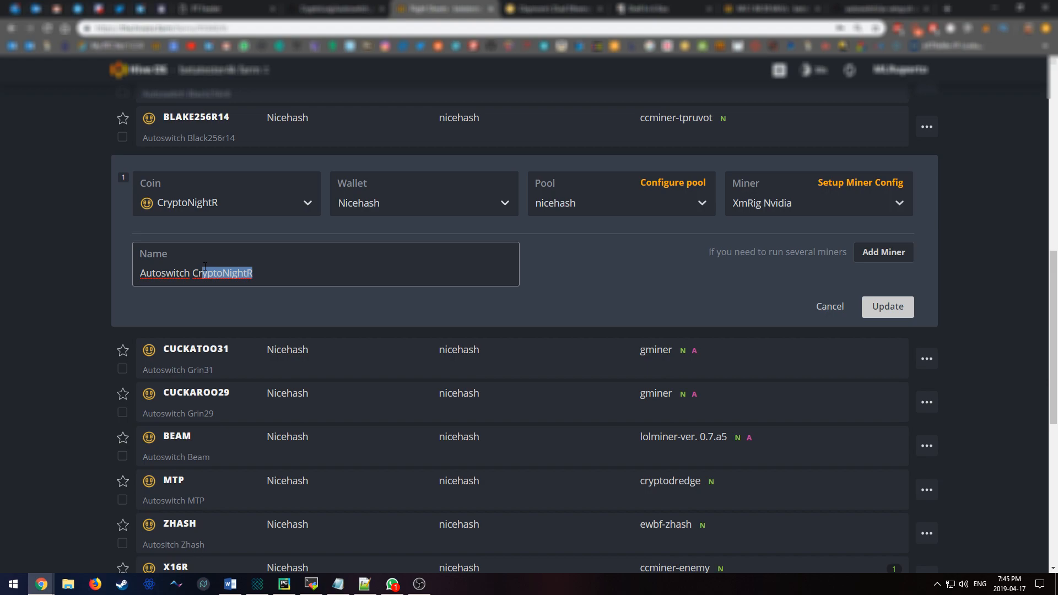
pyautogui.click(255, 272)
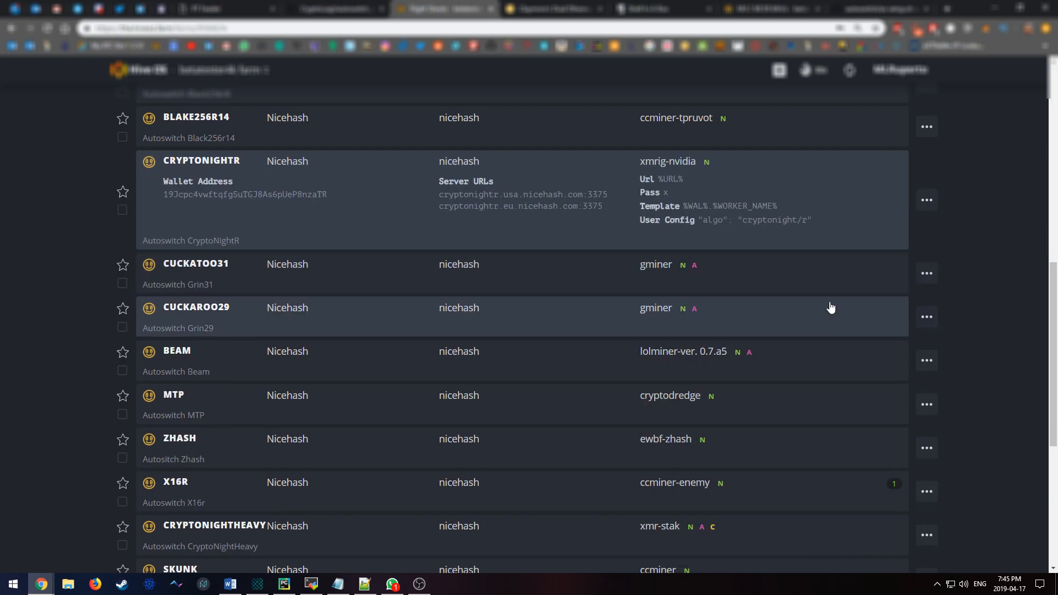
pyautogui.moveTo(406, 187)
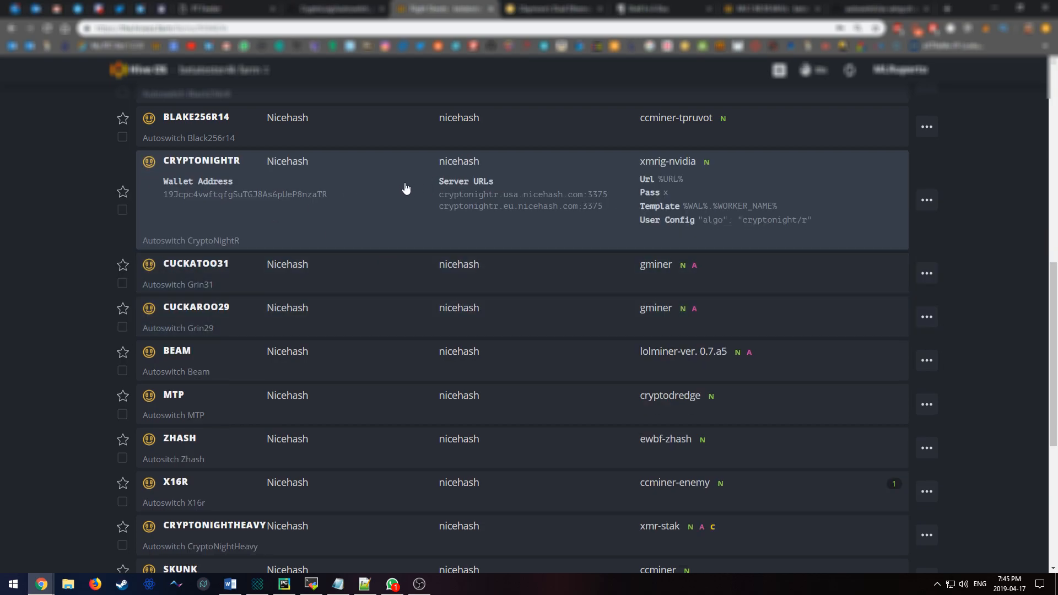
pyautogui.scroll(-3)
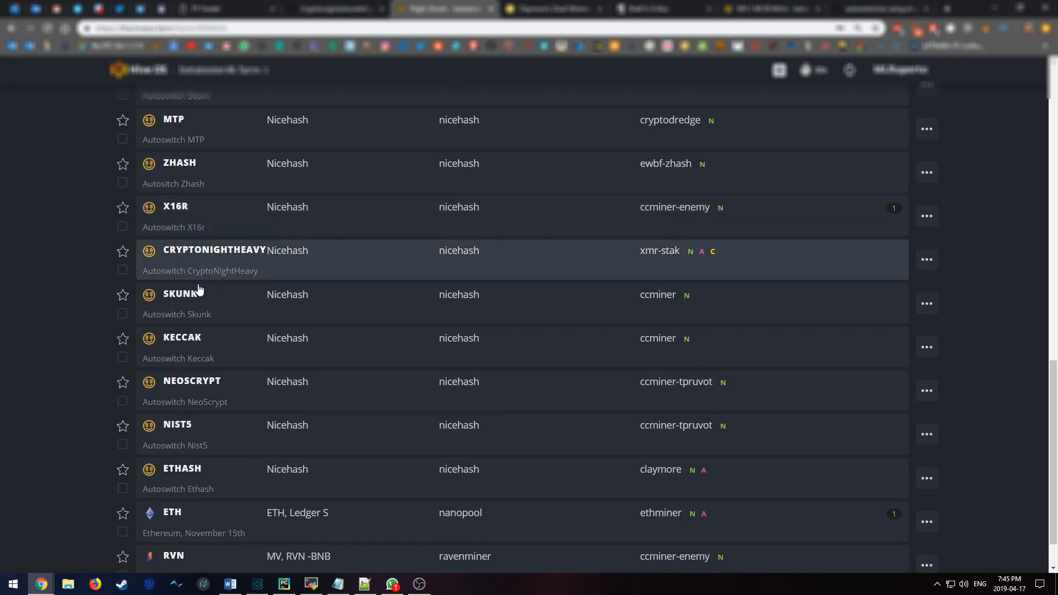
pyautogui.scroll(3)
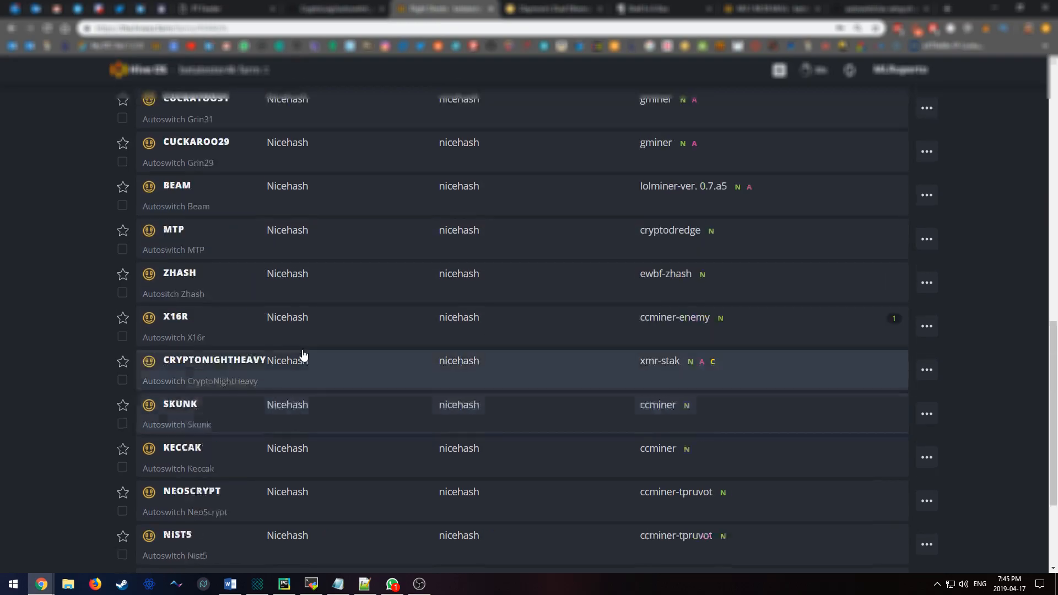
pyautogui.scroll(3)
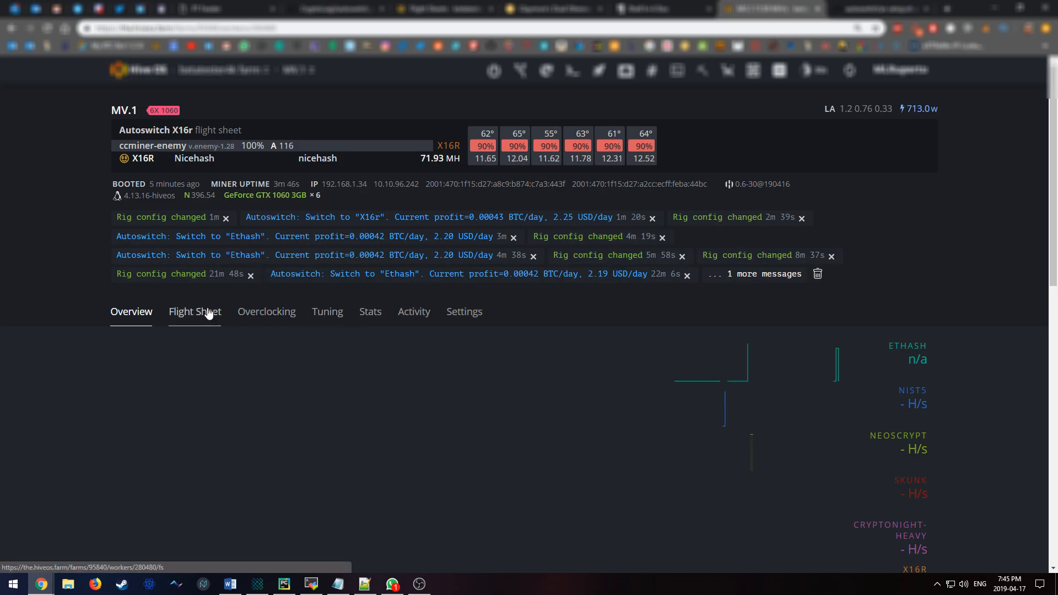
# Step: Show MV.1's available flight sheets and scroll through the Autoswitch sheets
pyautogui.click(194, 311)
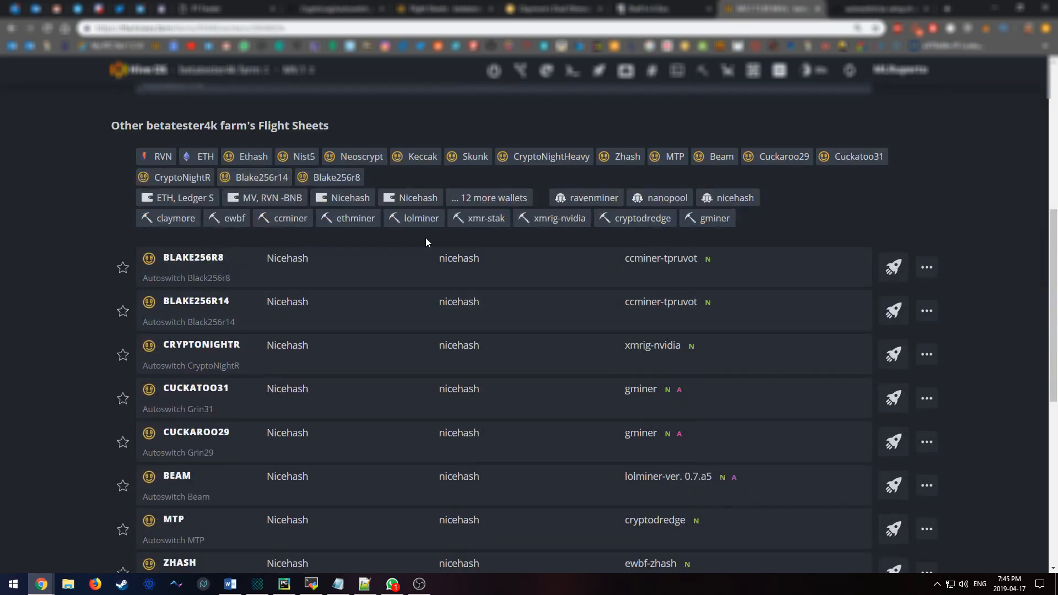
pyautogui.moveTo(702, 310)
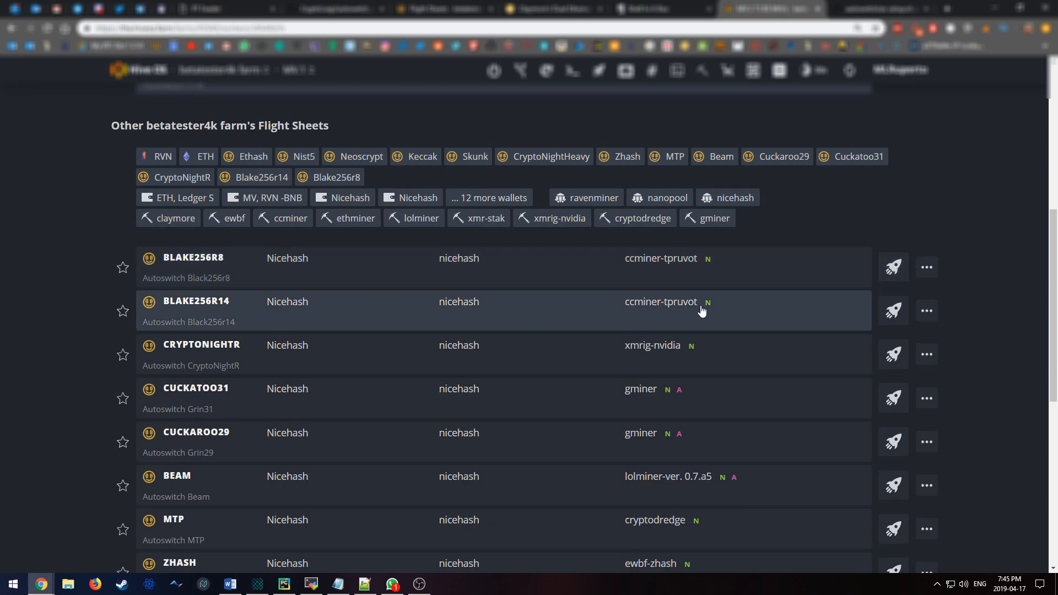
pyautogui.scroll(-3)
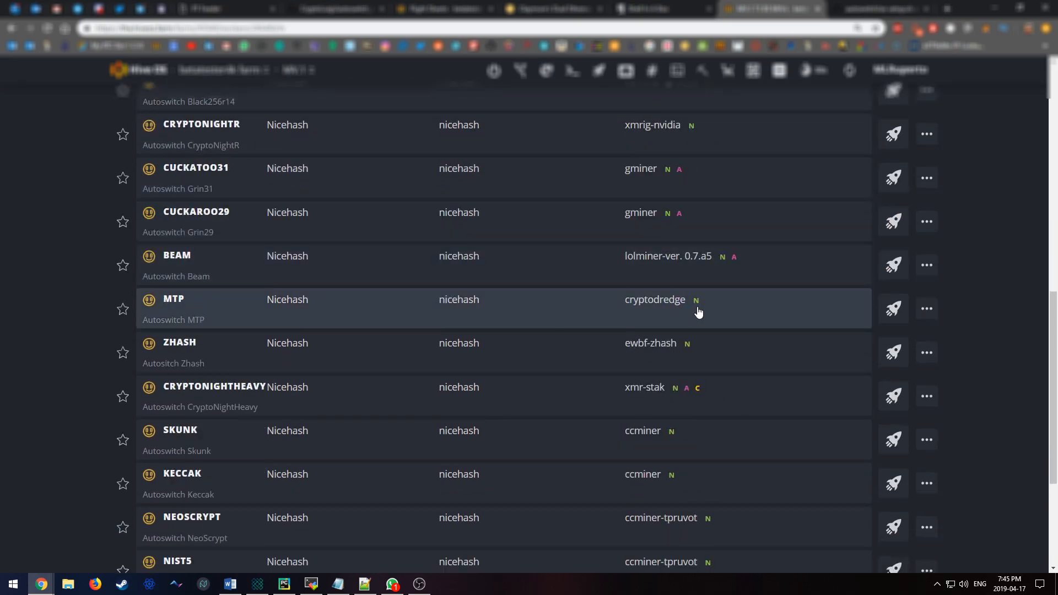
pyautogui.moveTo(693, 315)
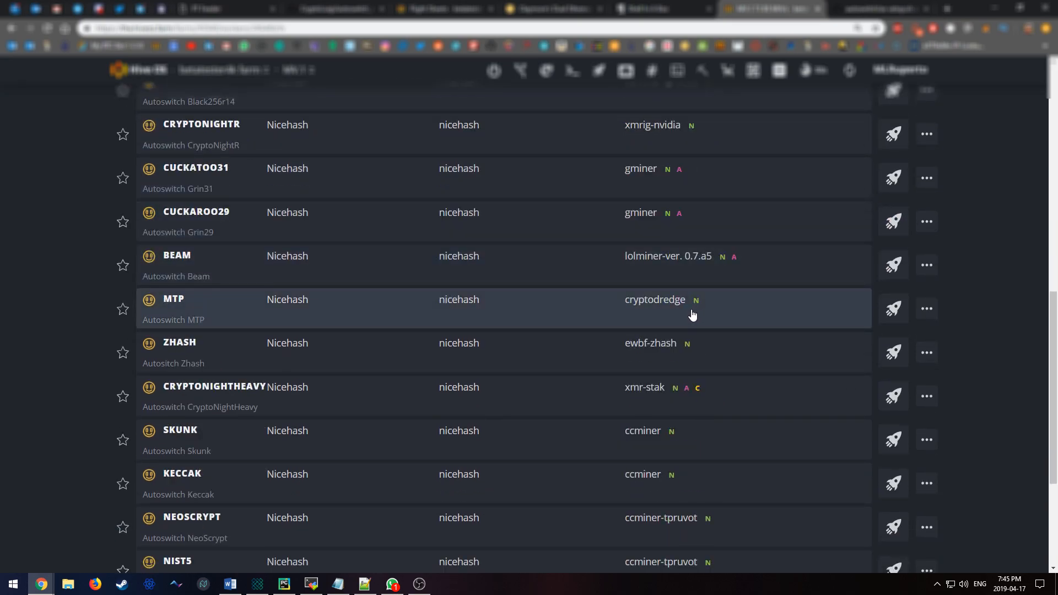
pyautogui.moveTo(535, 346)
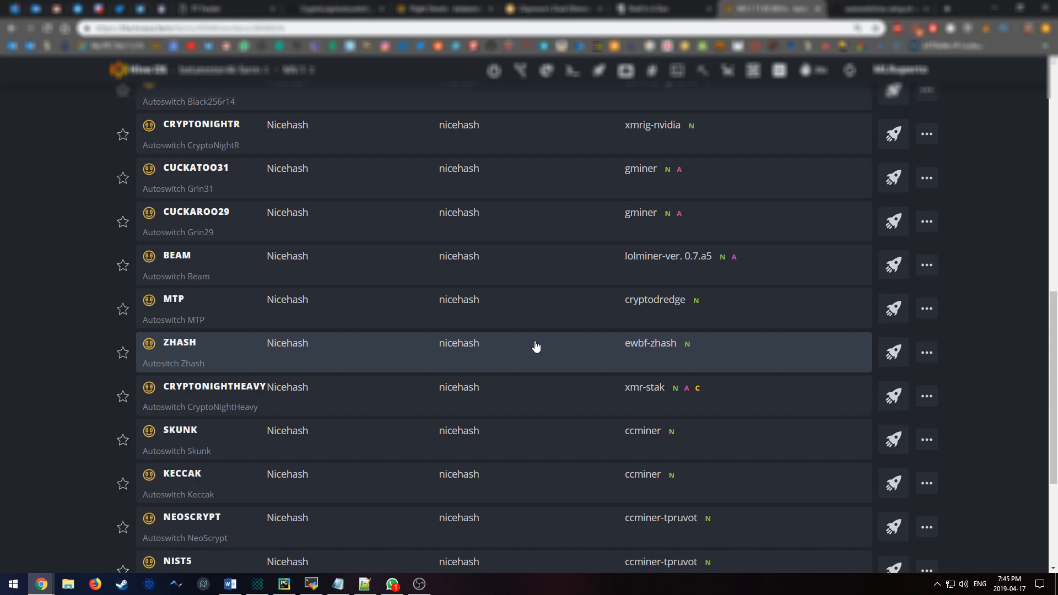
pyautogui.moveTo(426, 505)
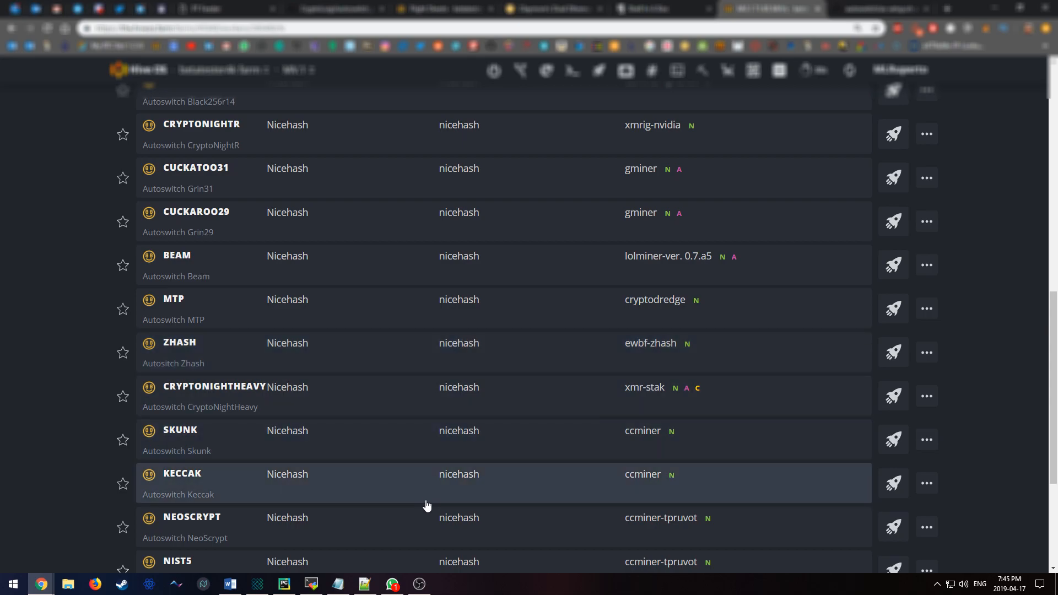
pyautogui.scroll(3)
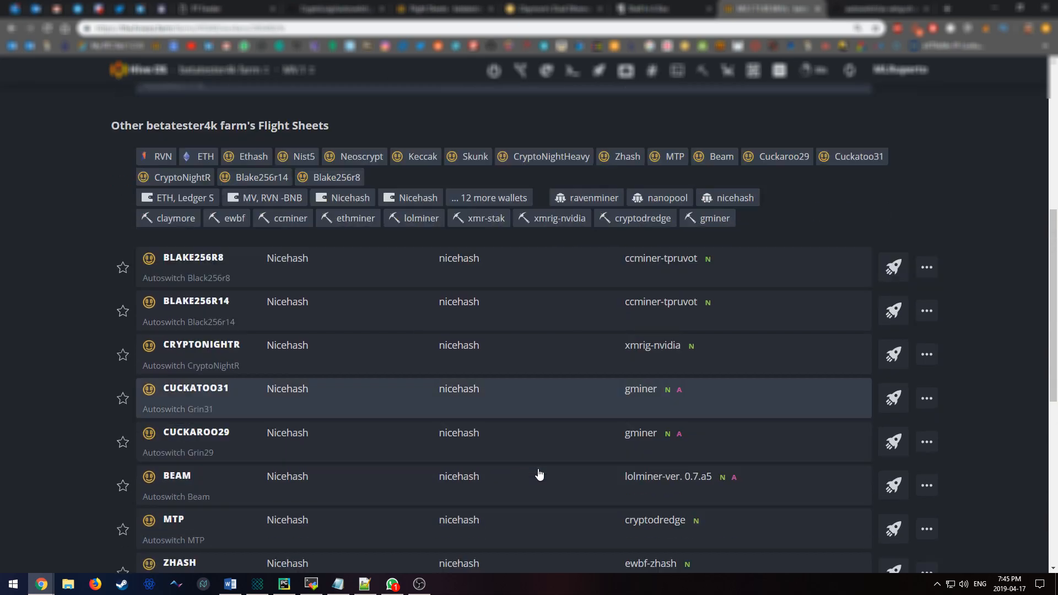
pyautogui.scroll(-3)
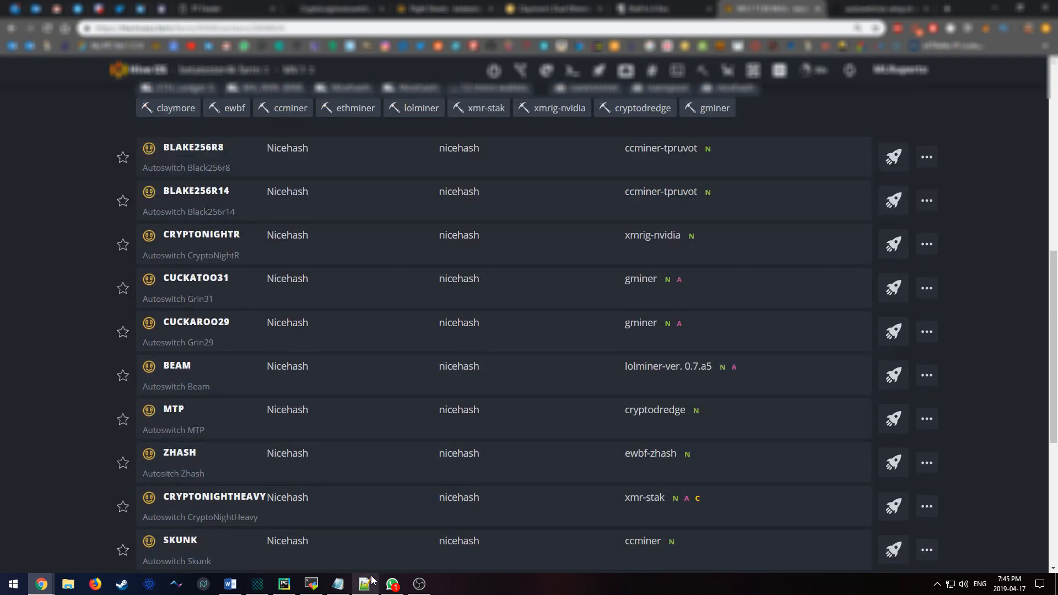
pyautogui.moveTo(367, 584)
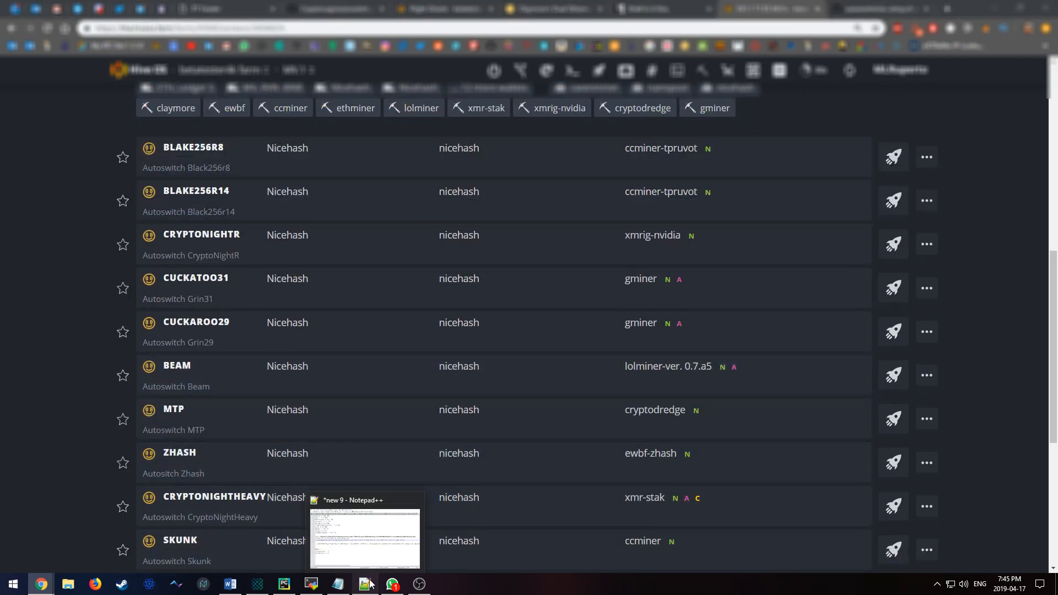
pyautogui.click(364, 533)
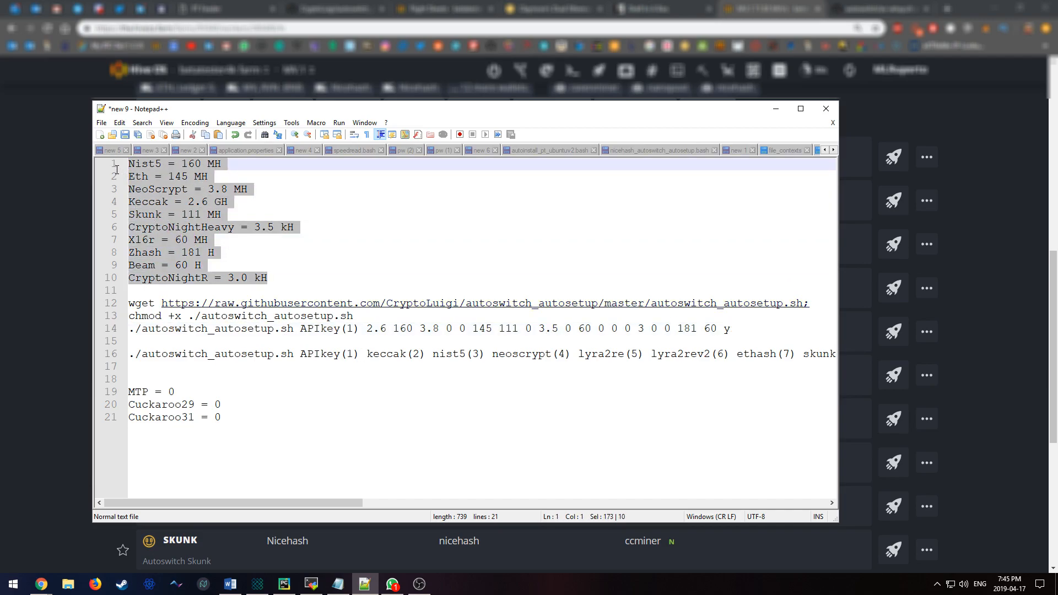
pyautogui.click(201, 264)
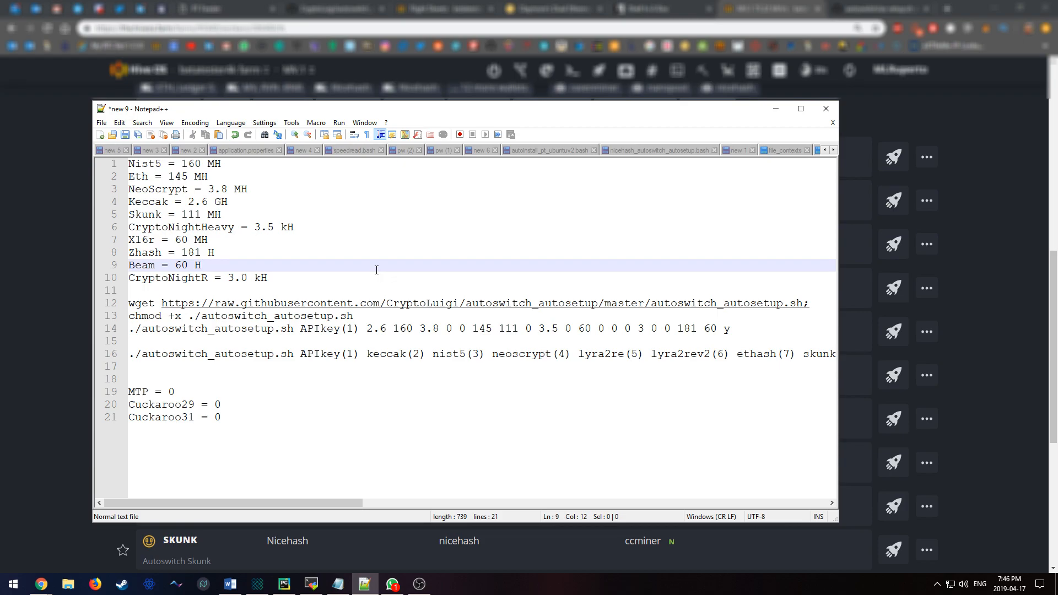
pyautogui.click(351, 253)
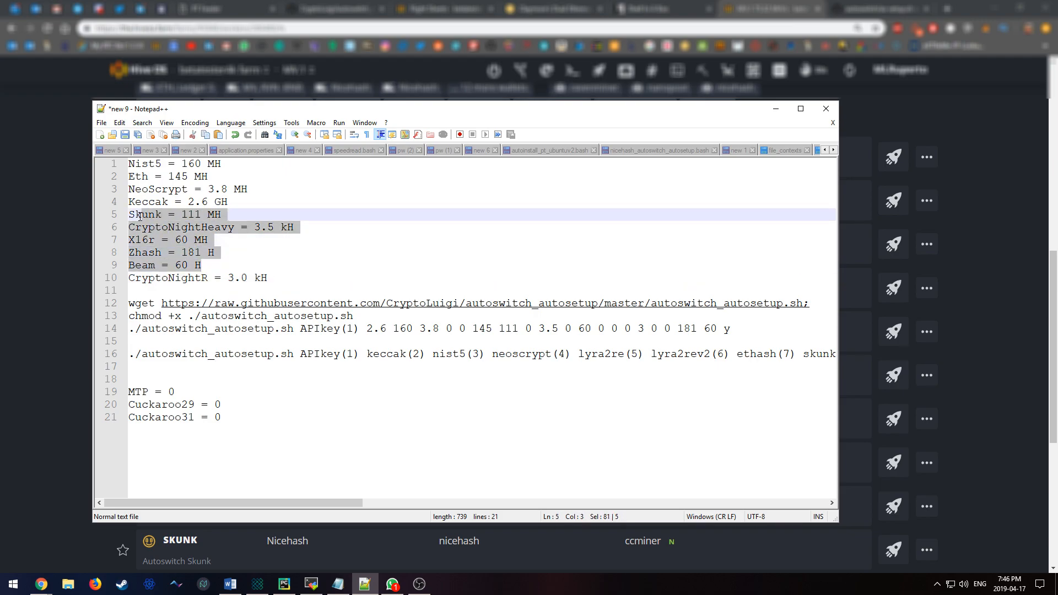
pyautogui.click(183, 214)
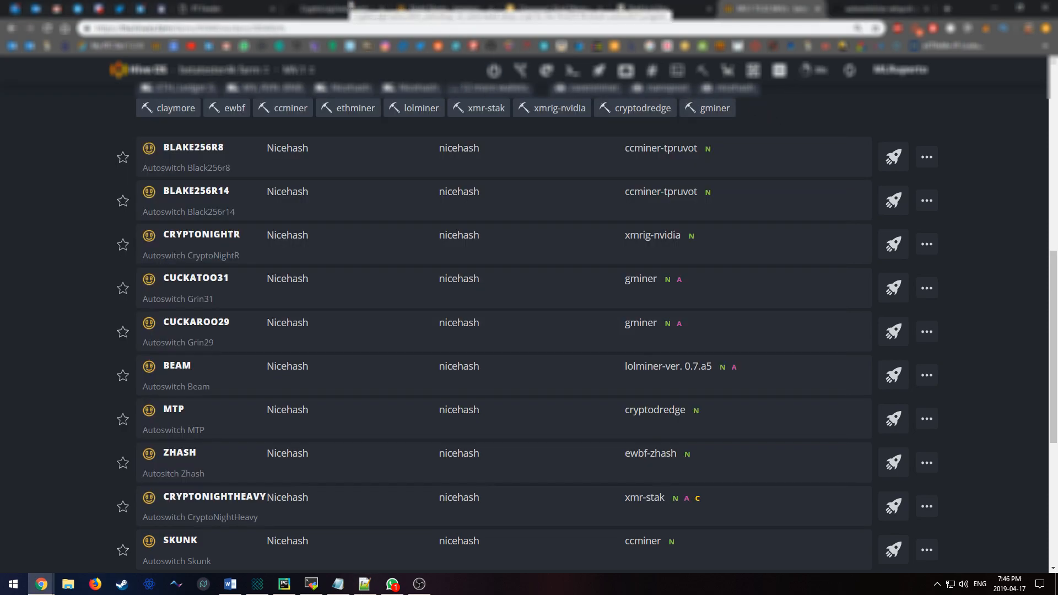
# Step: Review the autoswitch_autosetup README install commands, then go to the Hive Shell terminal
pyautogui.click(332, 9)
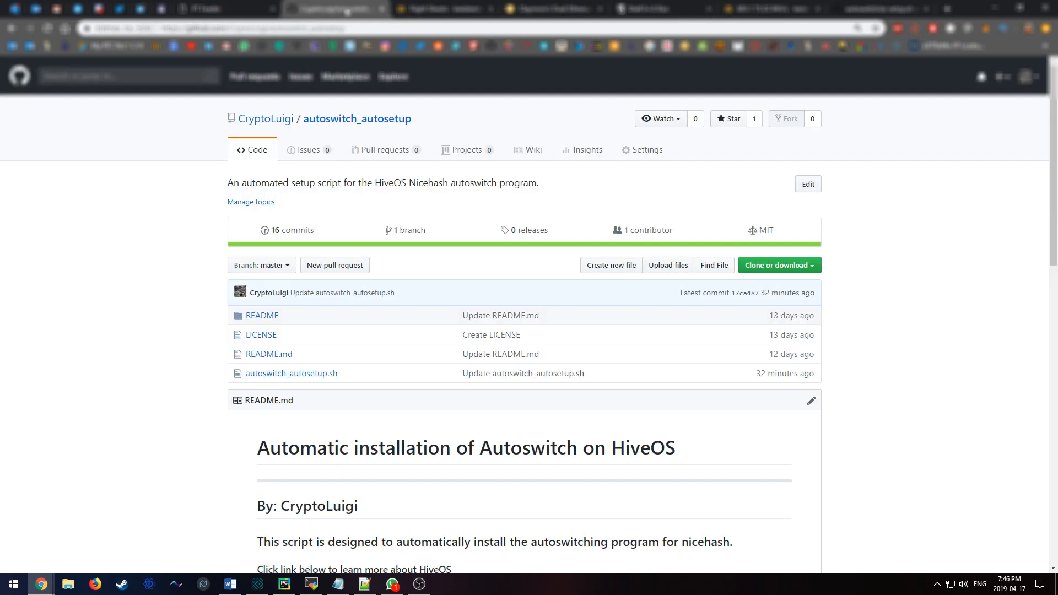
pyautogui.scroll(-3)
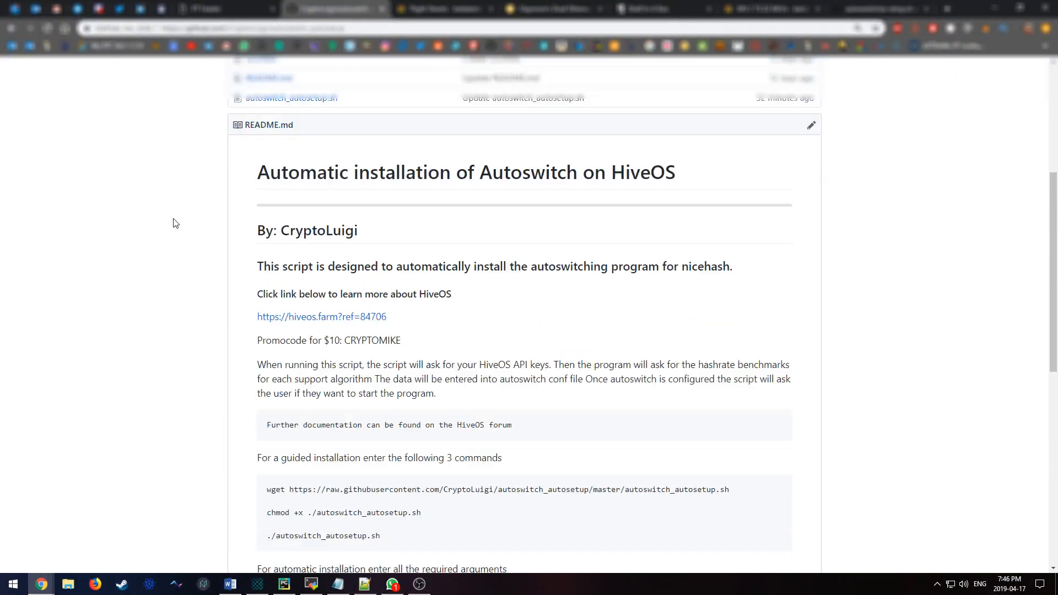
pyautogui.scroll(-3)
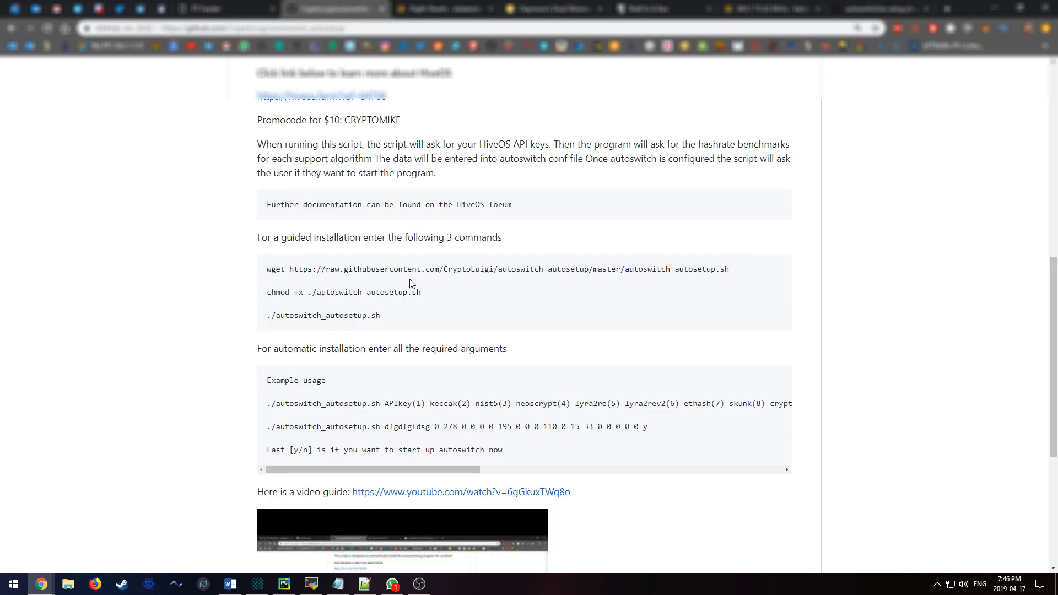
pyautogui.moveTo(387, 292)
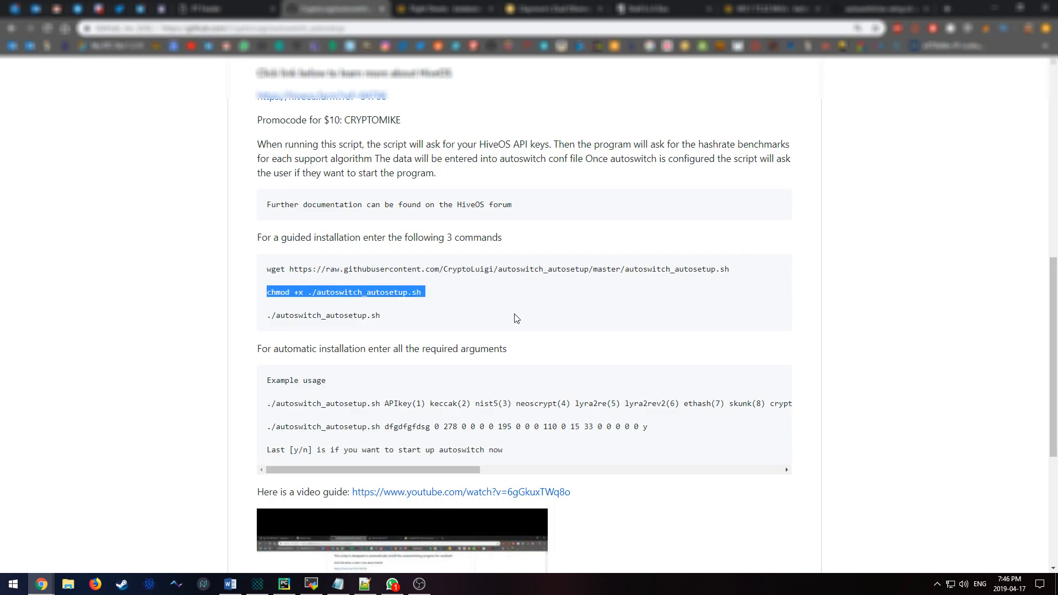
pyautogui.click(515, 318)
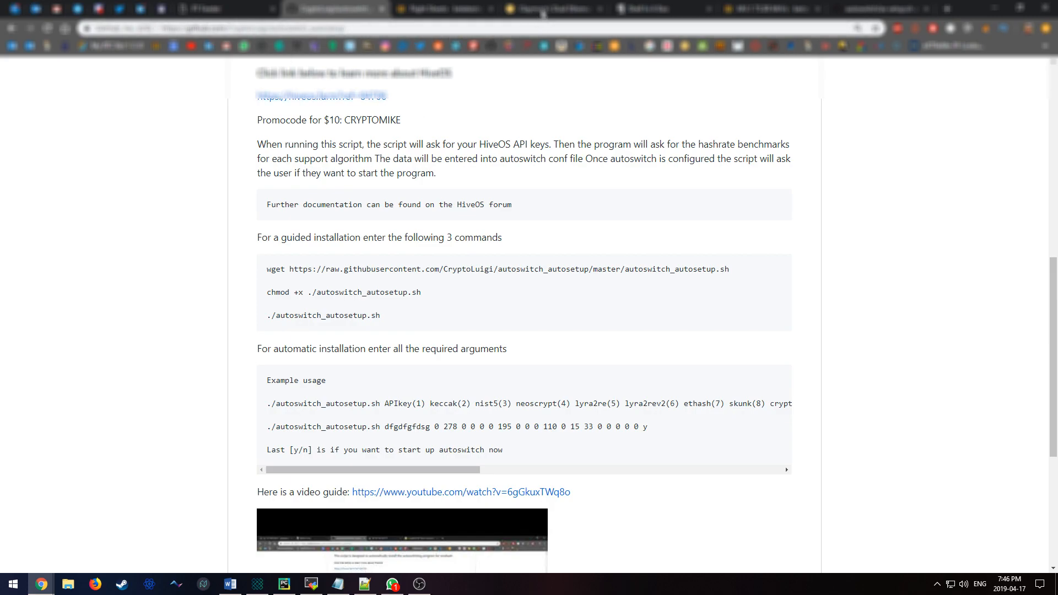
pyautogui.click(662, 8)
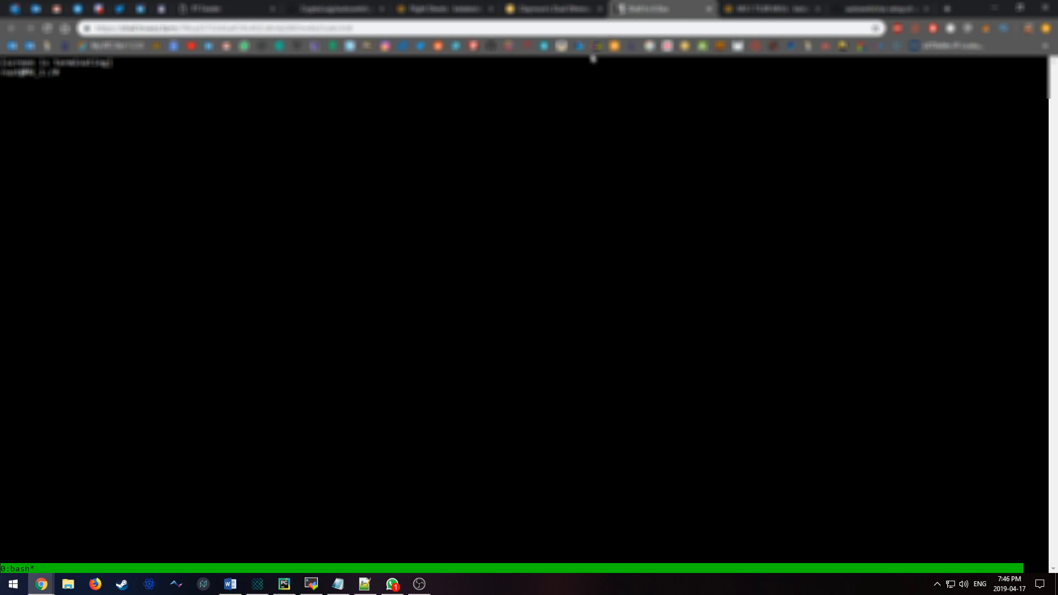
pyautogui.moveTo(304, 187)
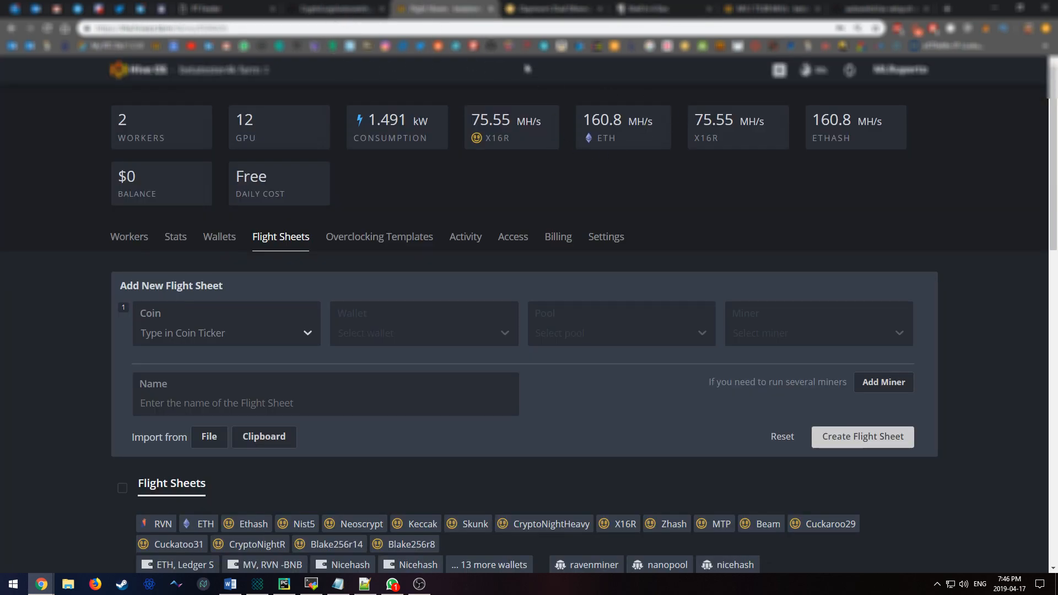
# Step: Choose the farm from the farm list and open worker MV.1's overview
pyautogui.click(222, 70)
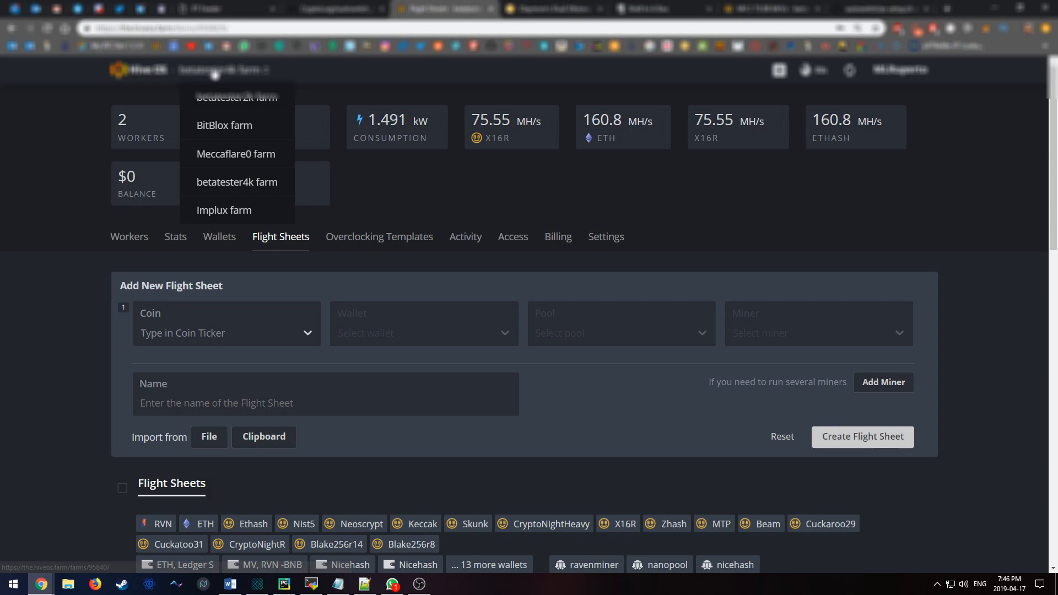
pyautogui.click(586, 214)
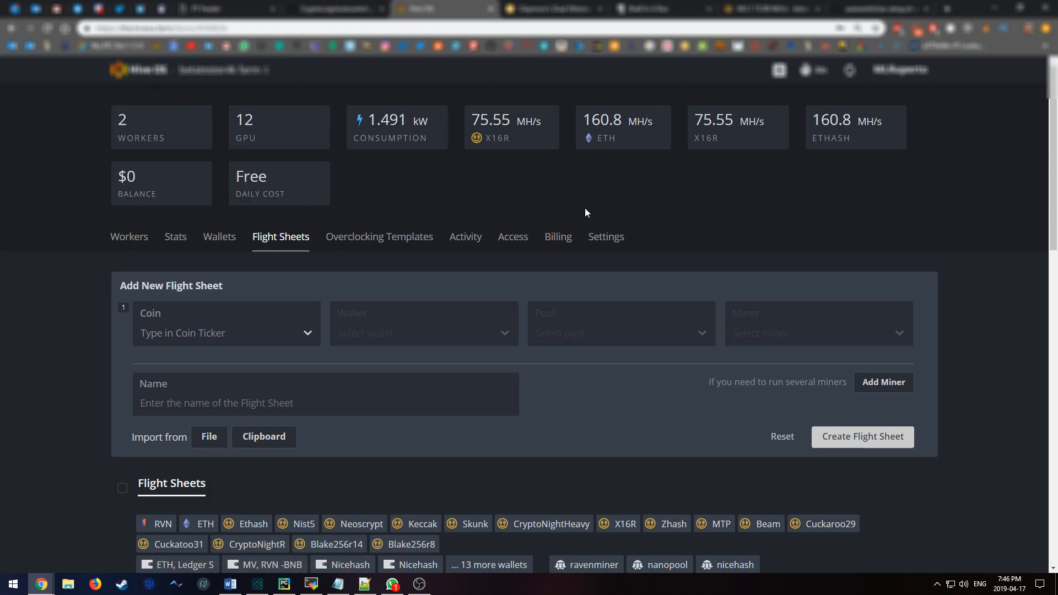
pyautogui.scroll(-3)
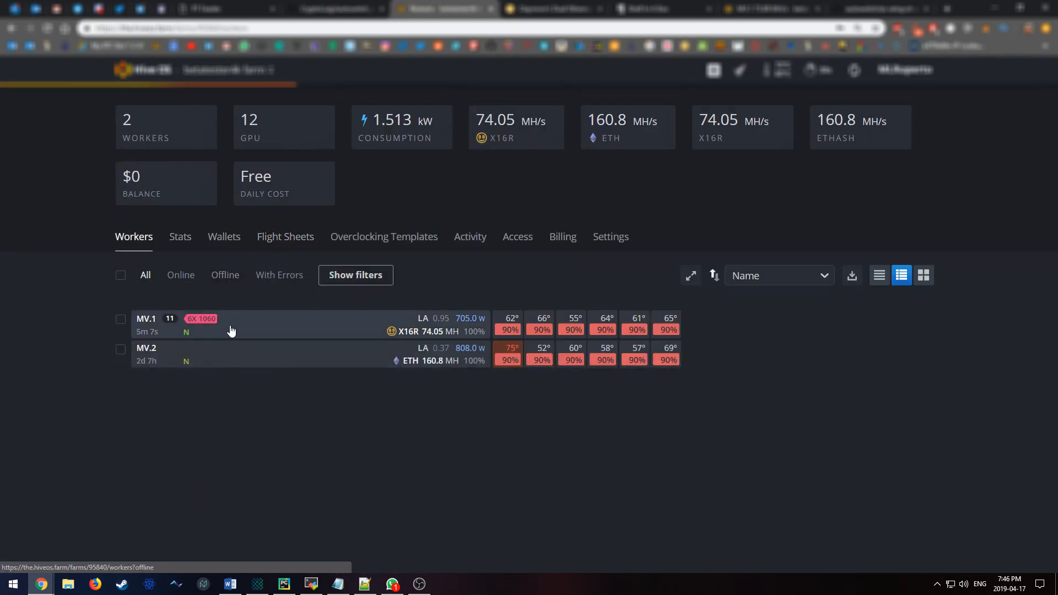
pyautogui.click(146, 319)
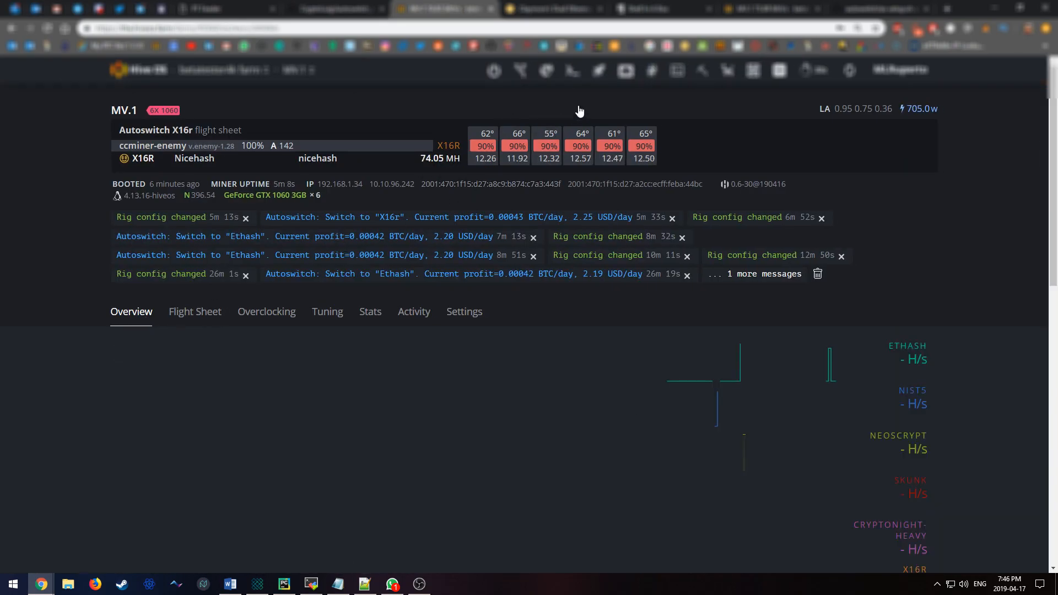
pyautogui.moveTo(696, 100)
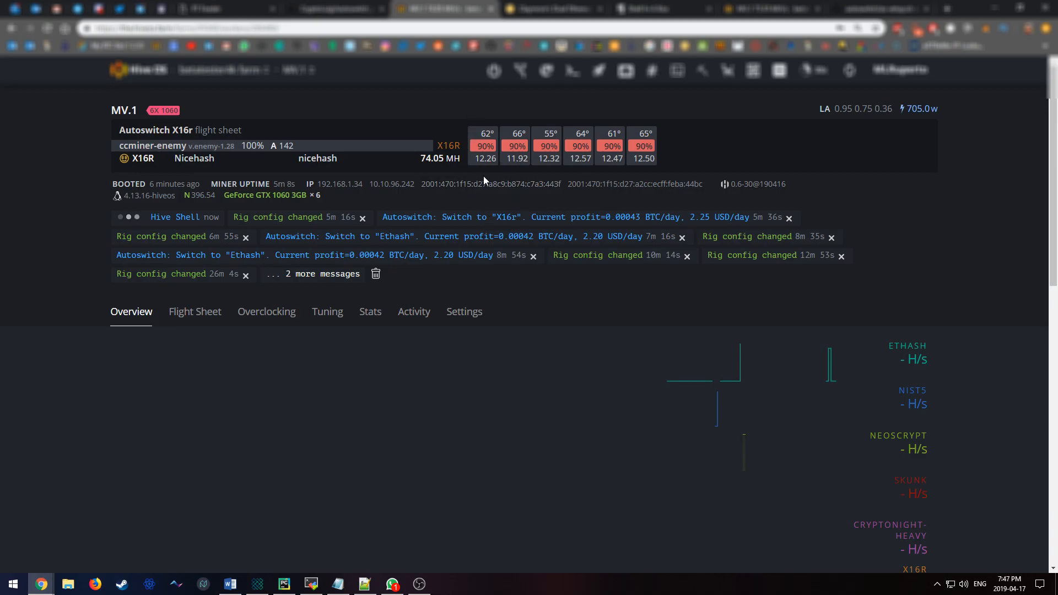
pyautogui.moveTo(382, 211)
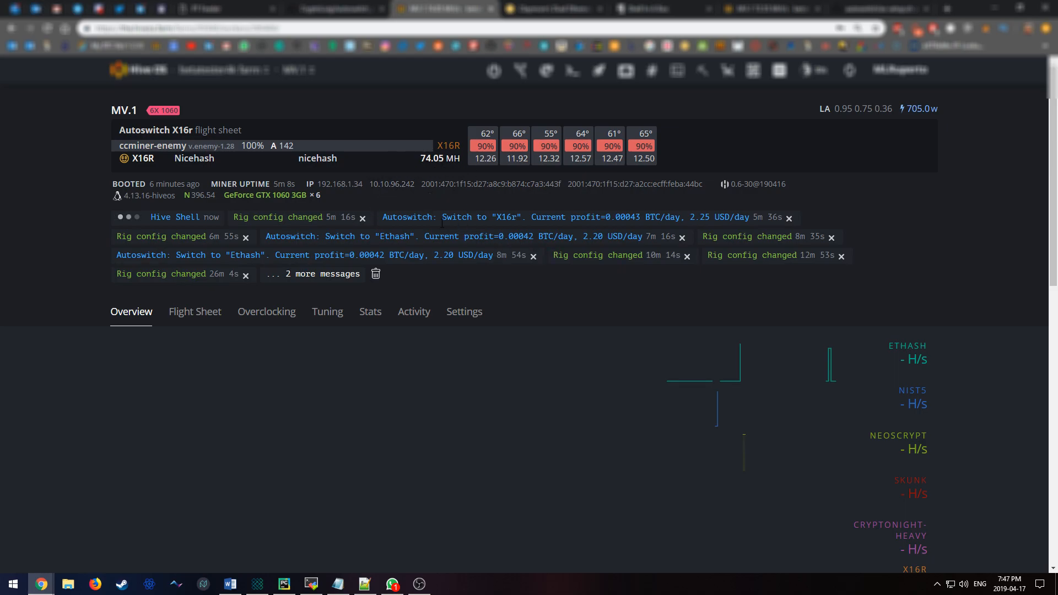
pyautogui.moveTo(496, 229)
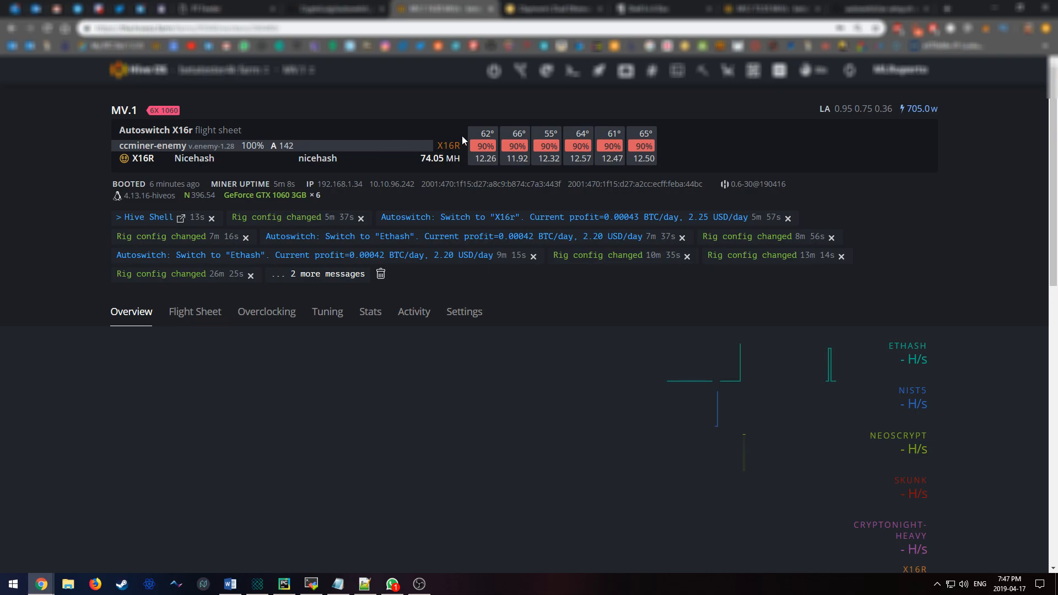
pyautogui.moveTo(174, 222)
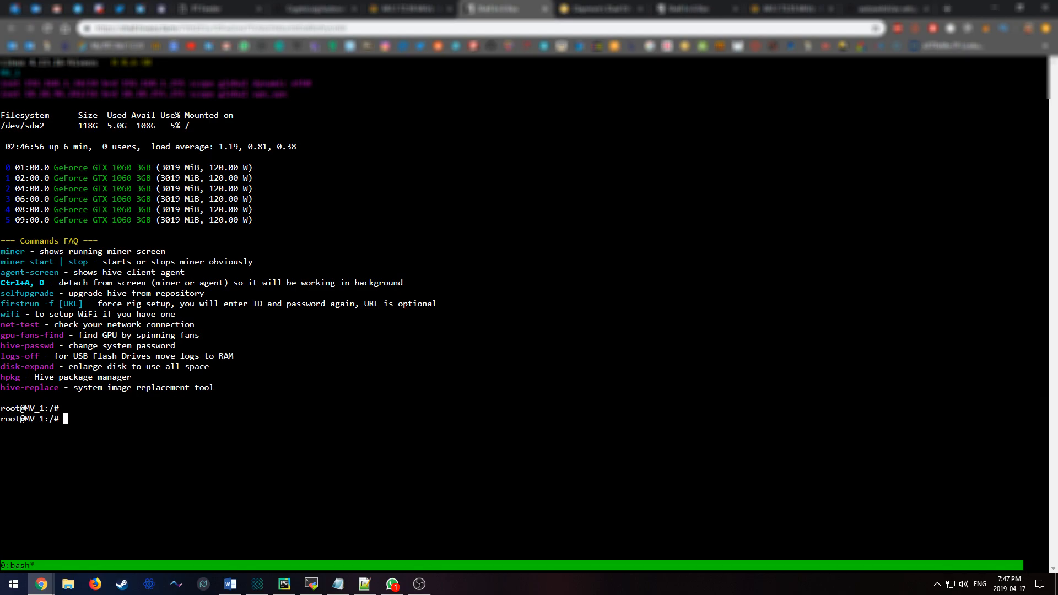
# Step: Review the README's ./autoswitch_autosetup.sh run command on GitHub
pyautogui.click(314, 7)
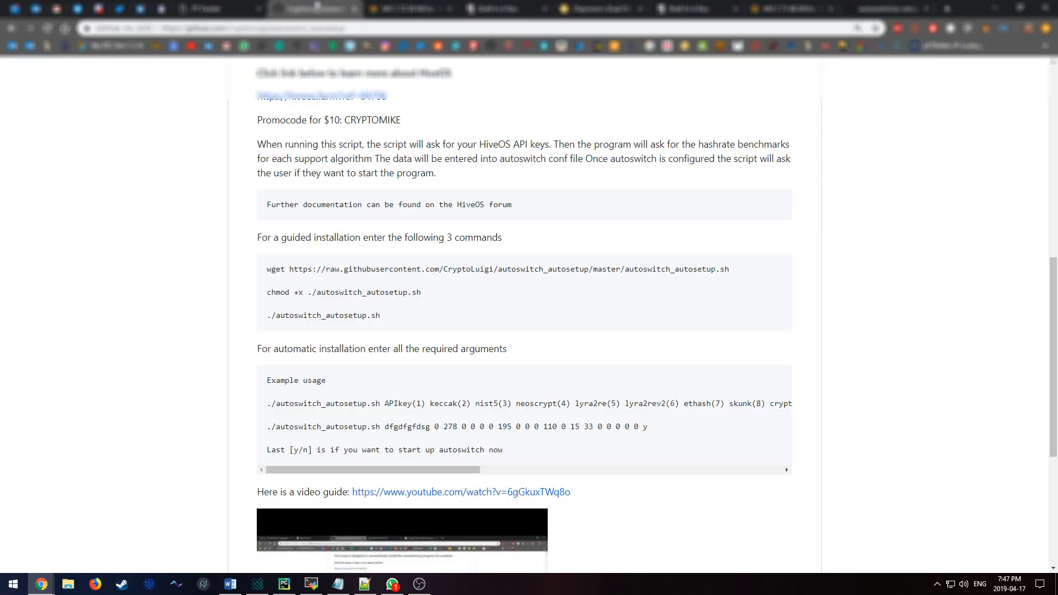
pyautogui.doubleClick(324, 315)
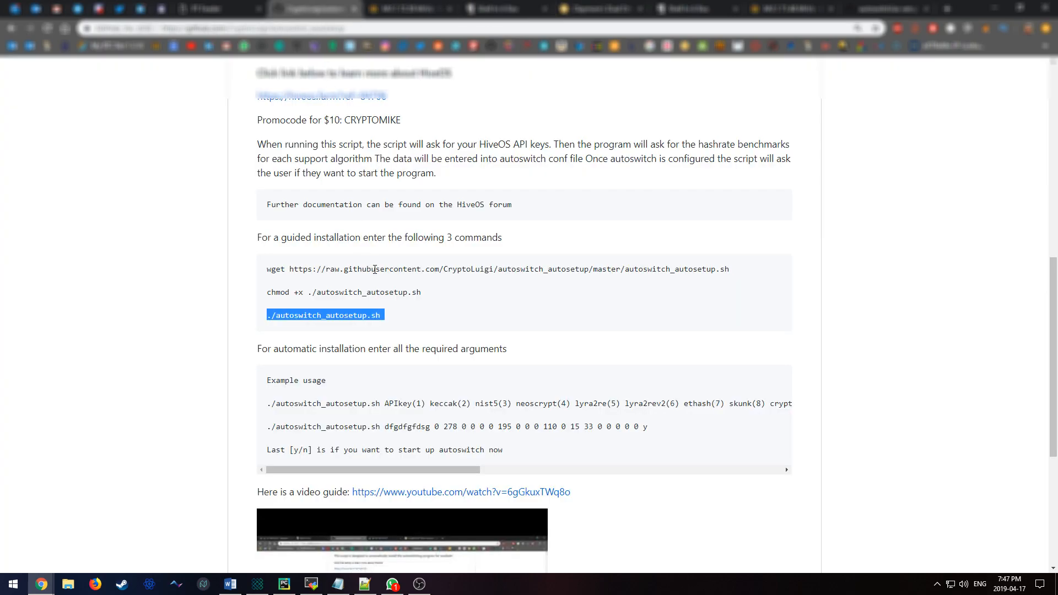
pyautogui.doubleClick(382, 268)
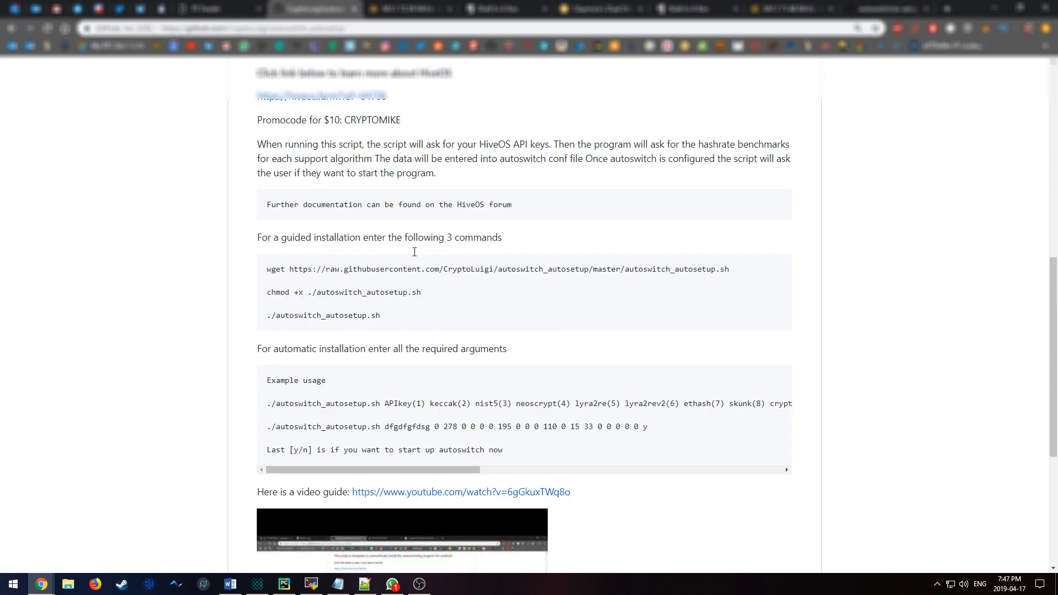
pyautogui.moveTo(527, 9)
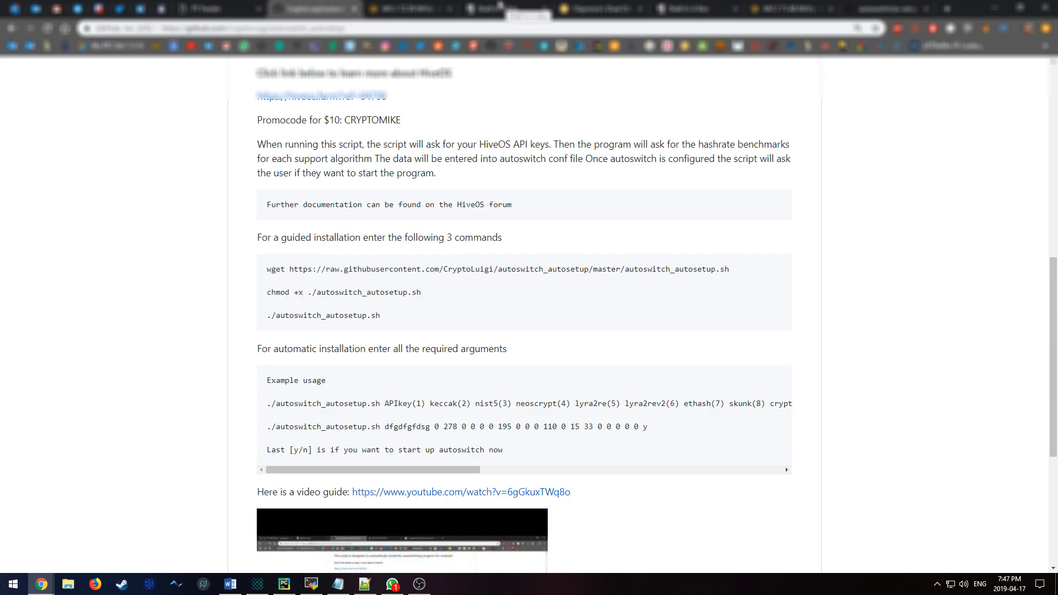
# Step: Run ls -la in Hive Shell, then highlight GitHub's example usage line
pyautogui.click(503, 8)
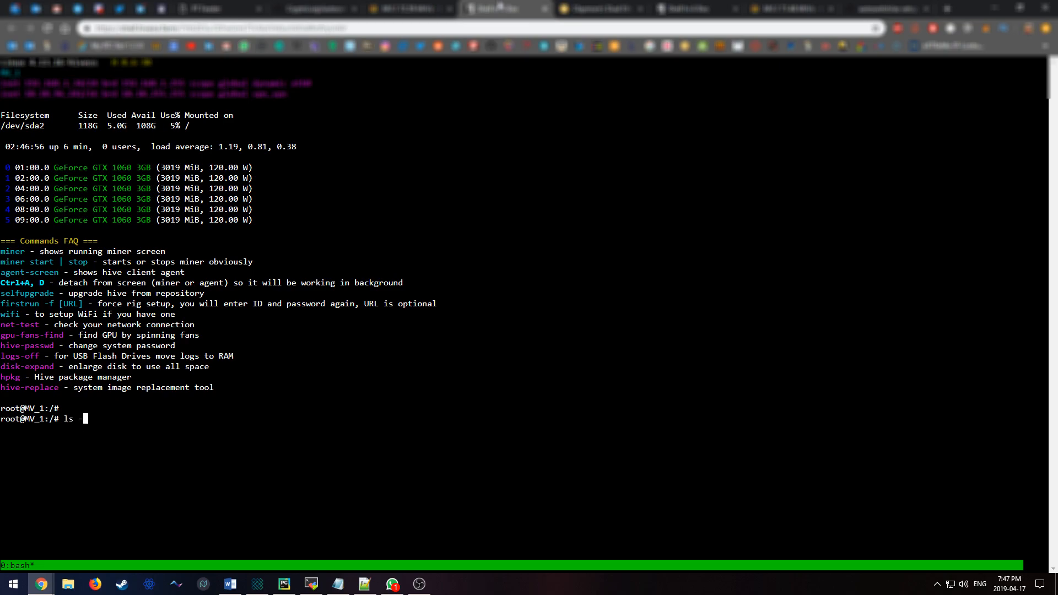
pyautogui.press('Return')
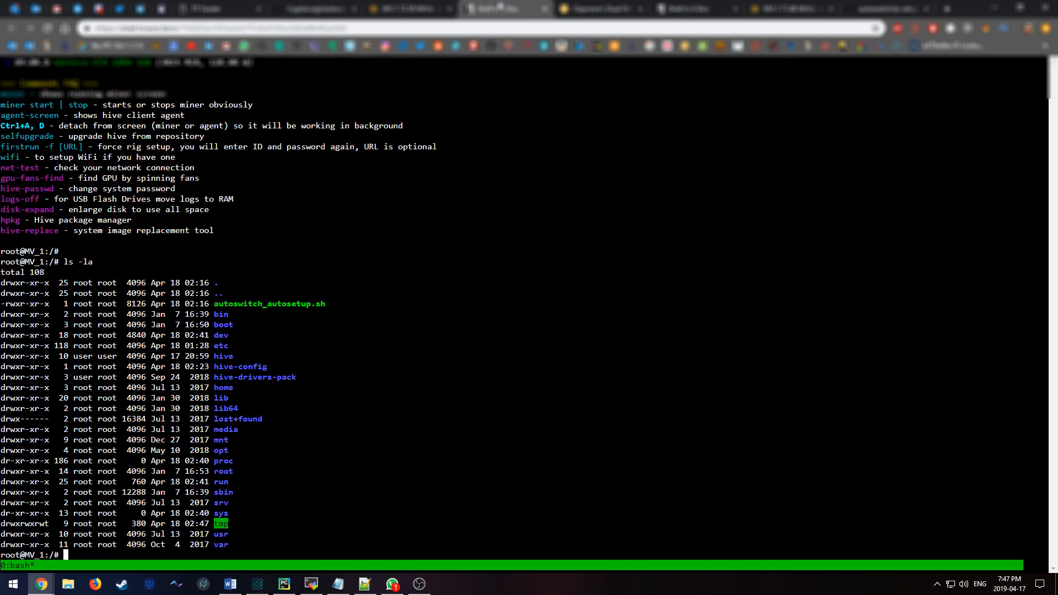
pyautogui.moveTo(289, 318)
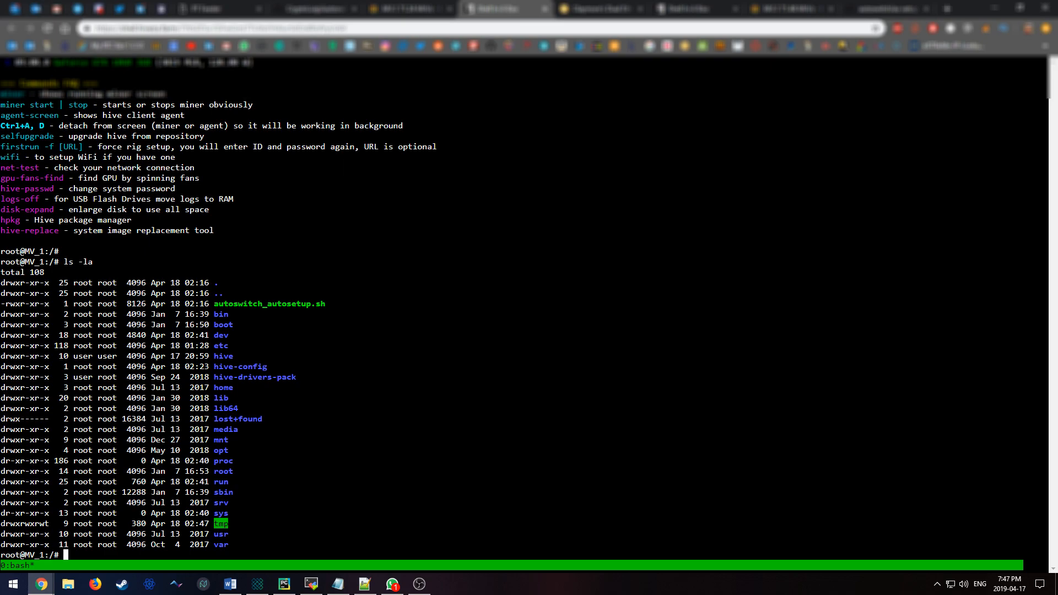
pyautogui.moveTo(421, 72)
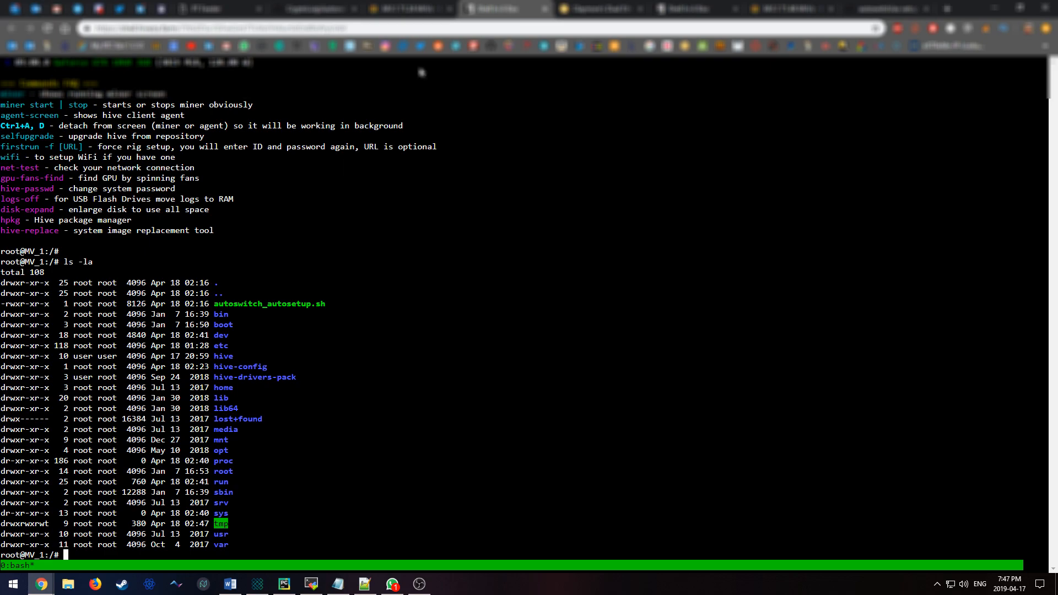
pyautogui.moveTo(418, 10)
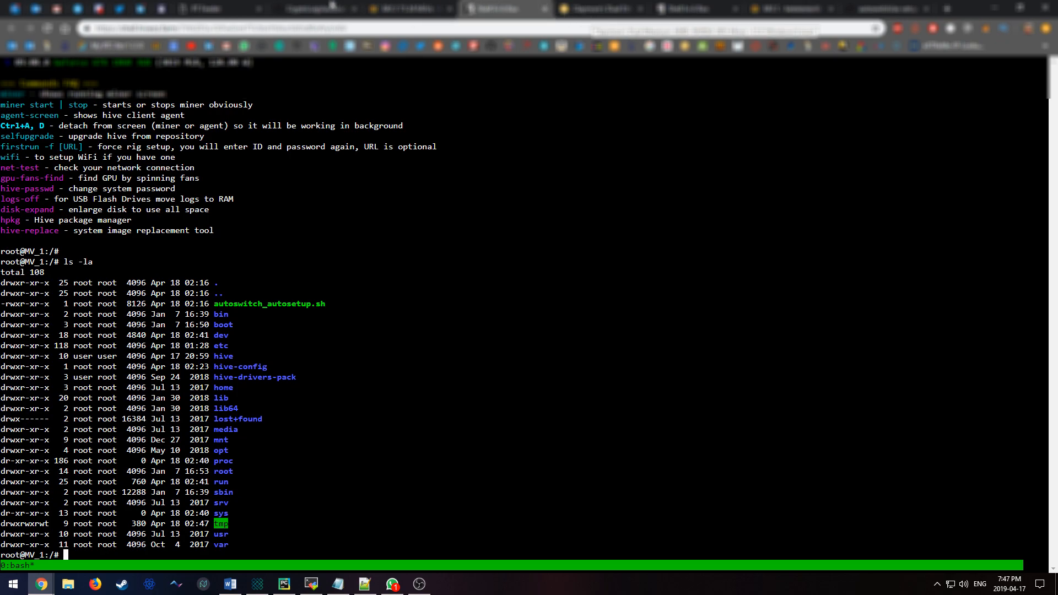
pyautogui.click(313, 8)
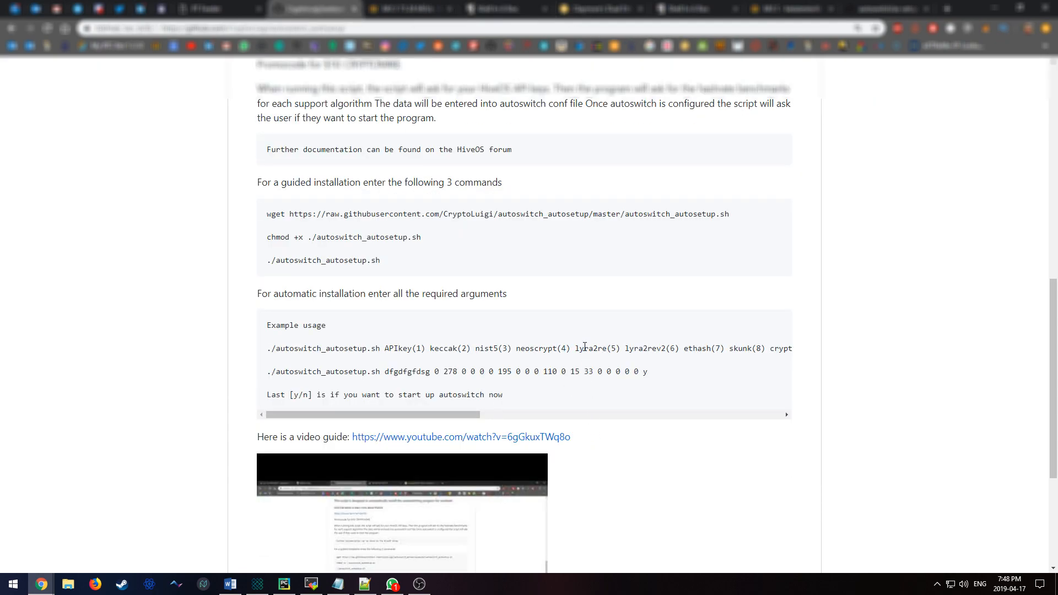
pyautogui.tripleClick(459, 348)
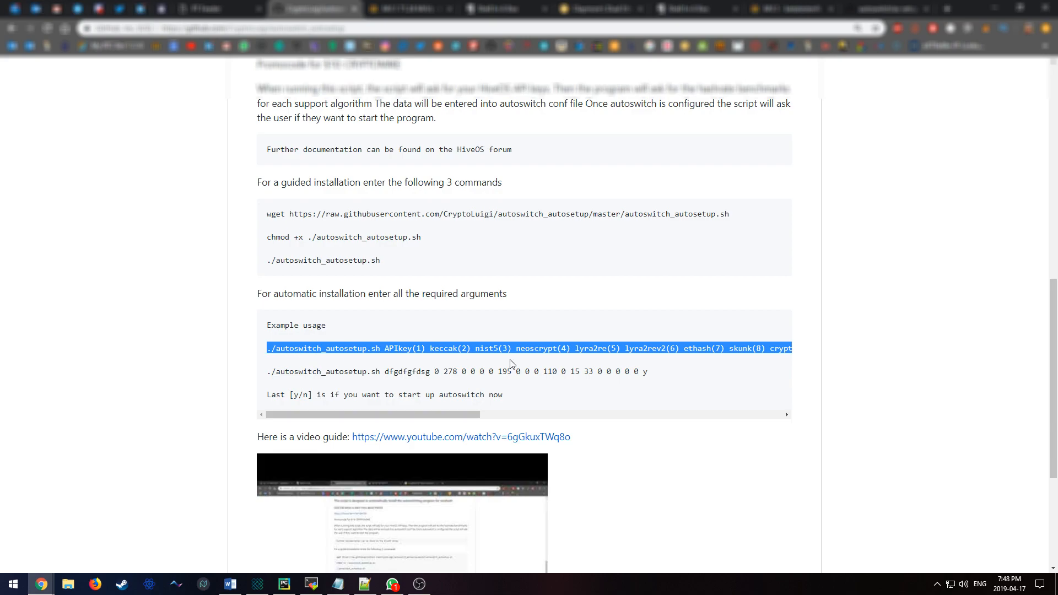
pyautogui.moveTo(364, 584)
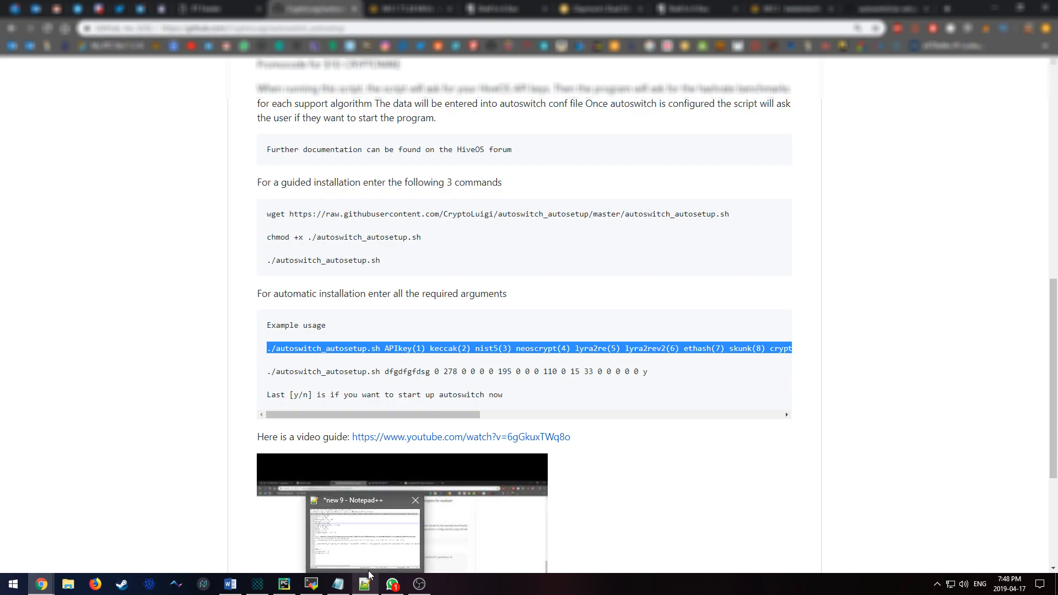
# Step: Open the benchmark notes in Notepad++ and check keccak(2)'s position in the example command
pyautogui.click(365, 534)
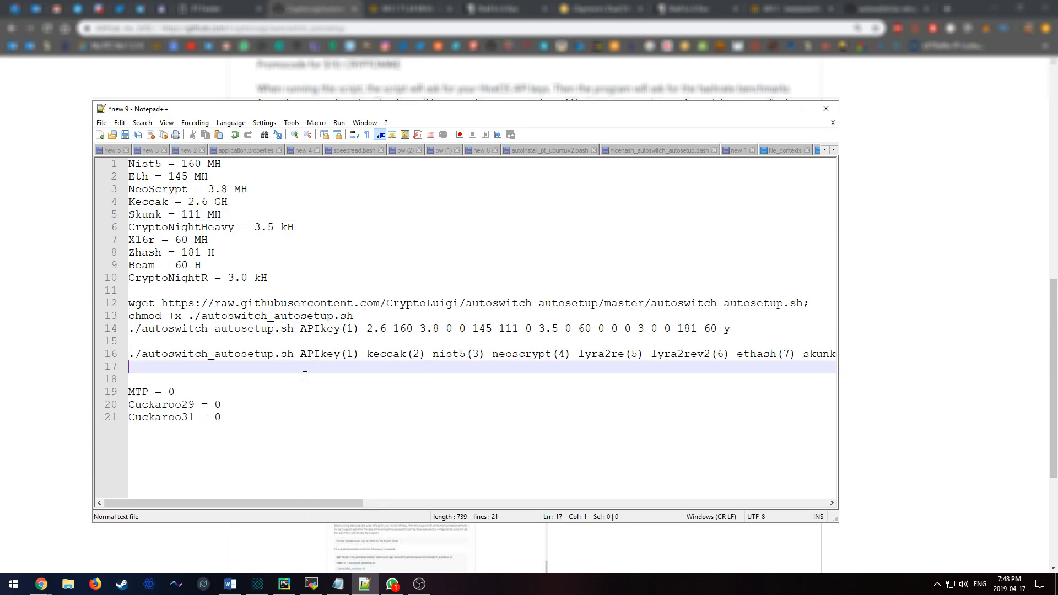
pyautogui.moveTo(397, 366)
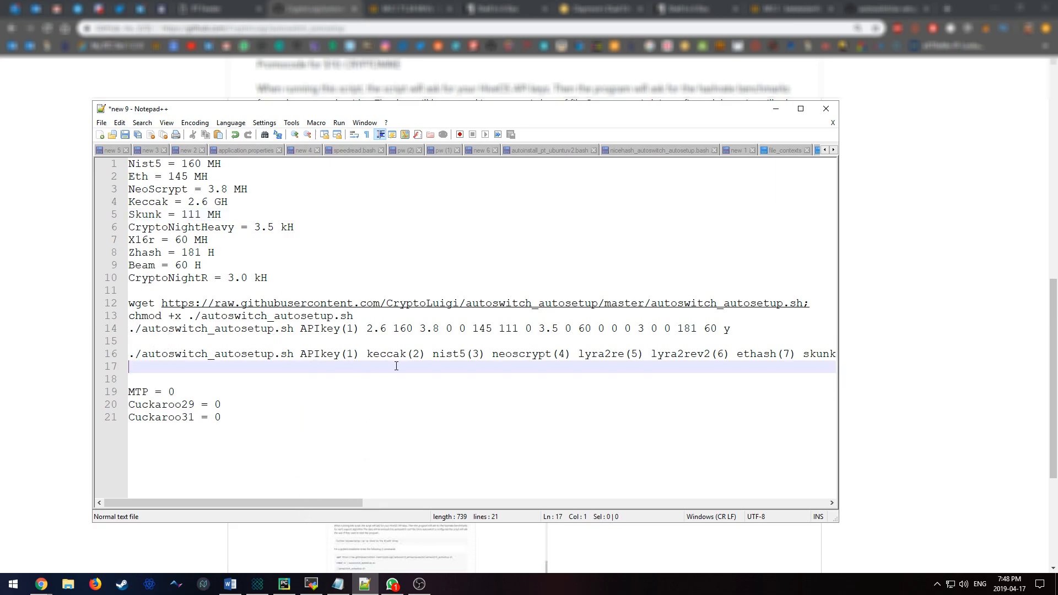
pyautogui.doubleClick(385, 354)
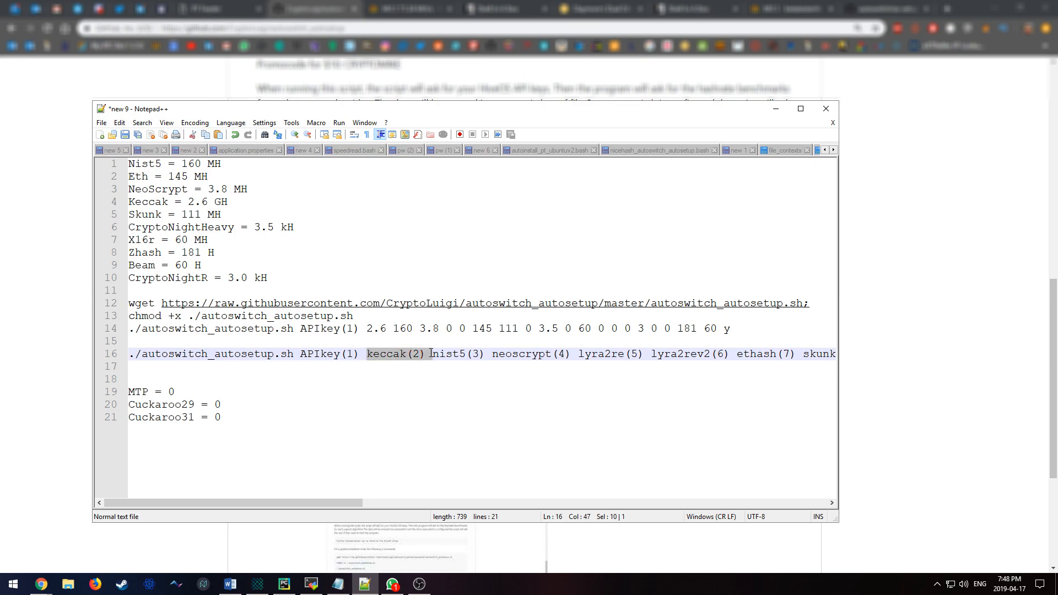
pyautogui.click(421, 354)
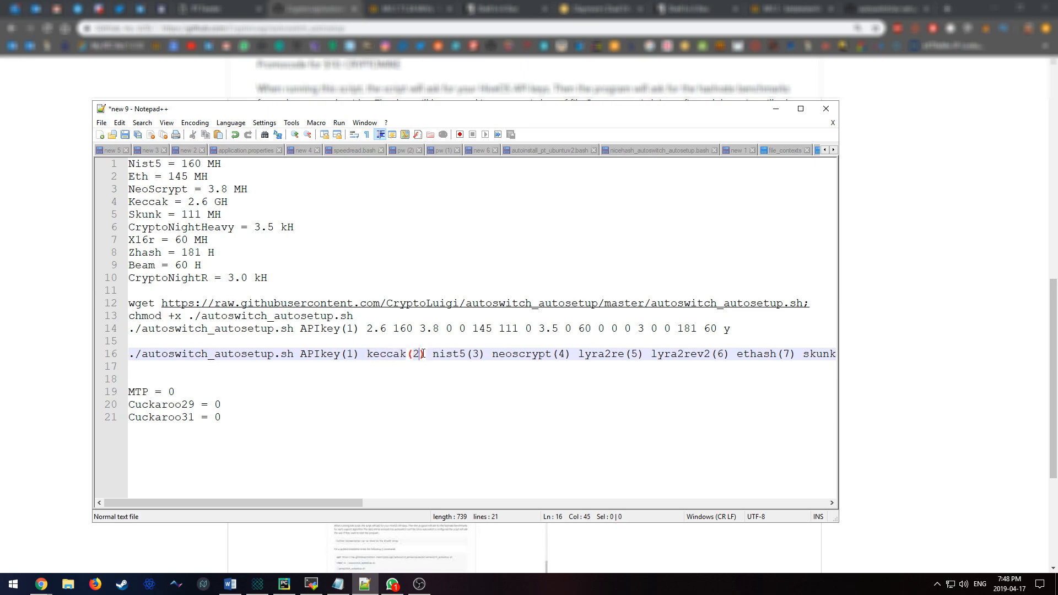
pyautogui.doubleClick(386, 354)
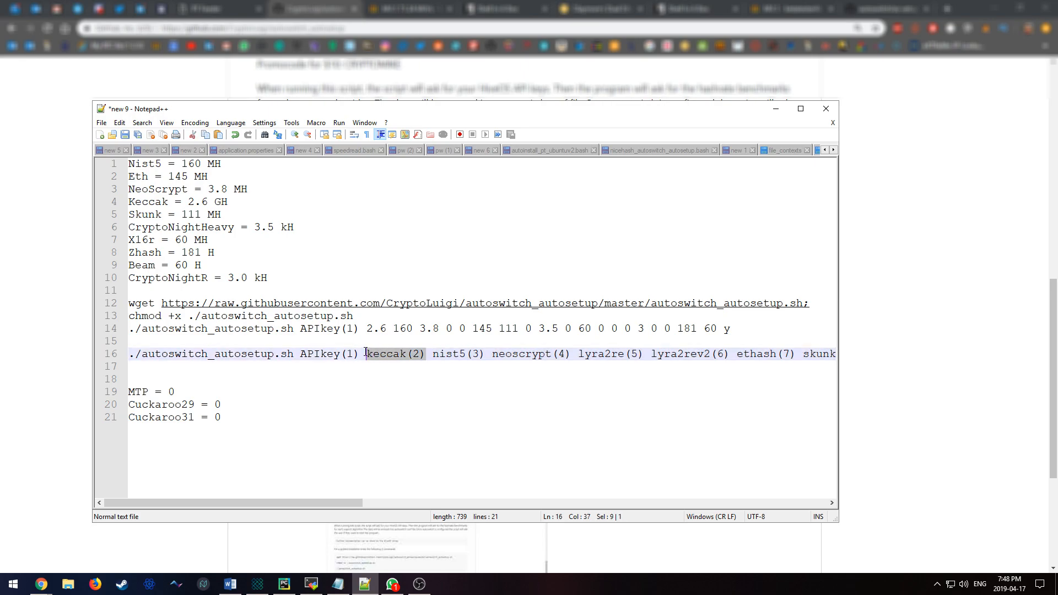
pyautogui.moveTo(404, 358)
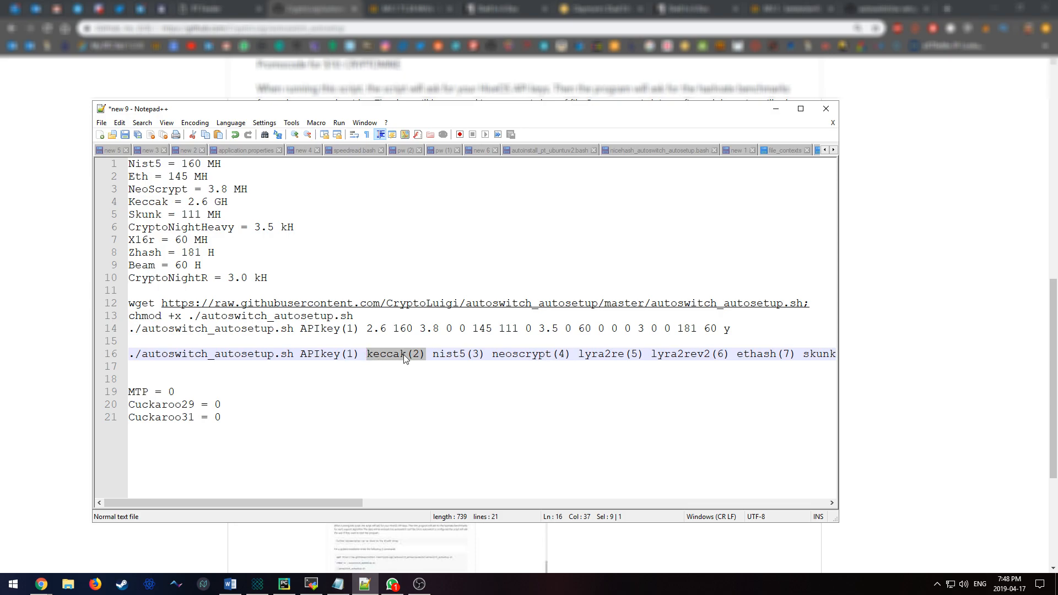
pyautogui.moveTo(417, 361)
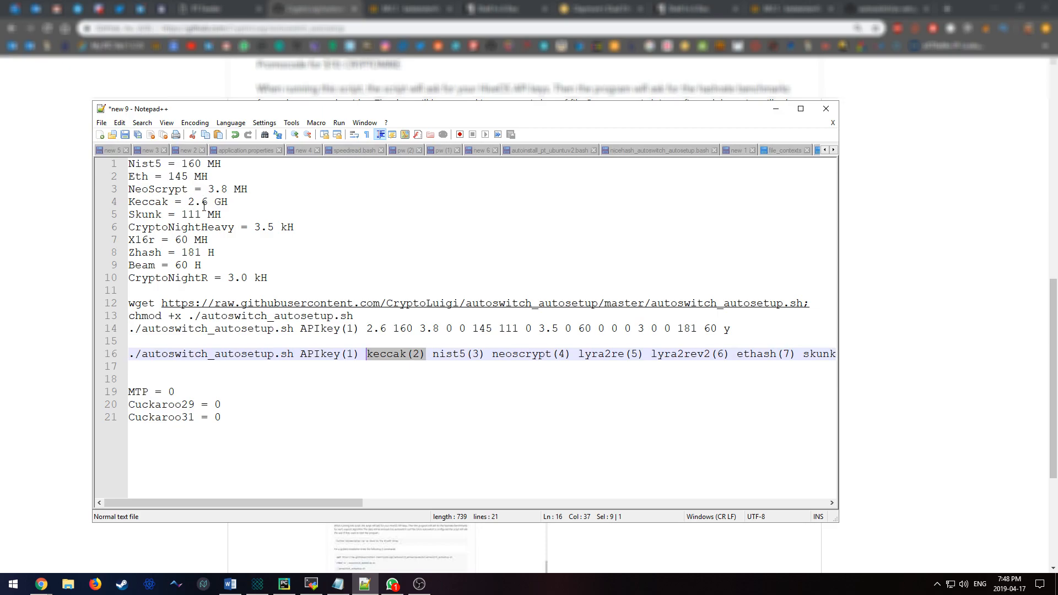
pyautogui.moveTo(440, 357)
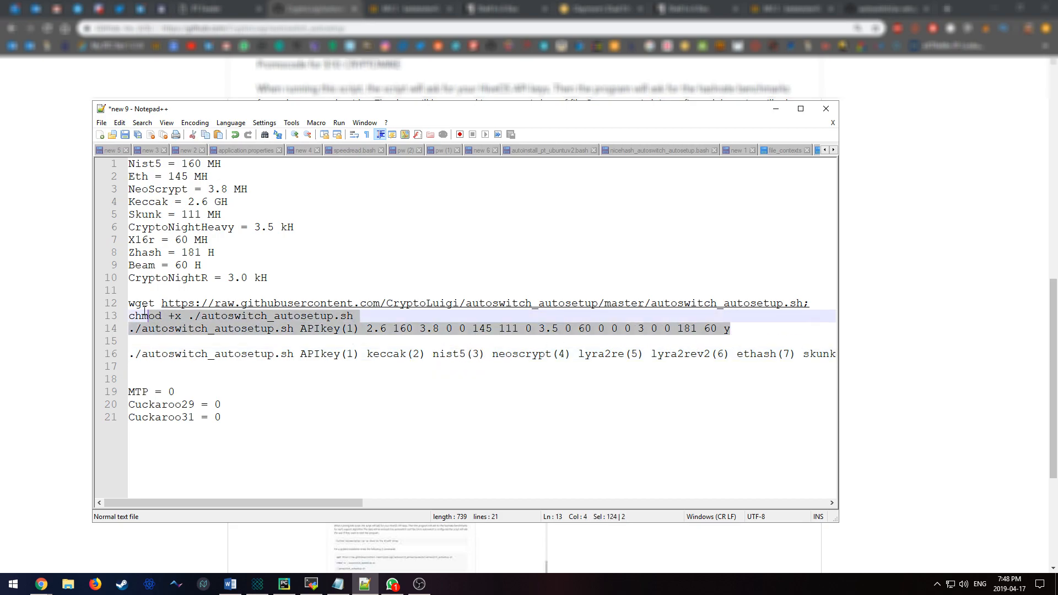
# Step: Select the APIkey(1) placeholder in the prepared setup command on line 14
pyautogui.click(534, 329)
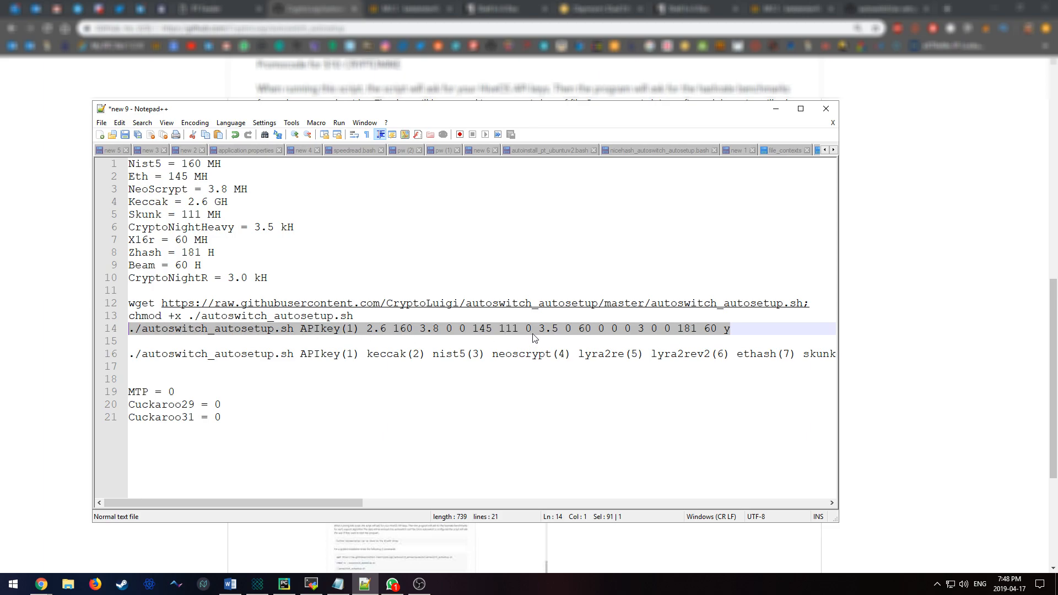
pyautogui.click(137, 341)
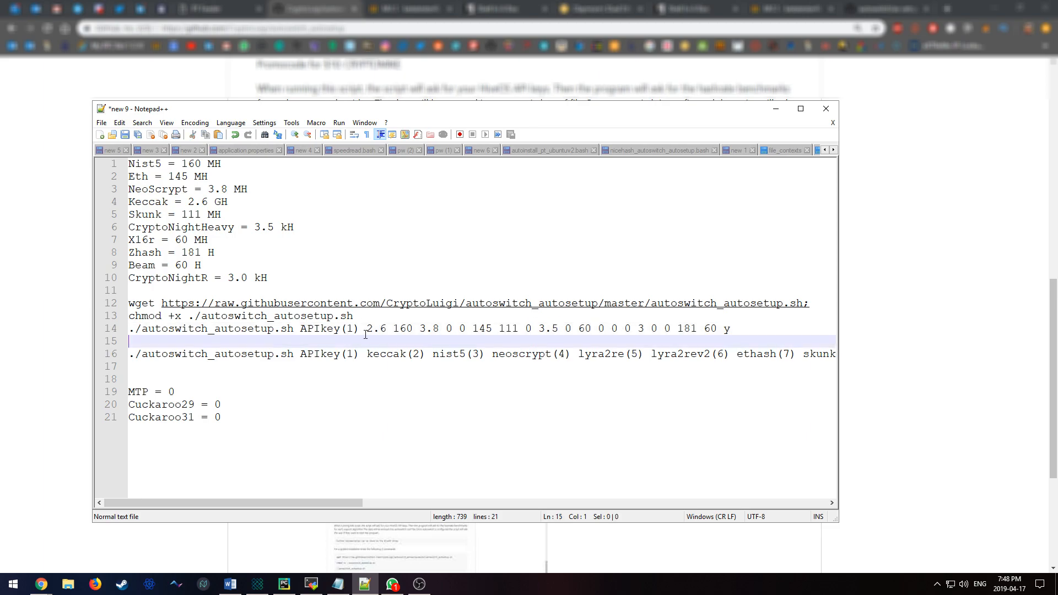
pyautogui.click(360, 329)
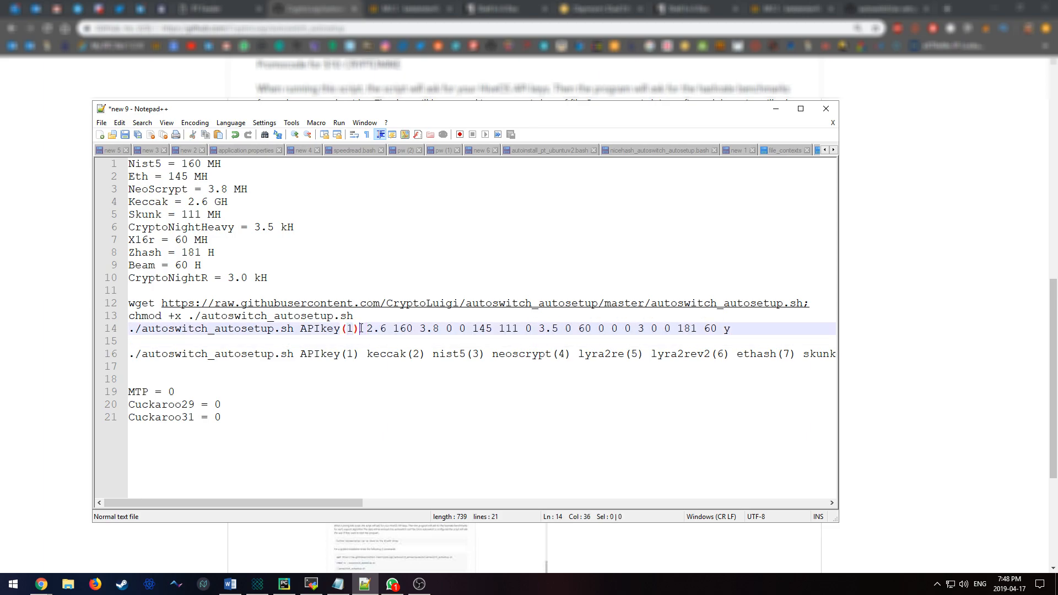
pyautogui.doubleClick(324, 328)
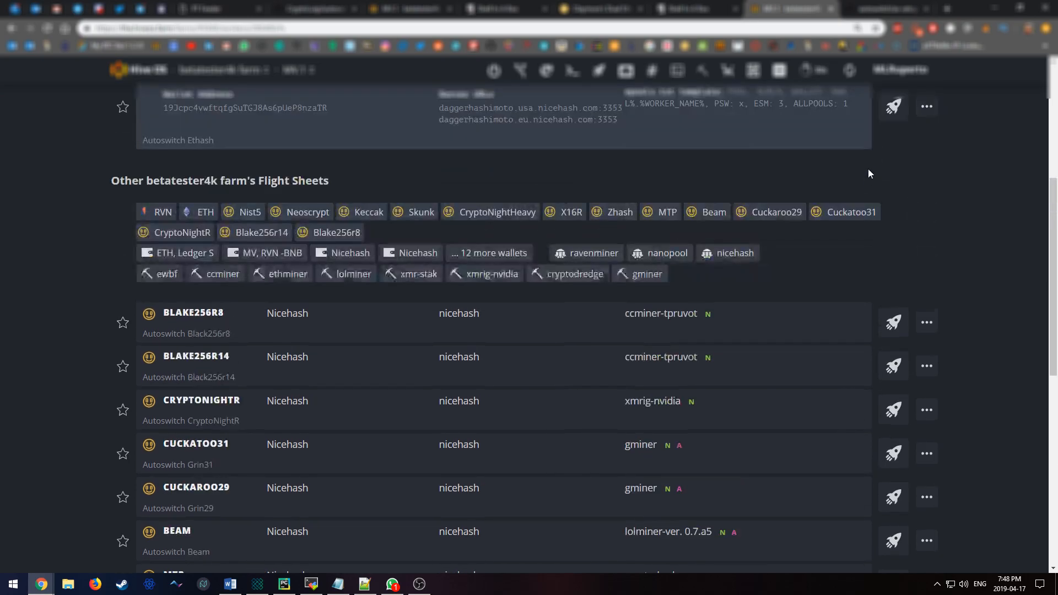
# Step: Check the rig's Autoswitch flight sheets, then return to the Notepad++ setup command
pyautogui.click(922, 69)
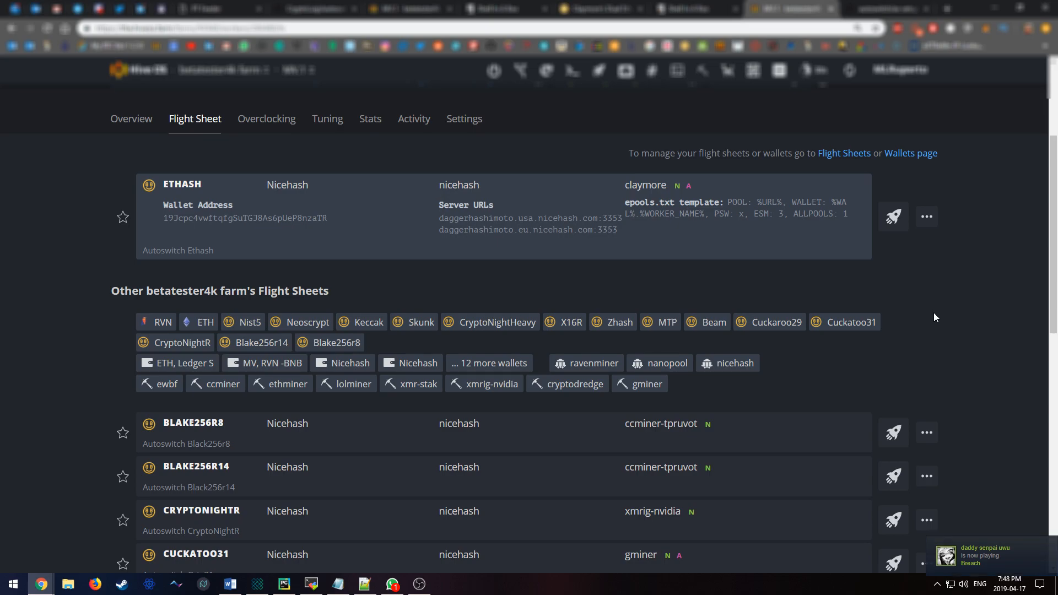
pyautogui.moveTo(874, 340)
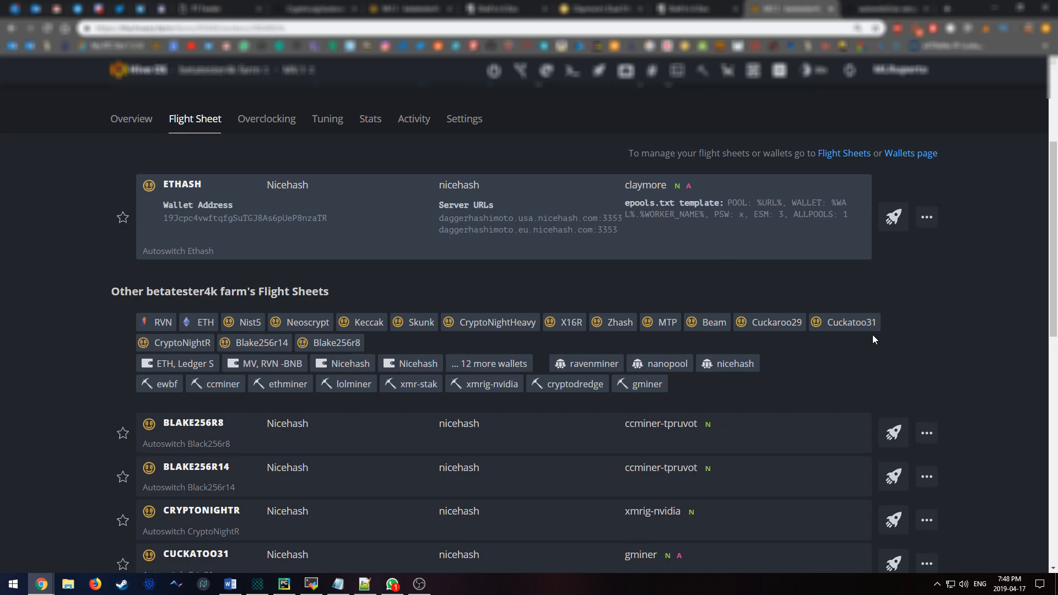
pyautogui.moveTo(546, 348)
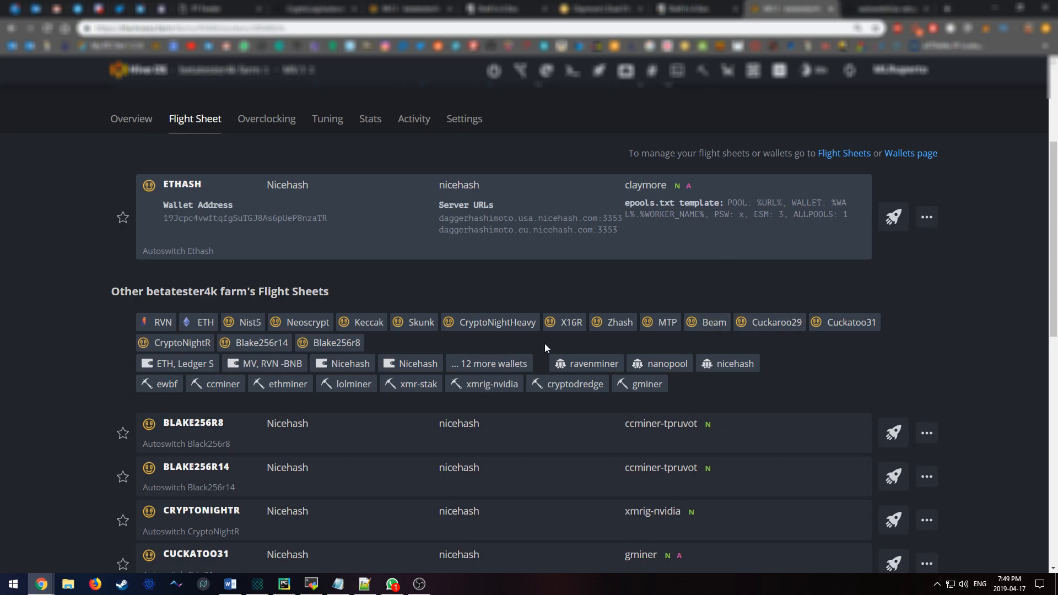
pyautogui.moveTo(290, 432)
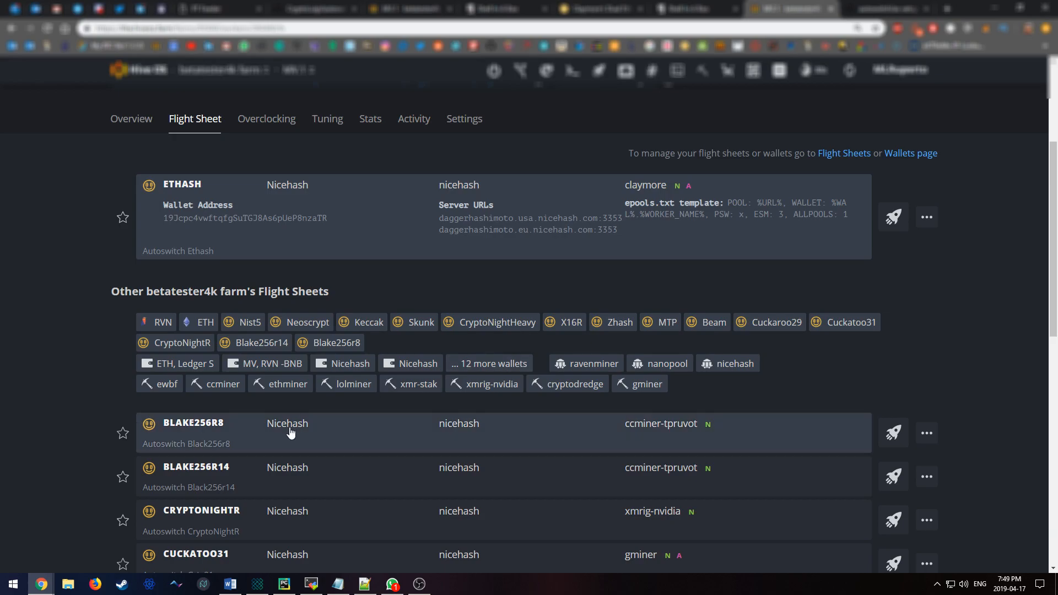
pyautogui.click(365, 584)
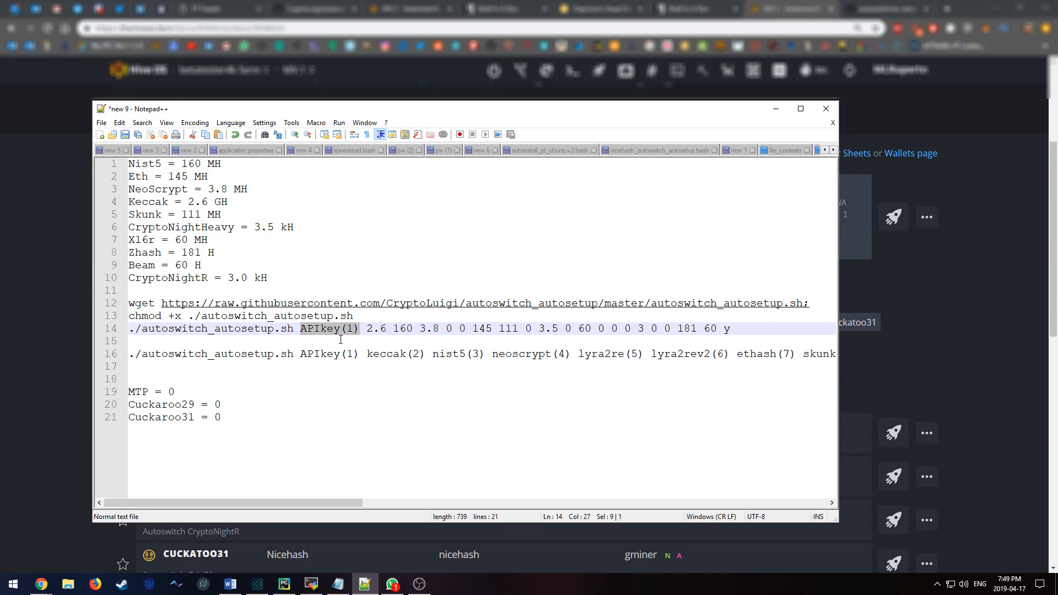
# Step: Review line 14's autoswitch_autosetup.sh command with the APIkey placeholder, hashrates and final y
pyautogui.click(780, 341)
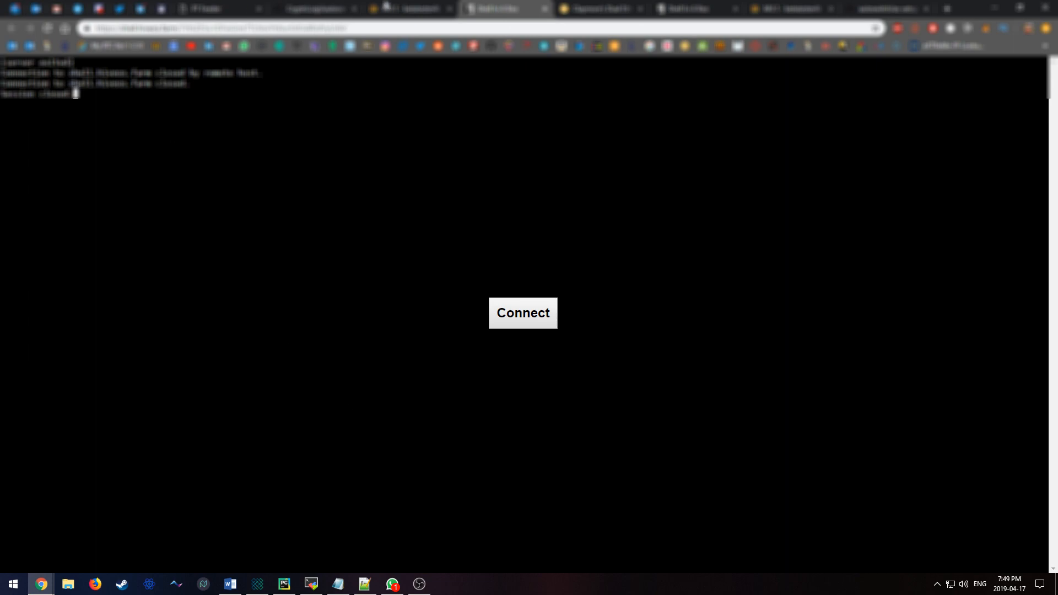
# Step: Return to rig MV_1's overview and start a new Hive Shell session
pyautogui.click(523, 313)
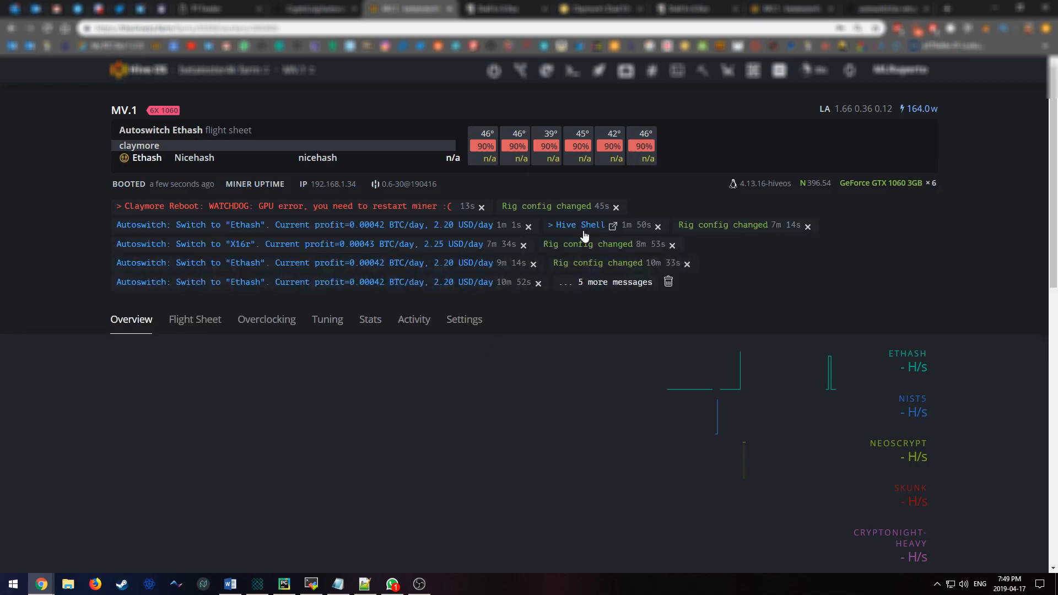
pyautogui.moveTo(740, 103)
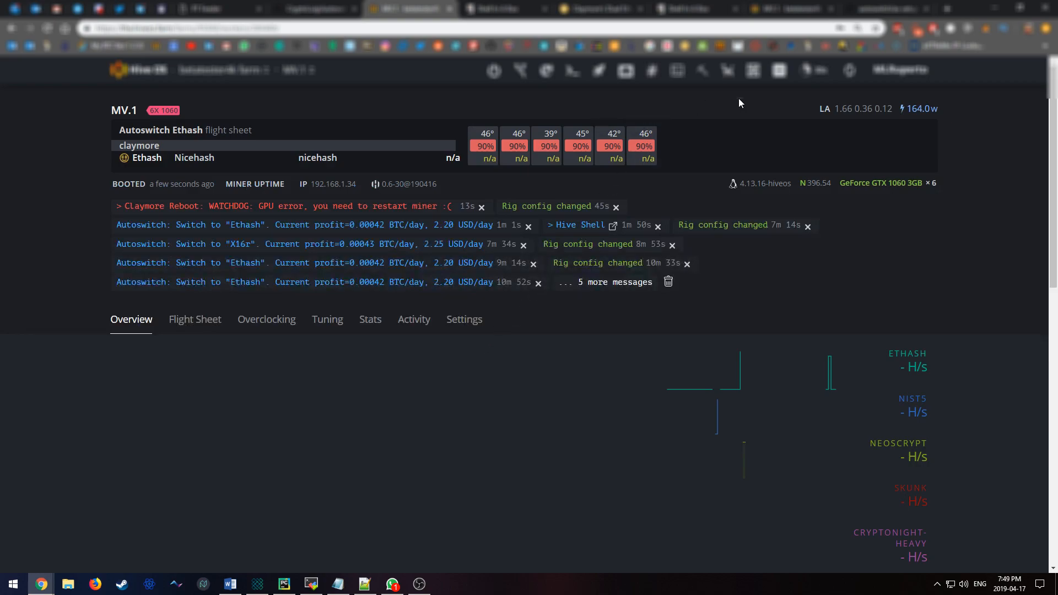
pyautogui.moveTo(676, 70)
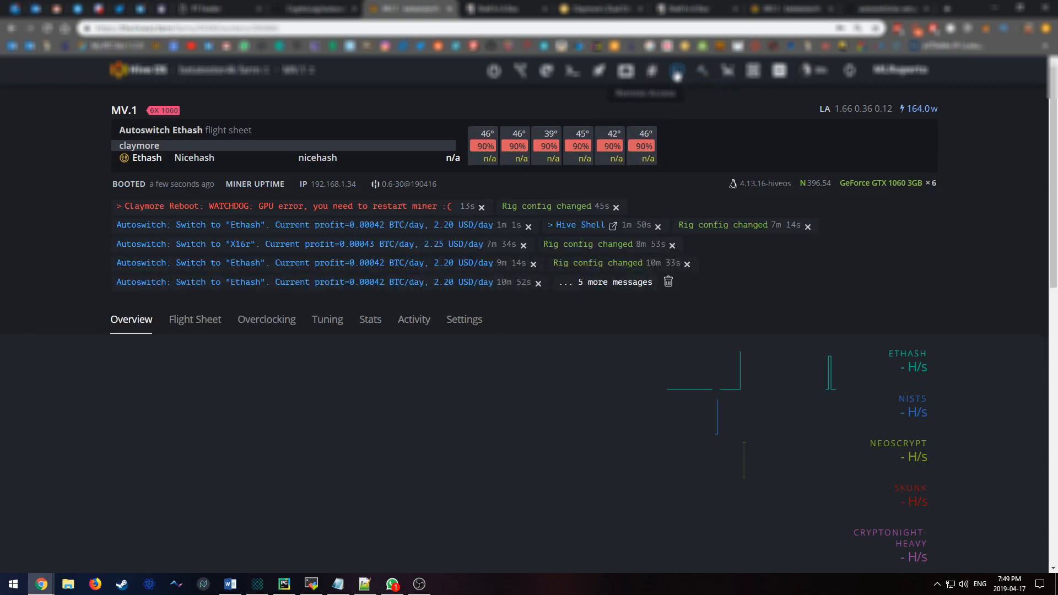
pyautogui.click(676, 70)
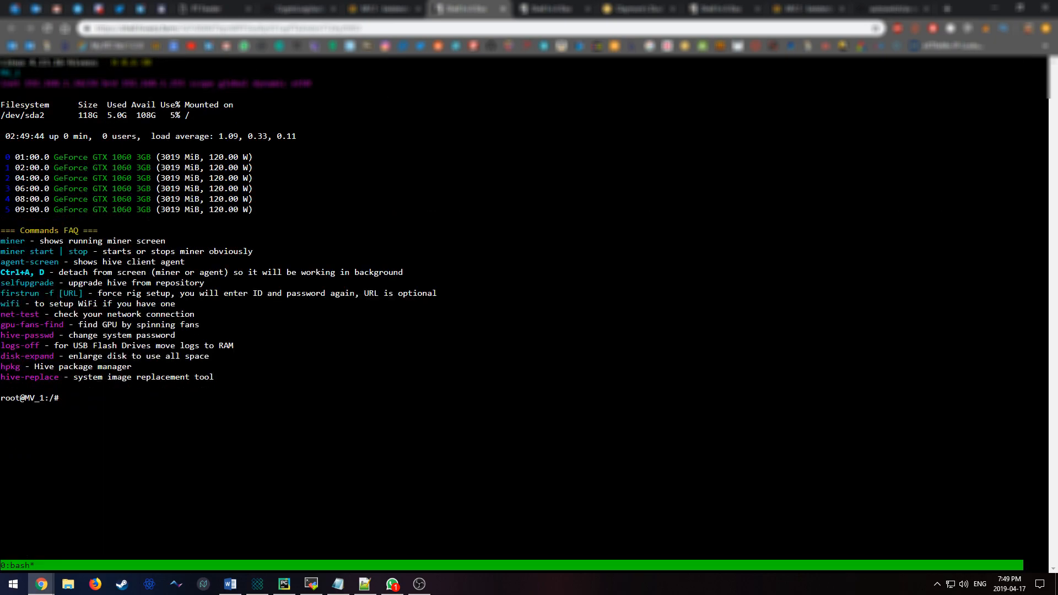
# Step: Run autoswitch to confirm it switched to Ethash, then bring up the autosetup README
pyautogui.write('autoswi')
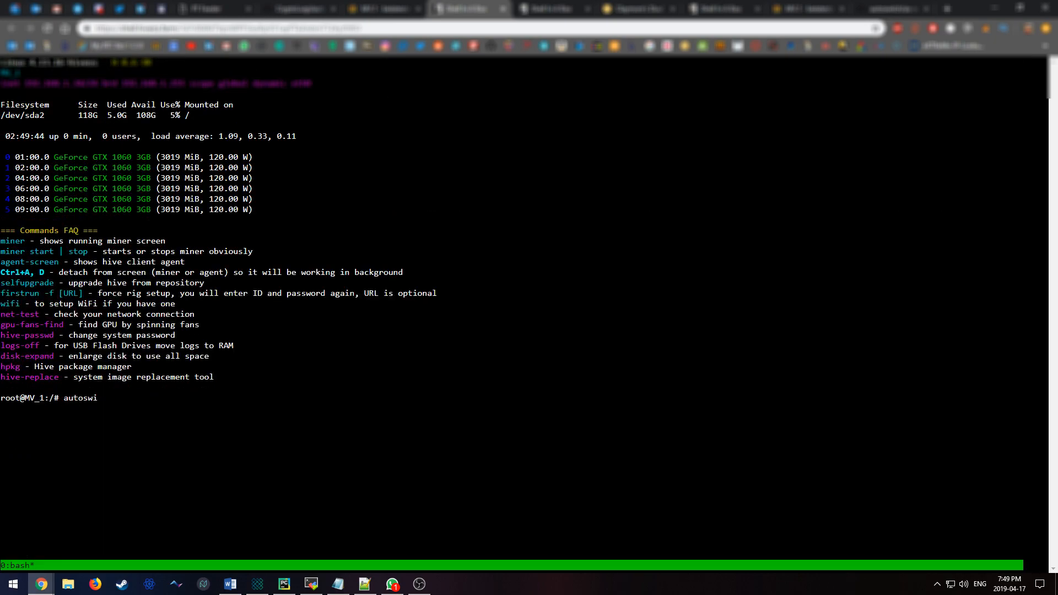
pyautogui.press('Return')
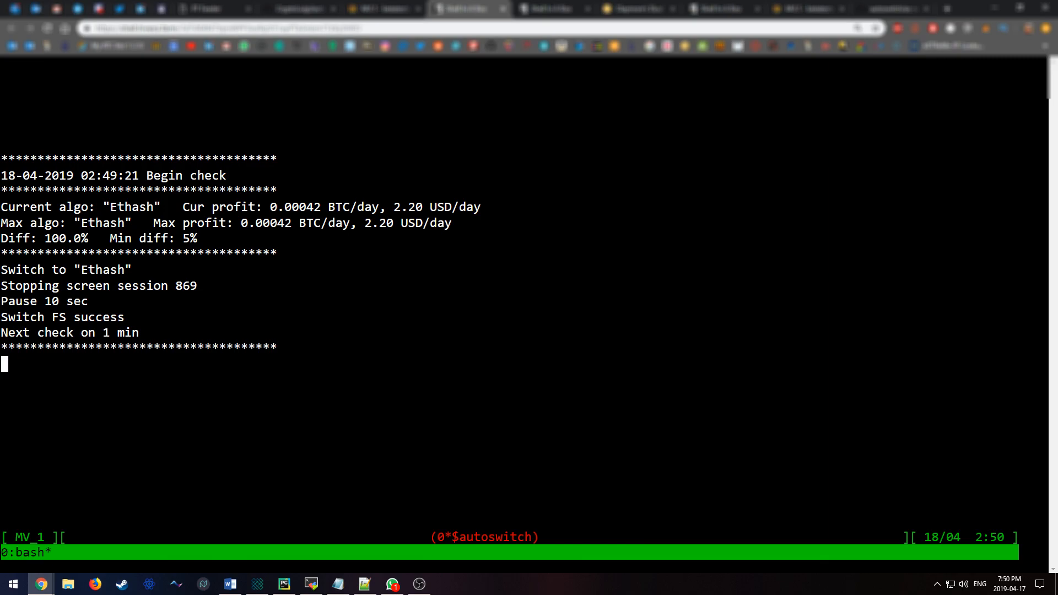
pyautogui.moveTo(412, 237)
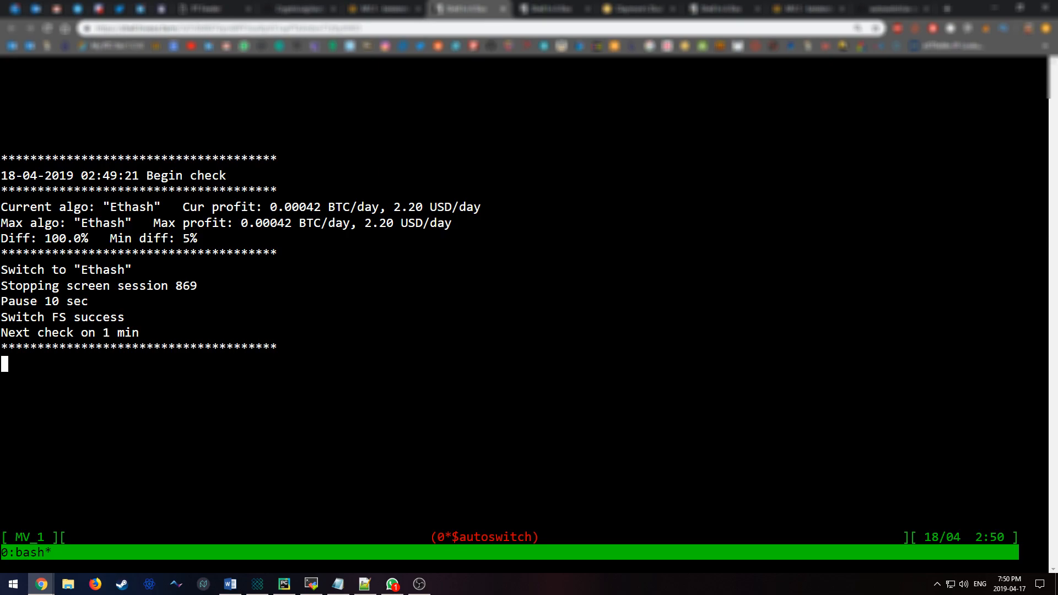
pyautogui.moveTo(390, 110)
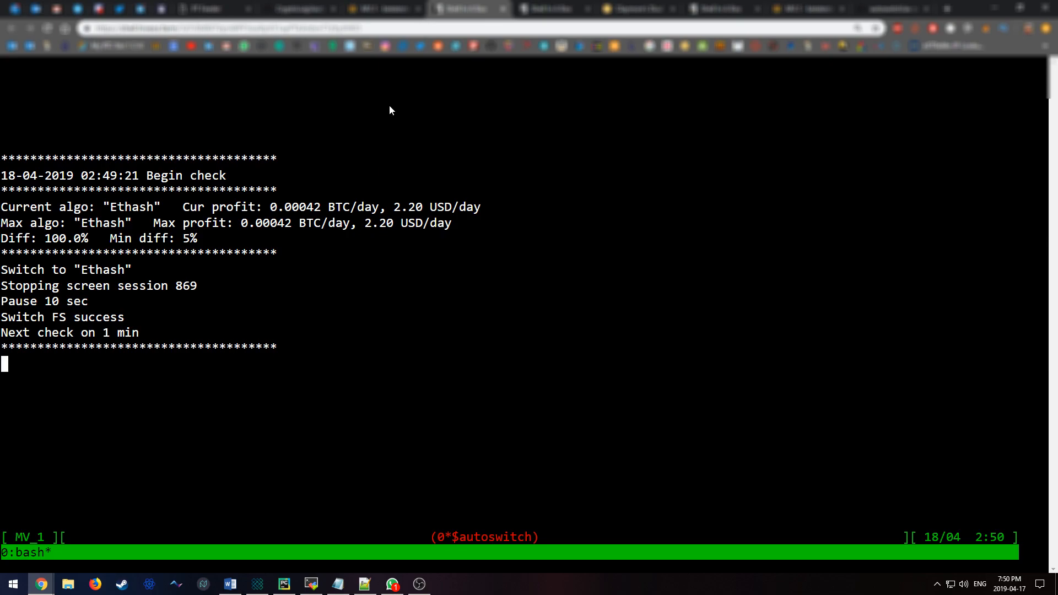
pyautogui.moveTo(391, 120)
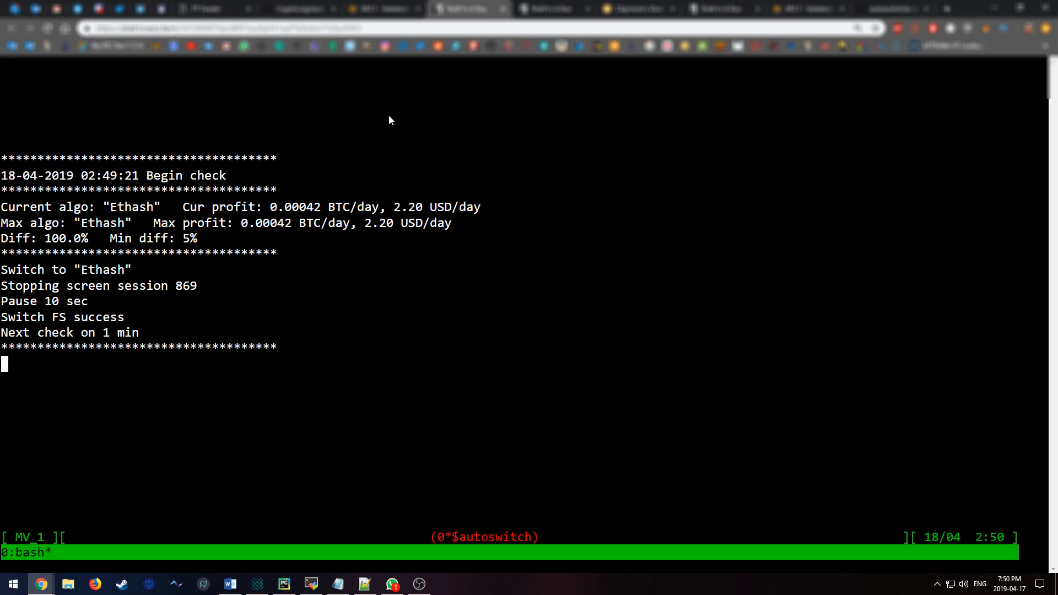
pyautogui.moveTo(368, 96)
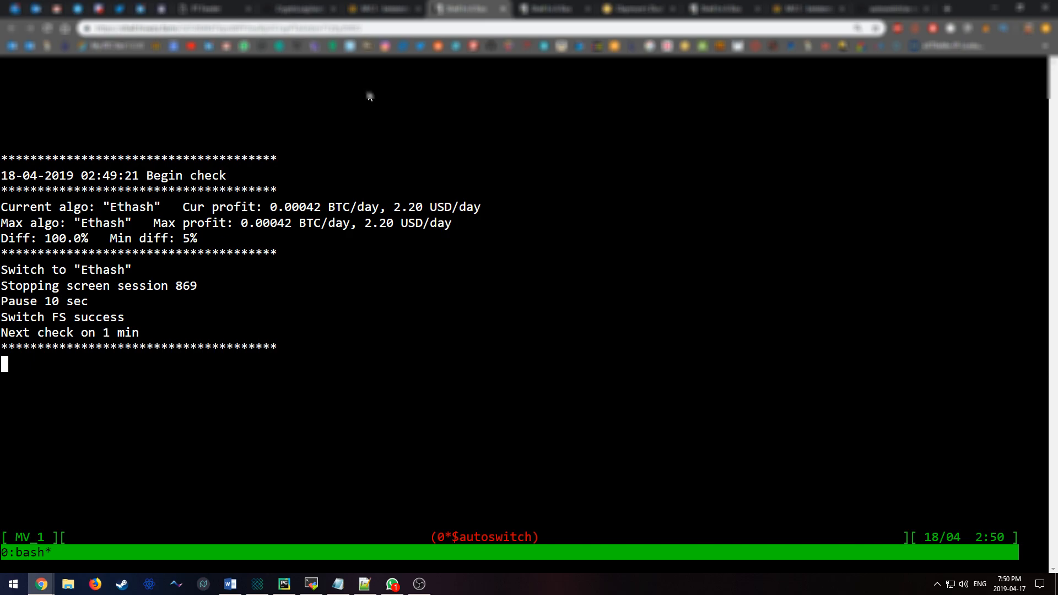
pyautogui.moveTo(369, 95)
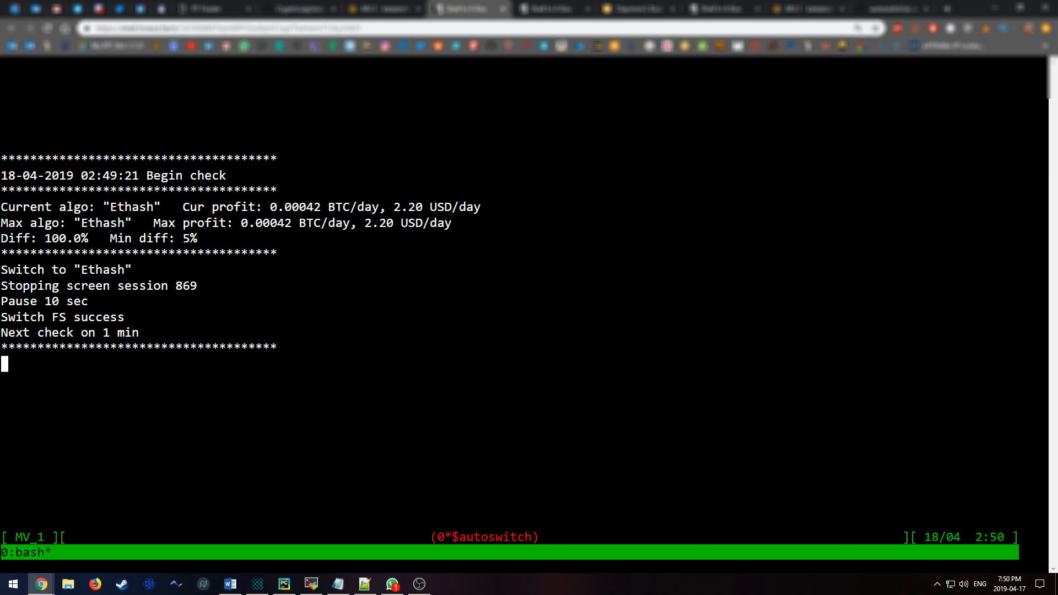
pyautogui.moveTo(493, 117)
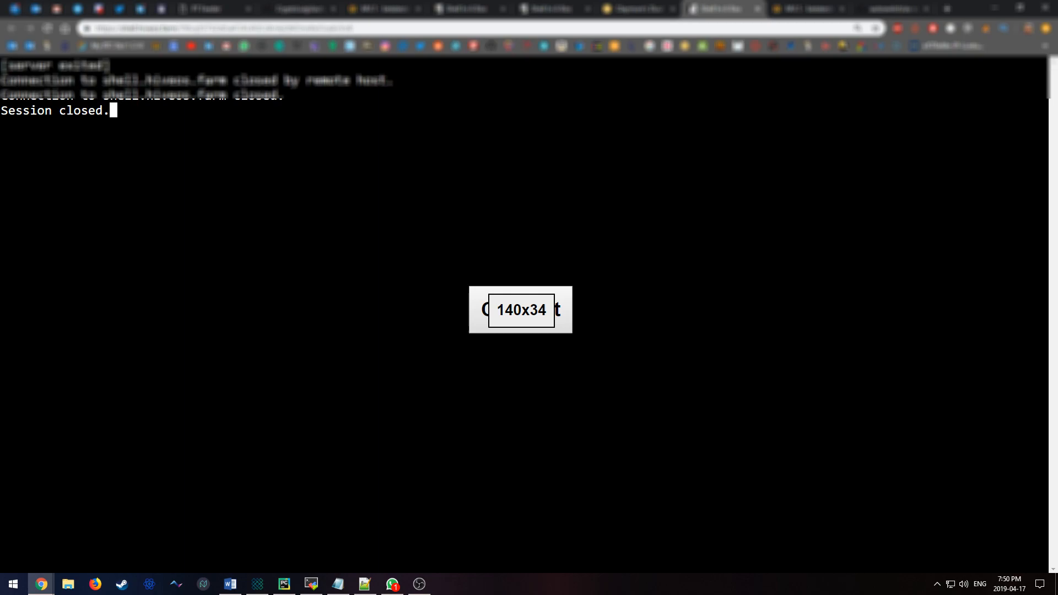
pyautogui.click(722, 8)
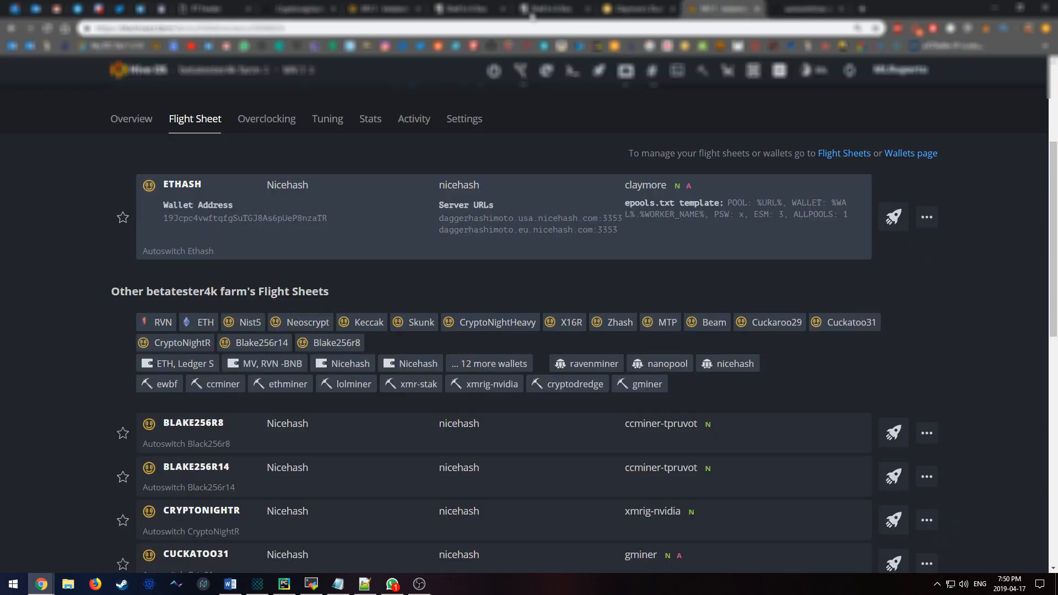
pyautogui.click(299, 9)
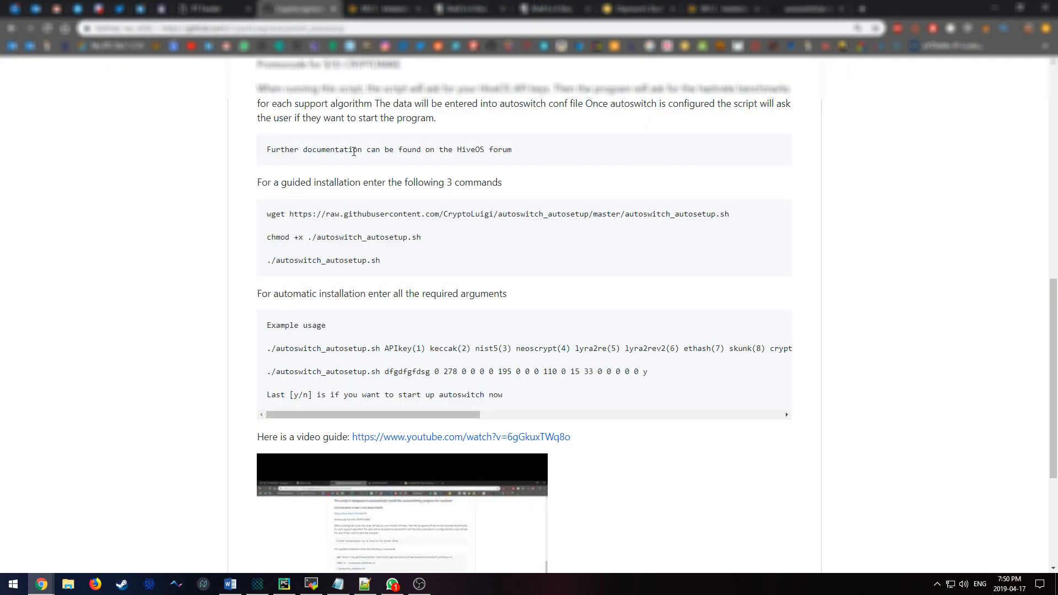
pyautogui.moveTo(670, 367)
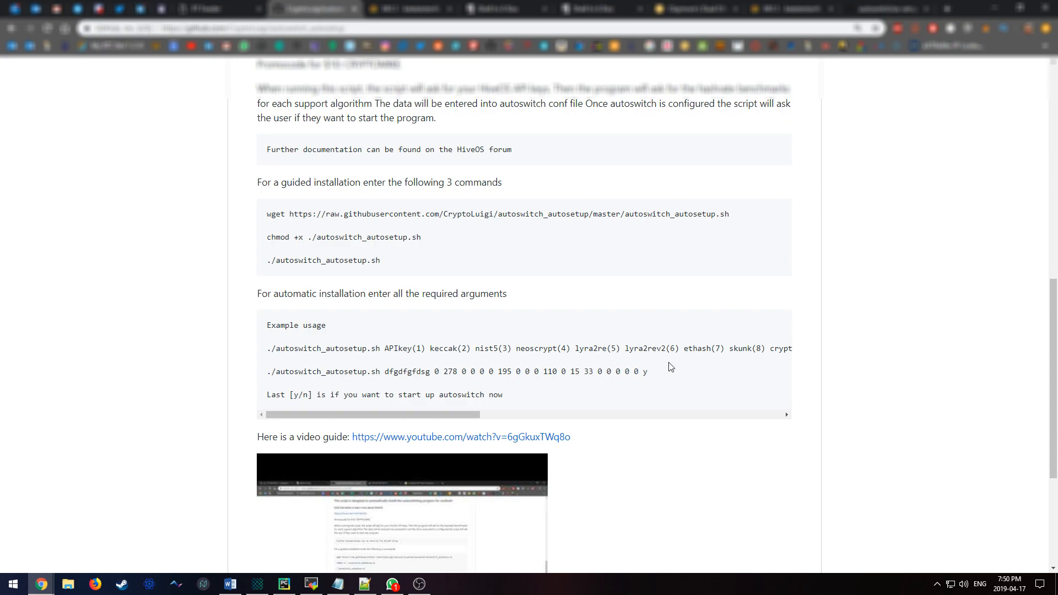
pyautogui.doubleClick(626, 372)
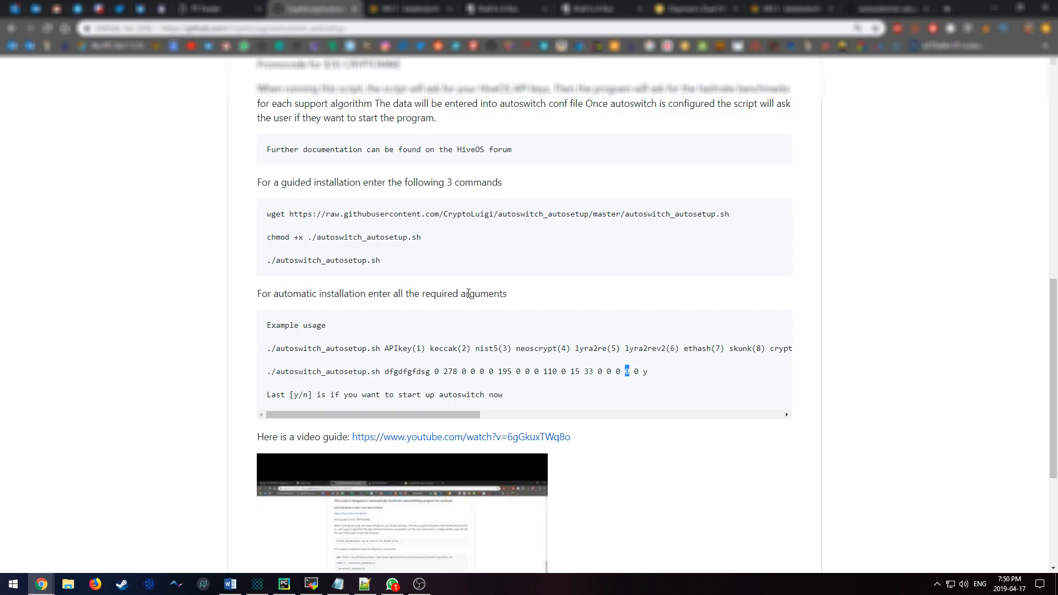
pyautogui.moveTo(450, 437)
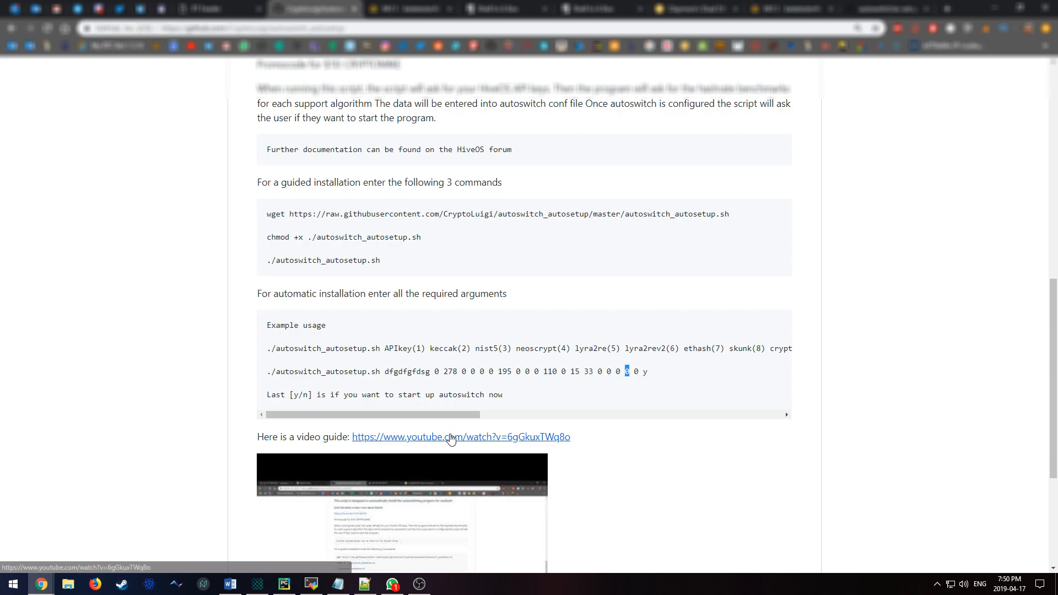
pyautogui.moveTo(439, 439)
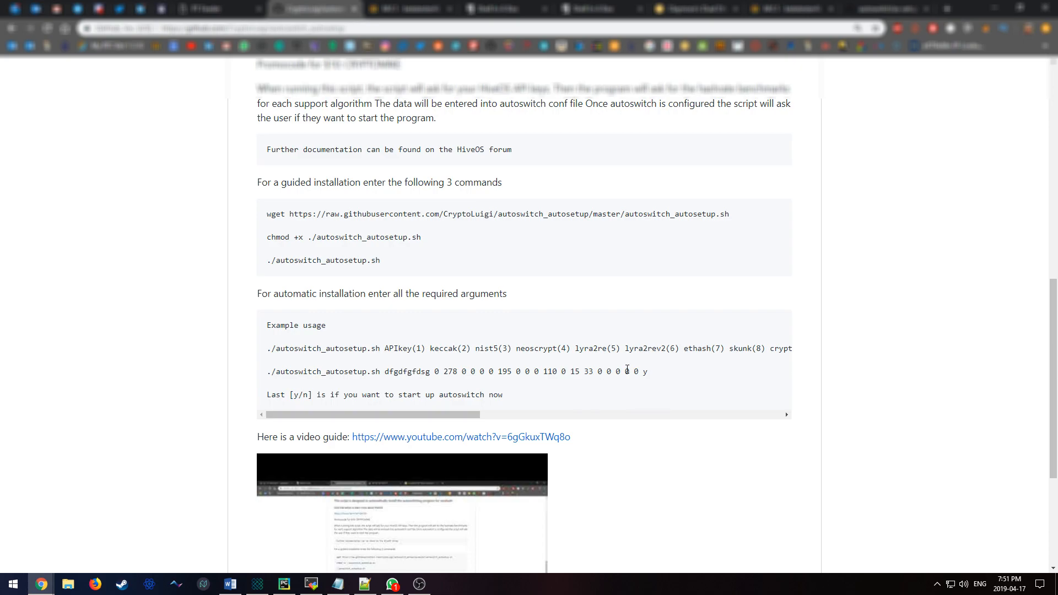
pyautogui.doubleClick(644, 371)
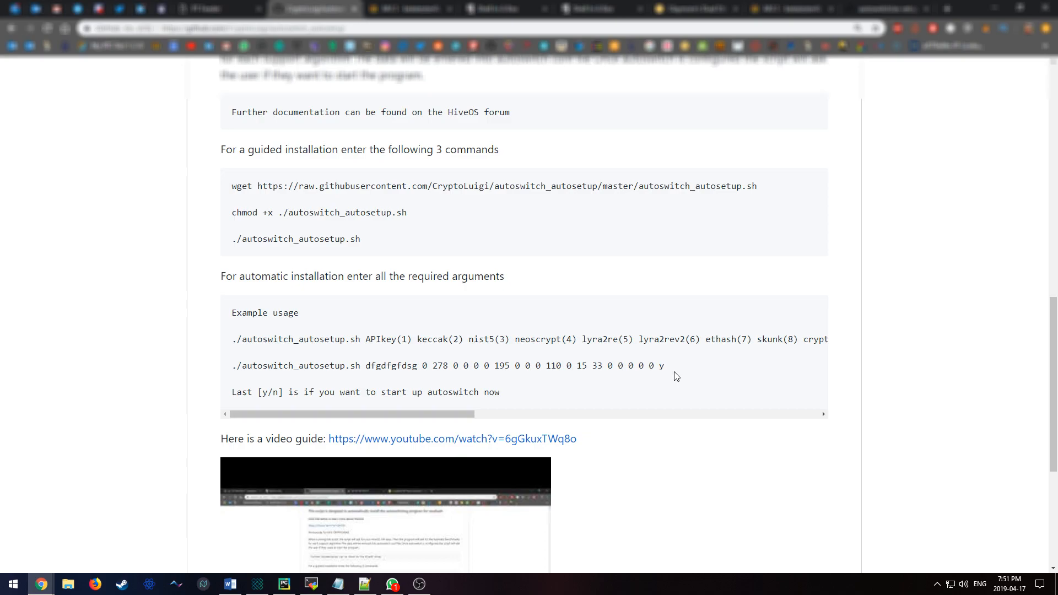
pyautogui.moveTo(668, 370)
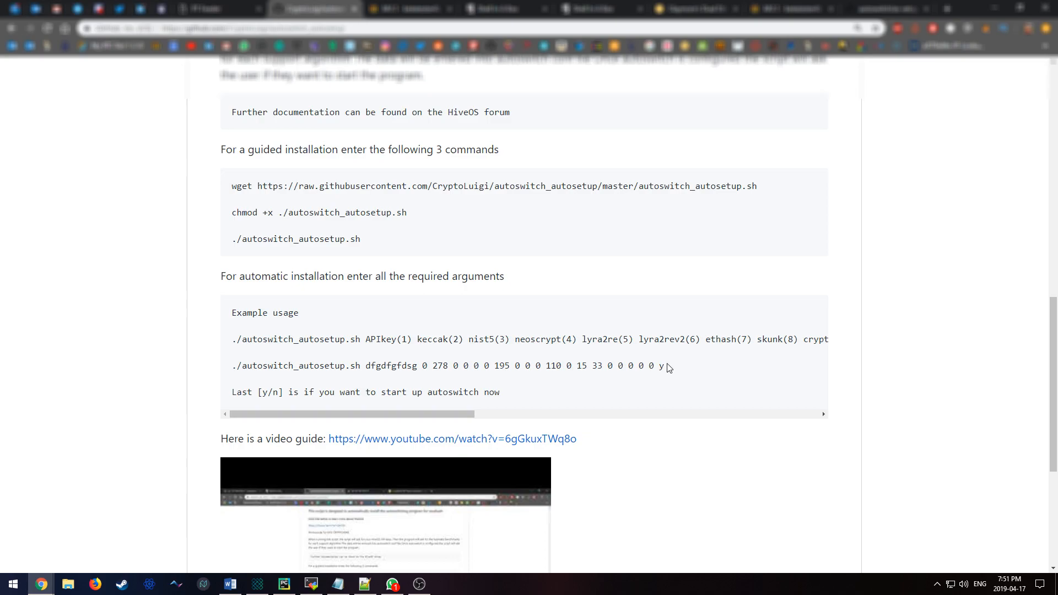
pyautogui.moveTo(665, 365)
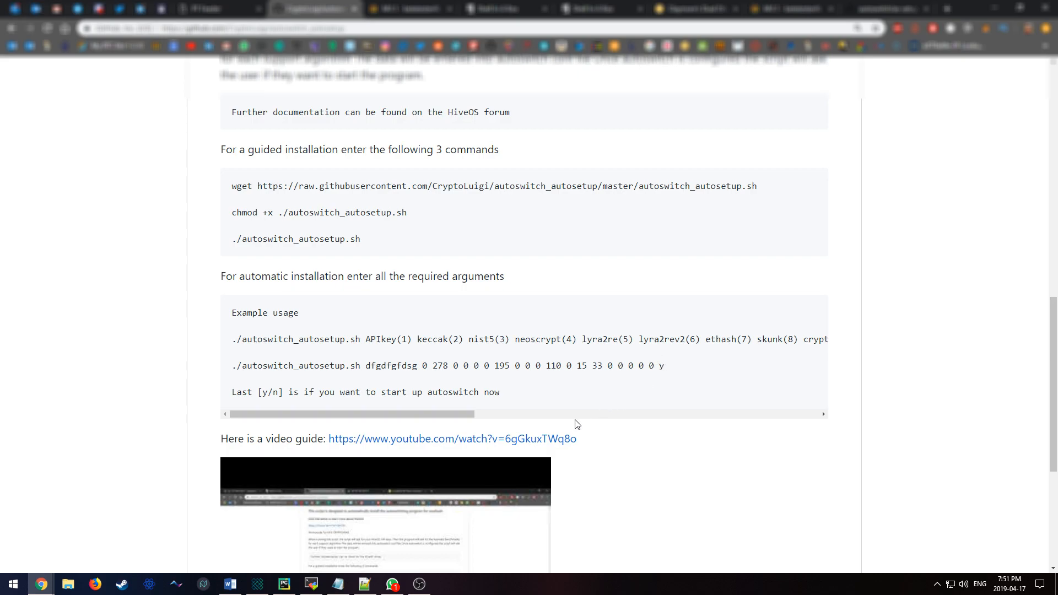
pyautogui.moveTo(568, 417)
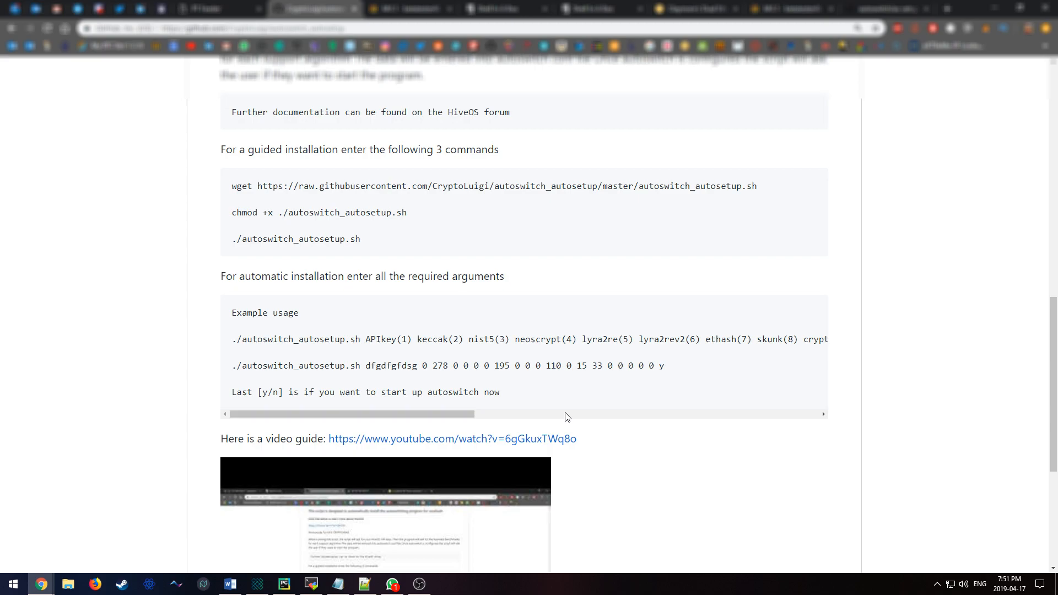
pyautogui.moveTo(579, 401)
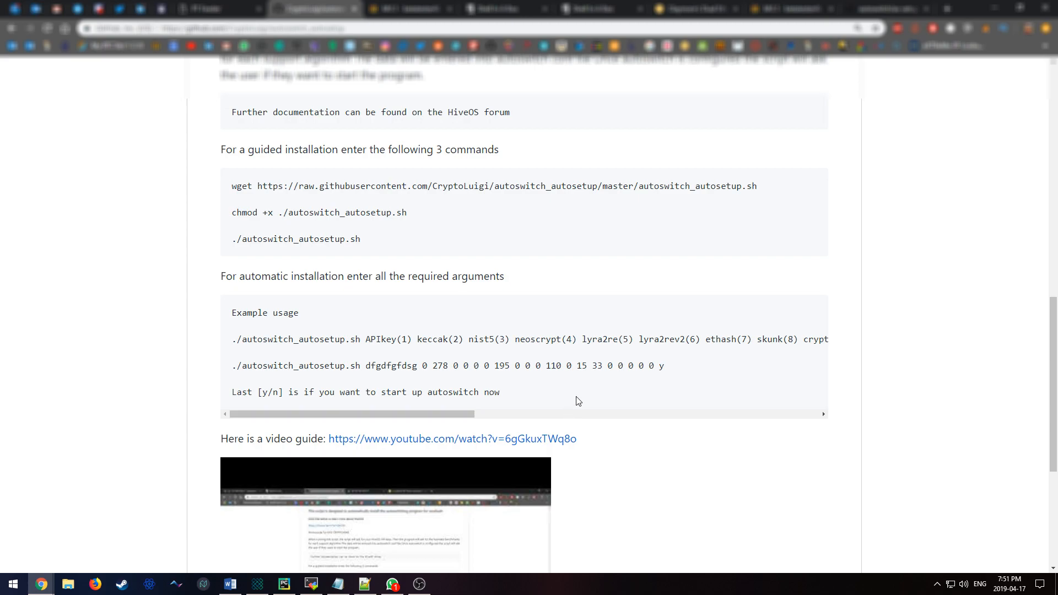
pyautogui.scroll(3)
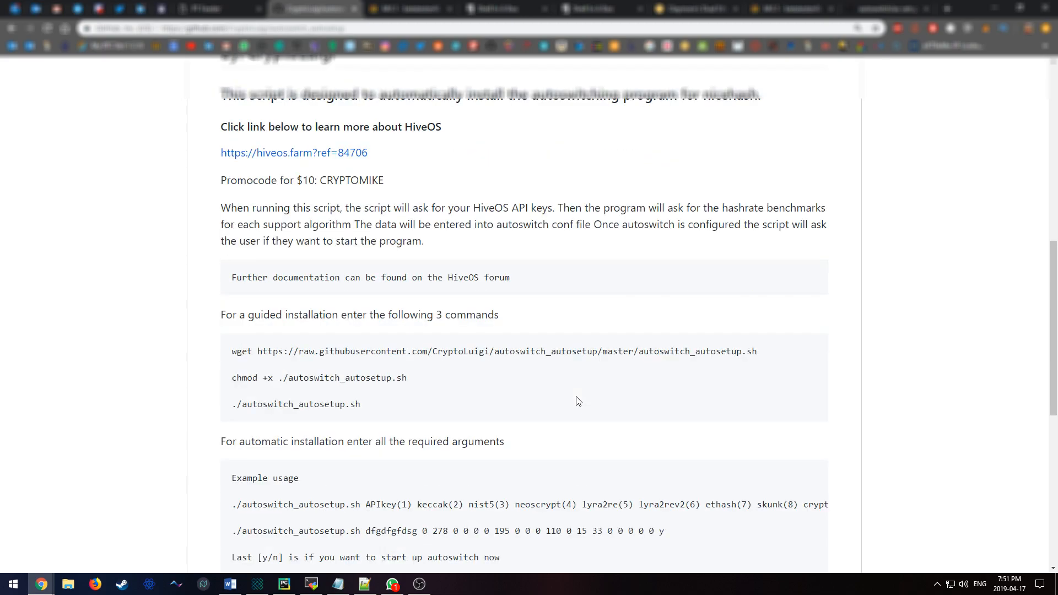
pyautogui.scroll(3)
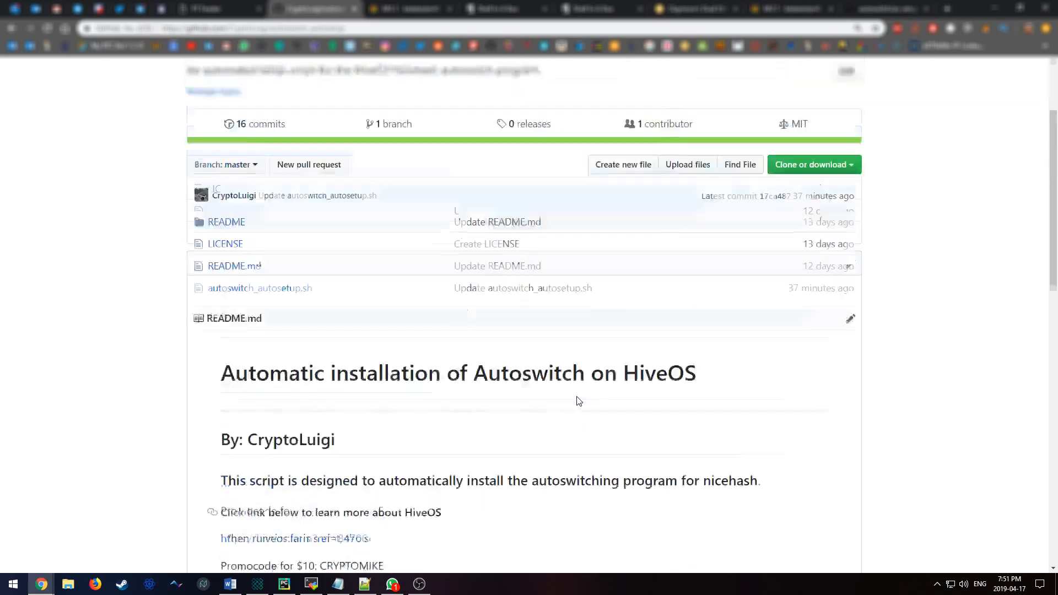
pyautogui.scroll(3)
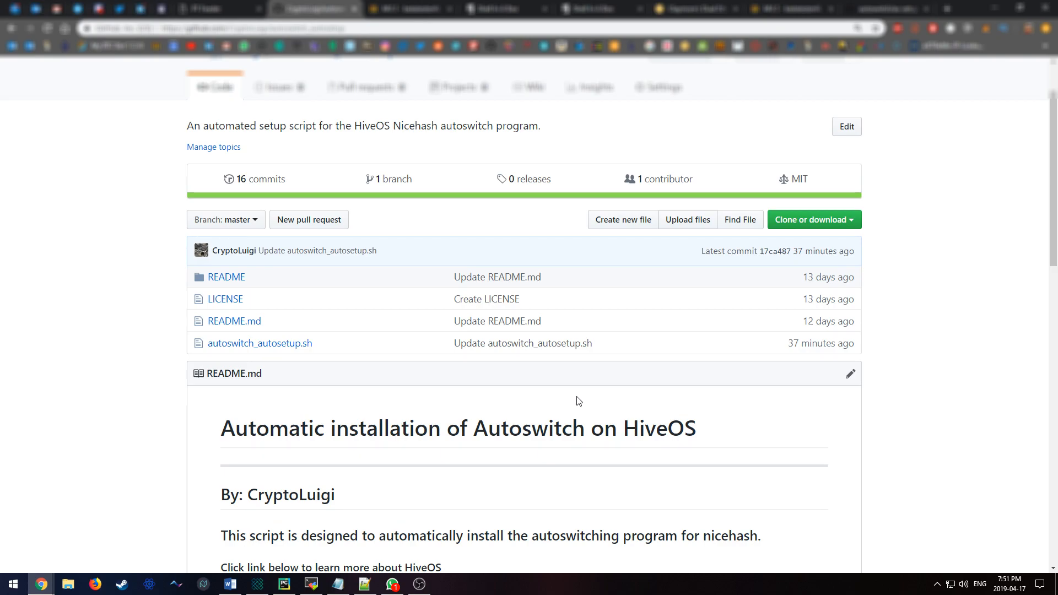
pyautogui.moveTo(806, 404)
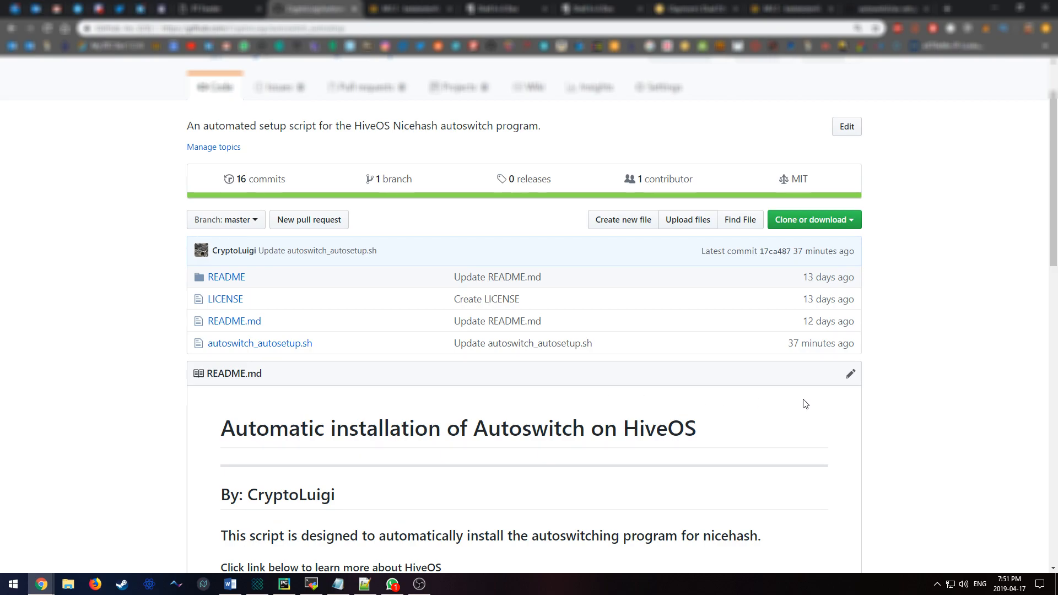